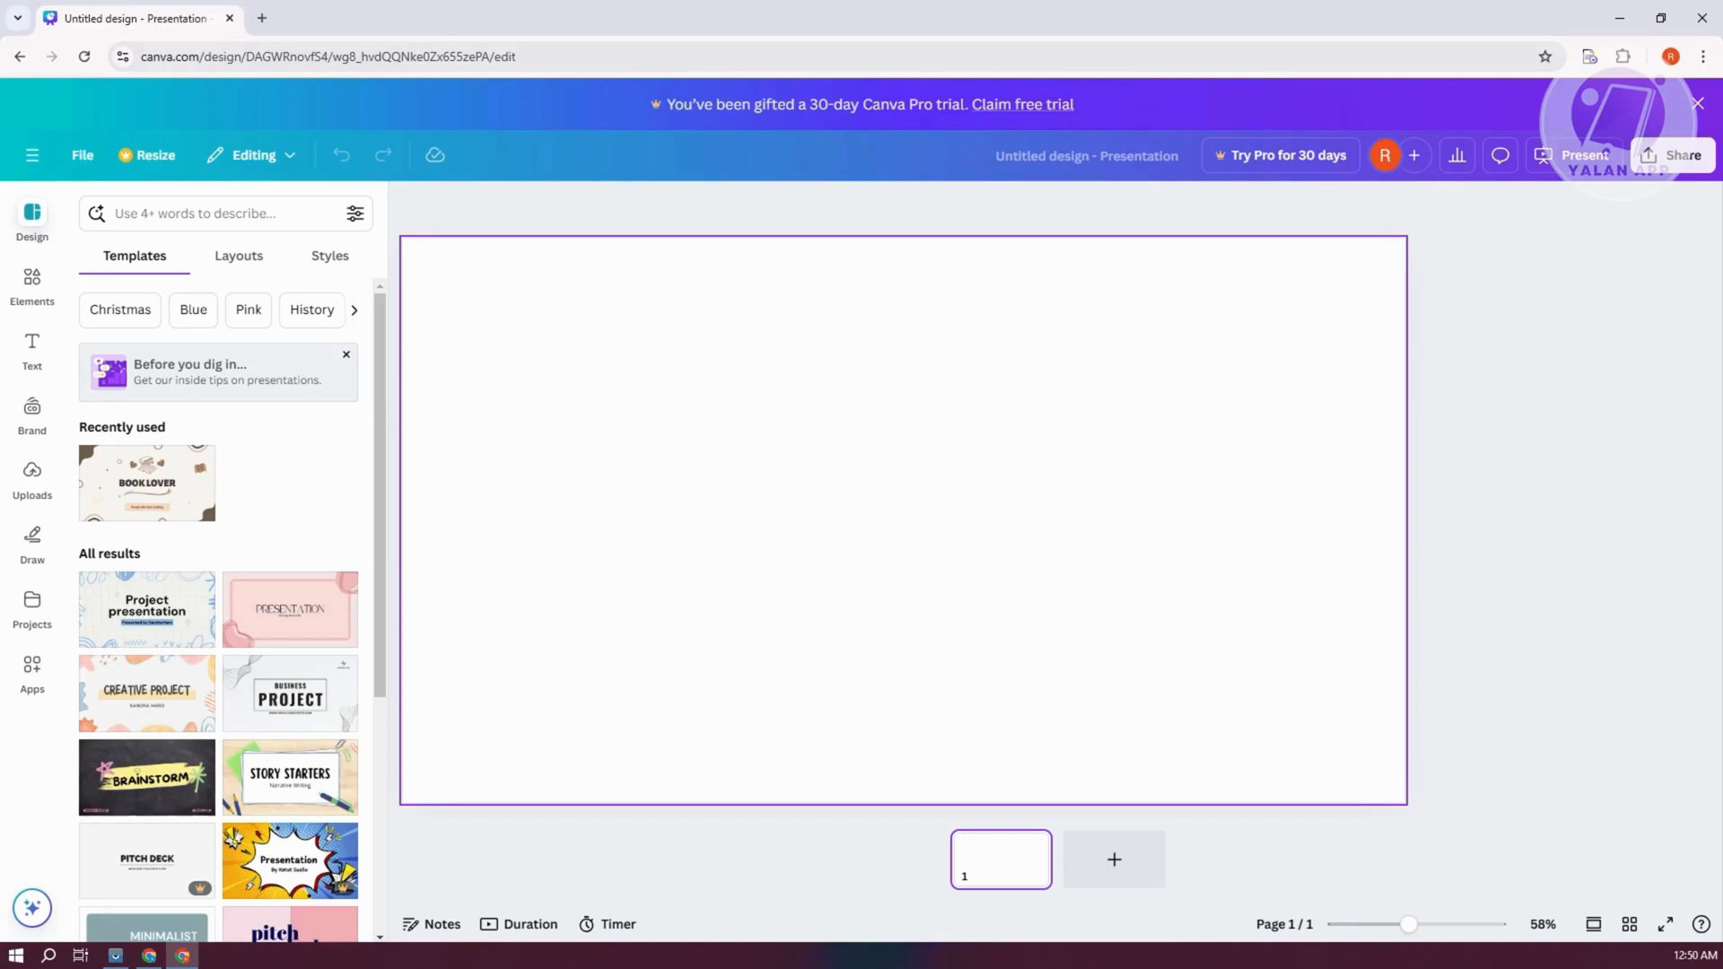
Insert a body text box reading 'Add a little bit of body text' onto page 1
click(32, 345)
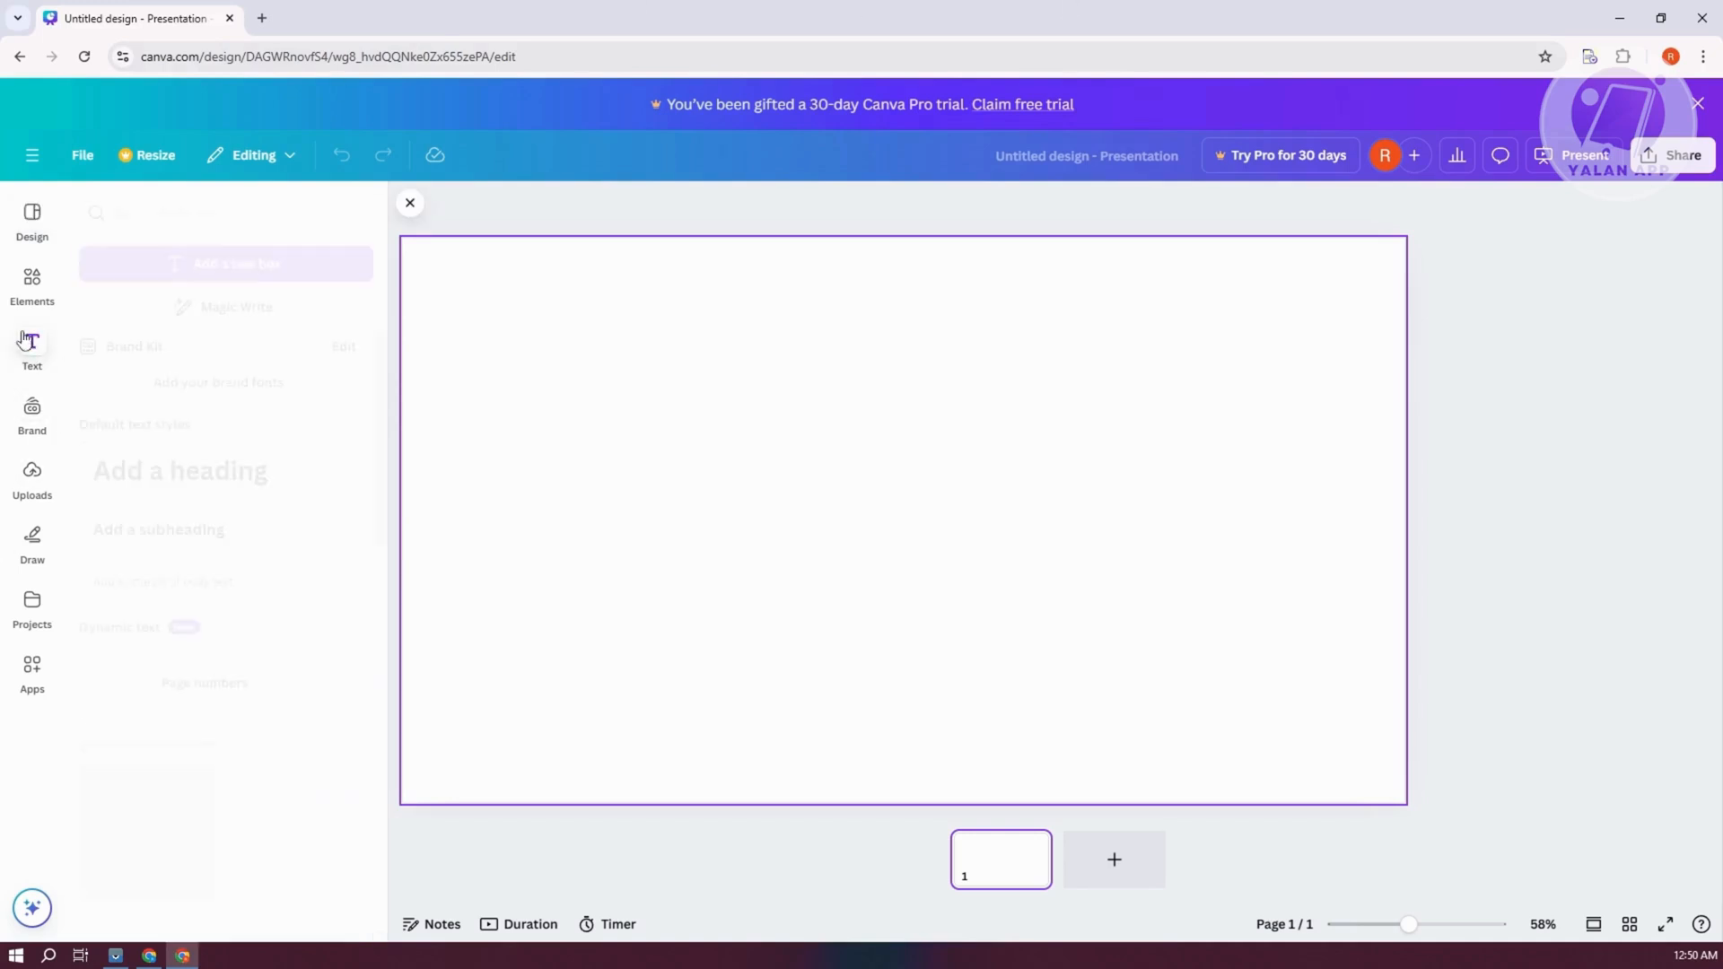
click(33, 348)
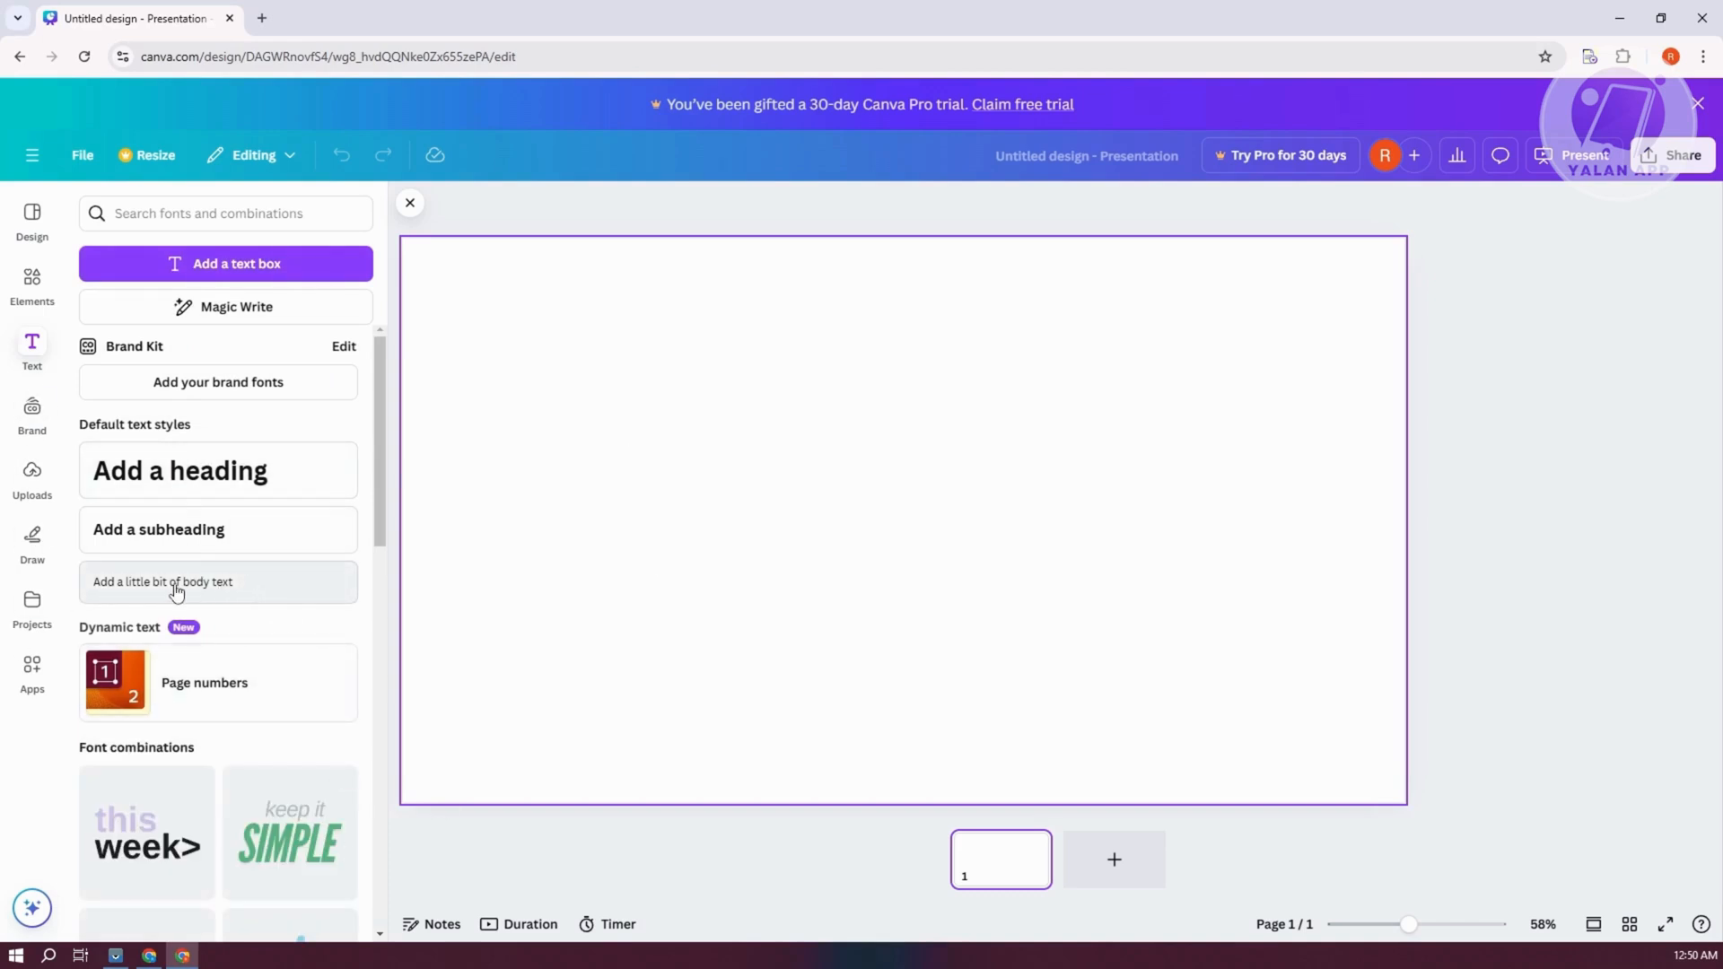
click(176, 582)
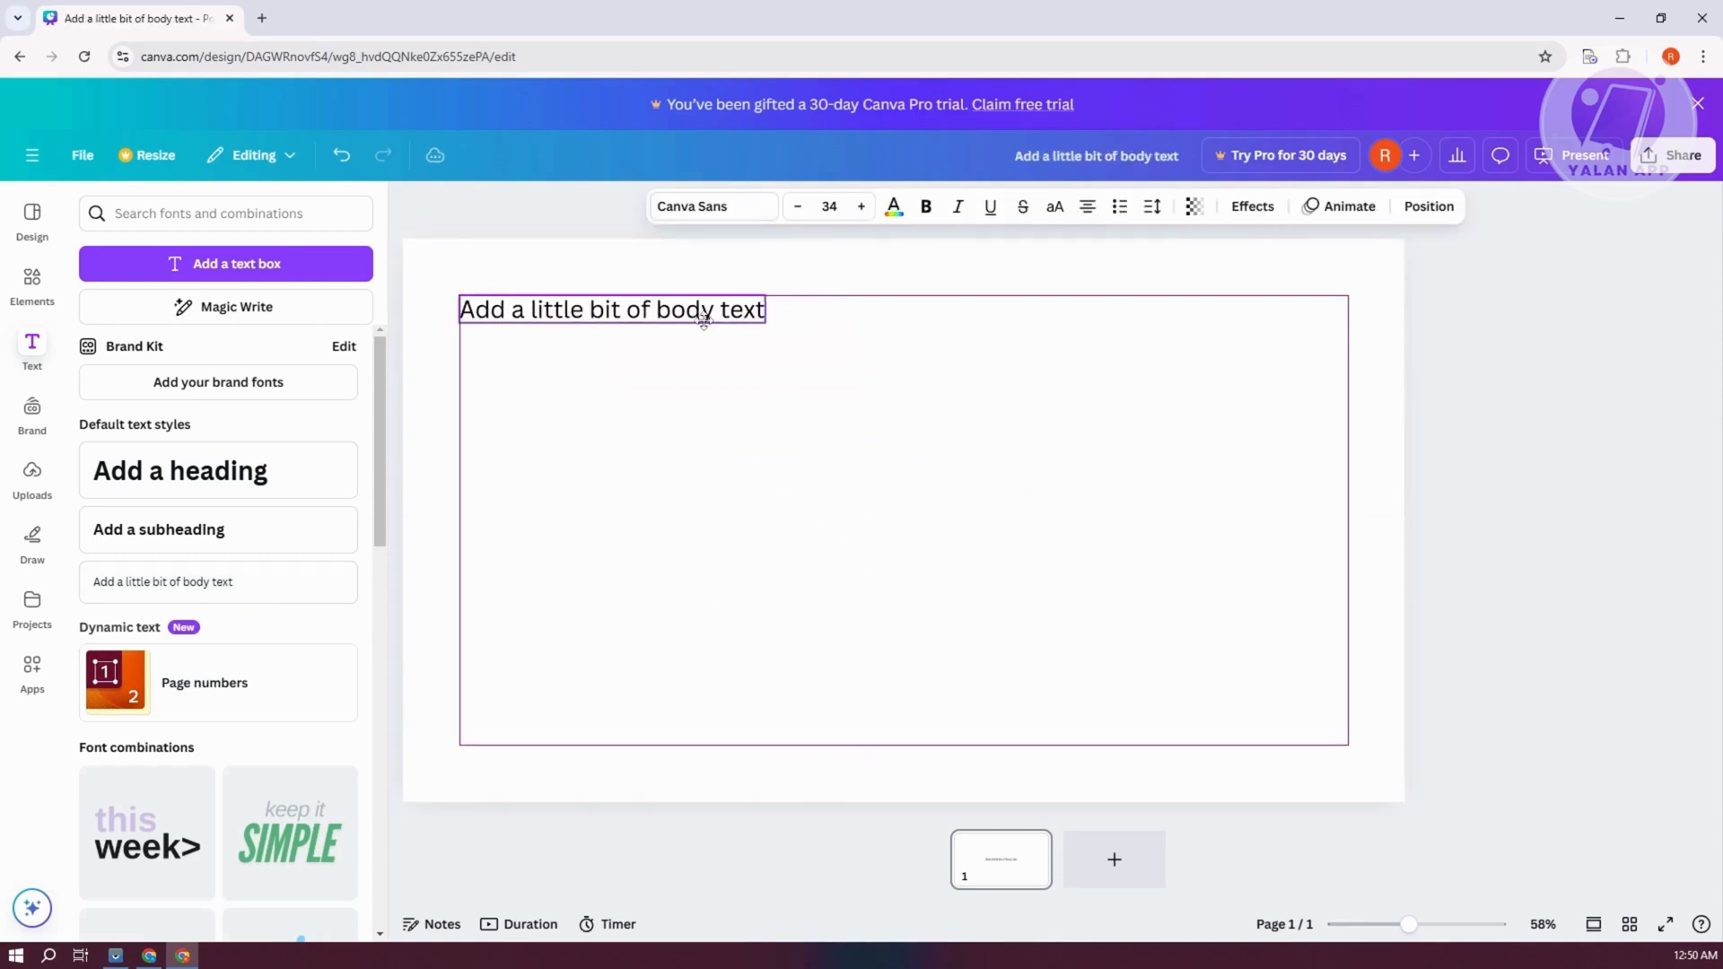
Select the placeholder body text and widen its box to the right
double_click(612, 310)
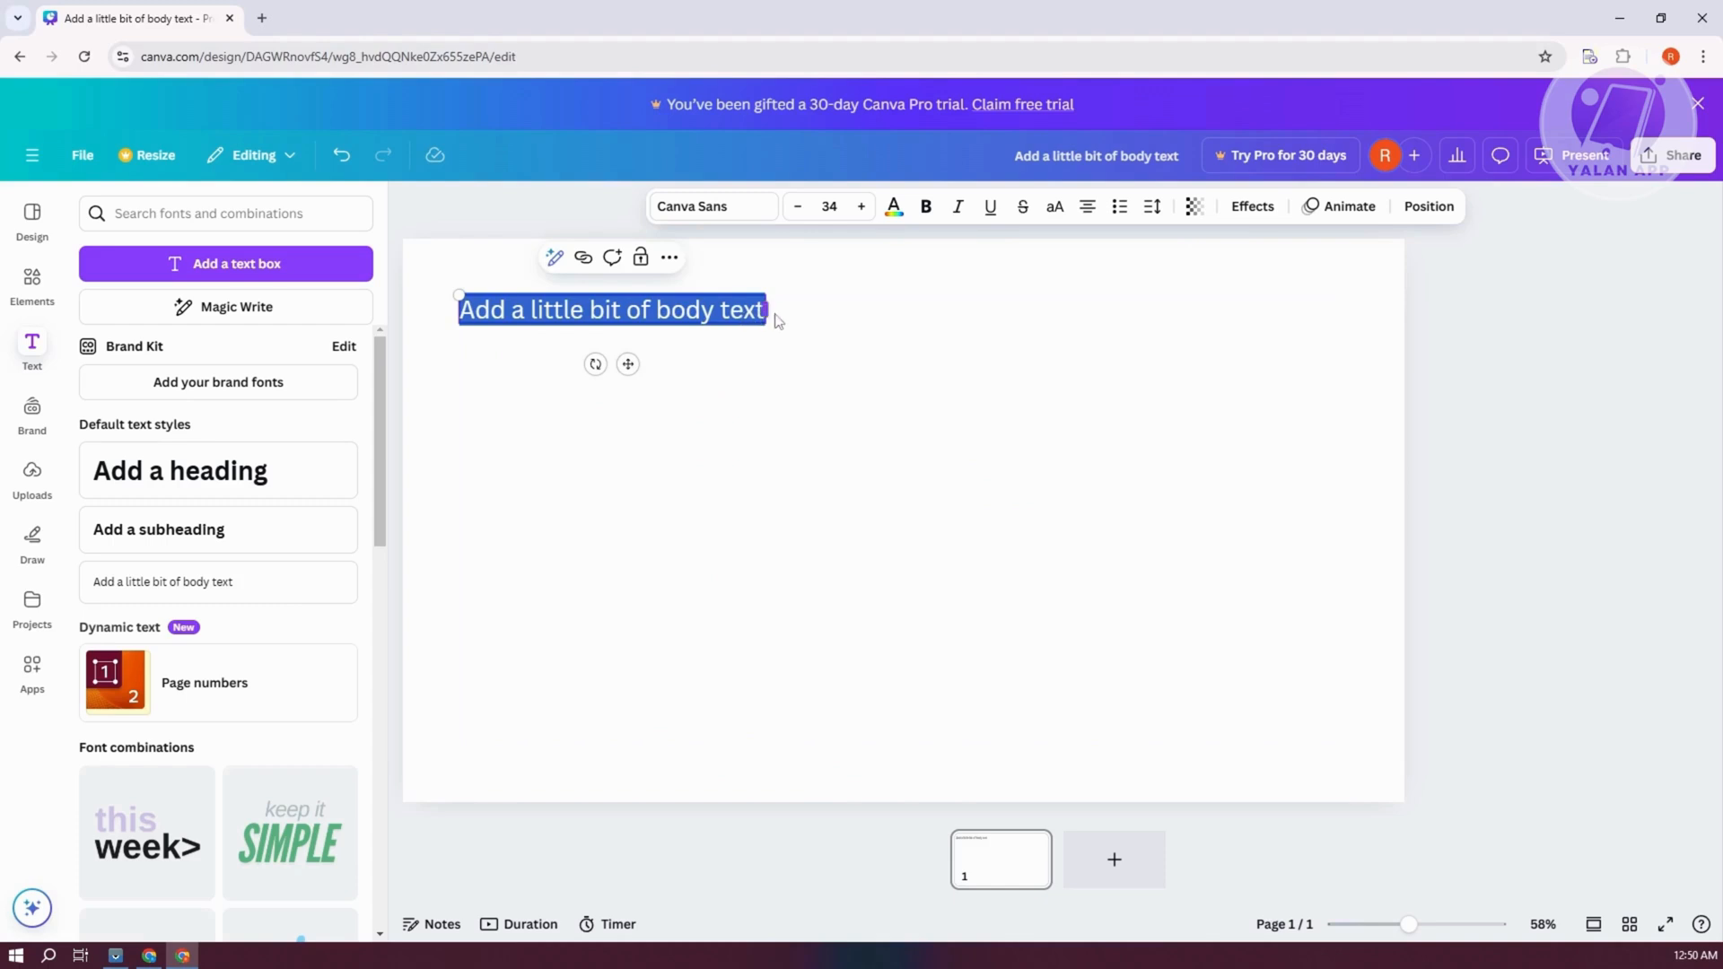
drag(767, 310, 846, 309)
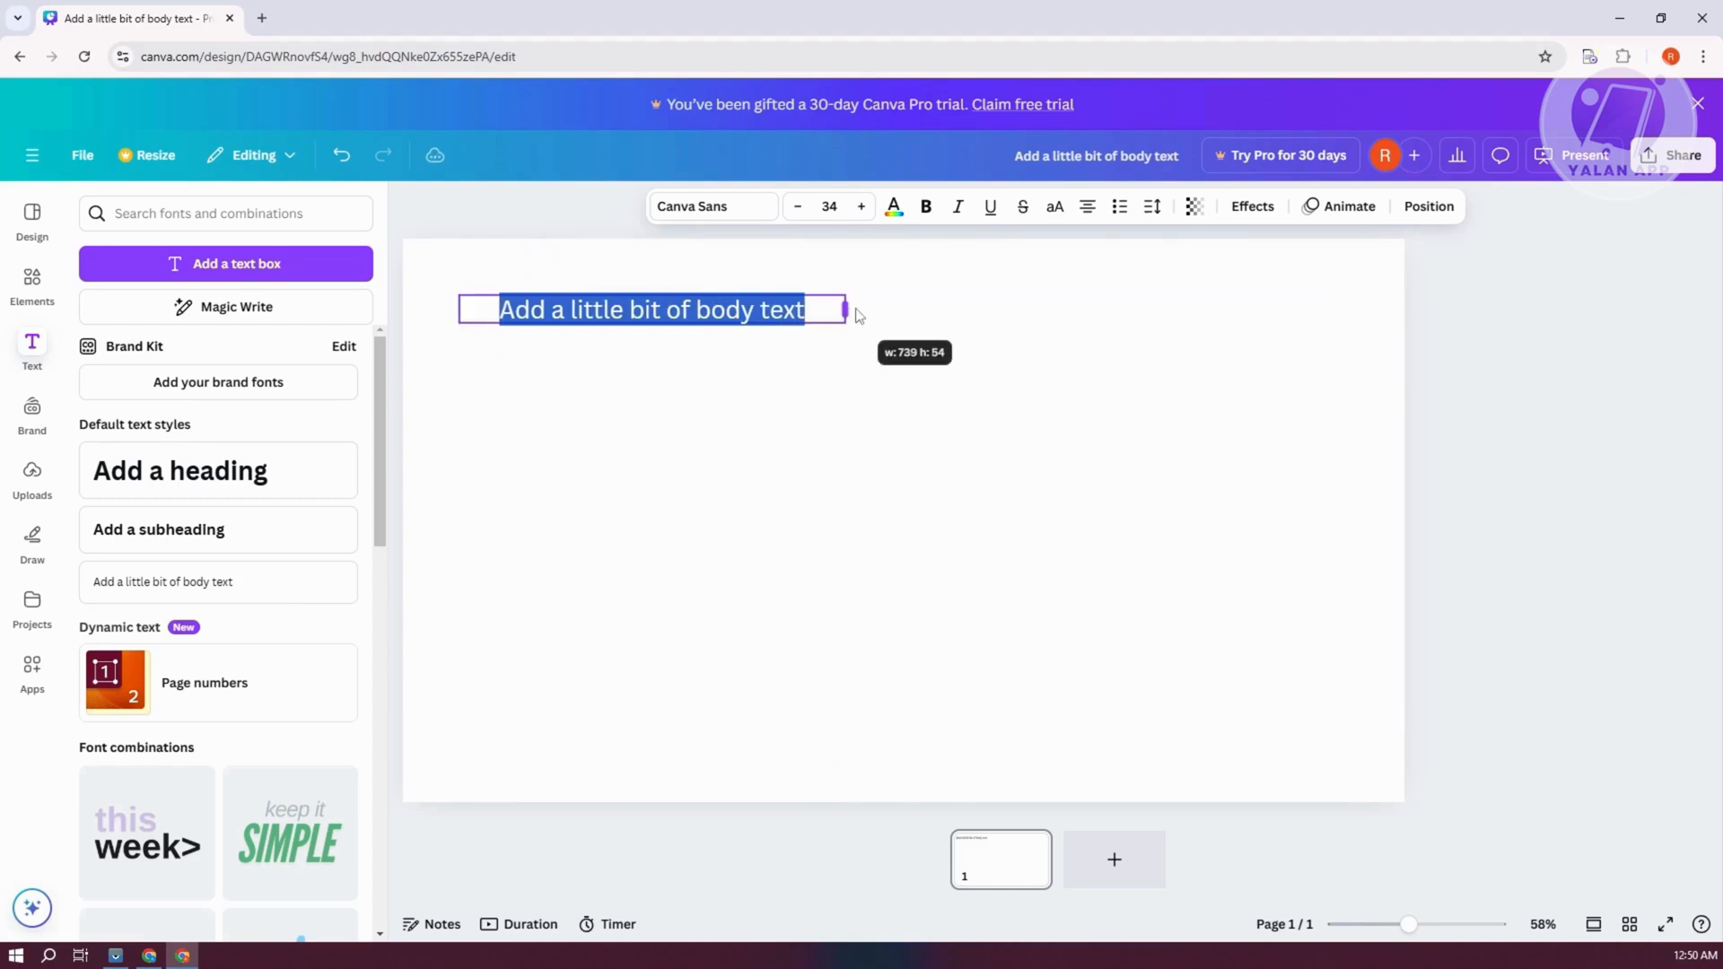
drag(843, 308, 904, 308)
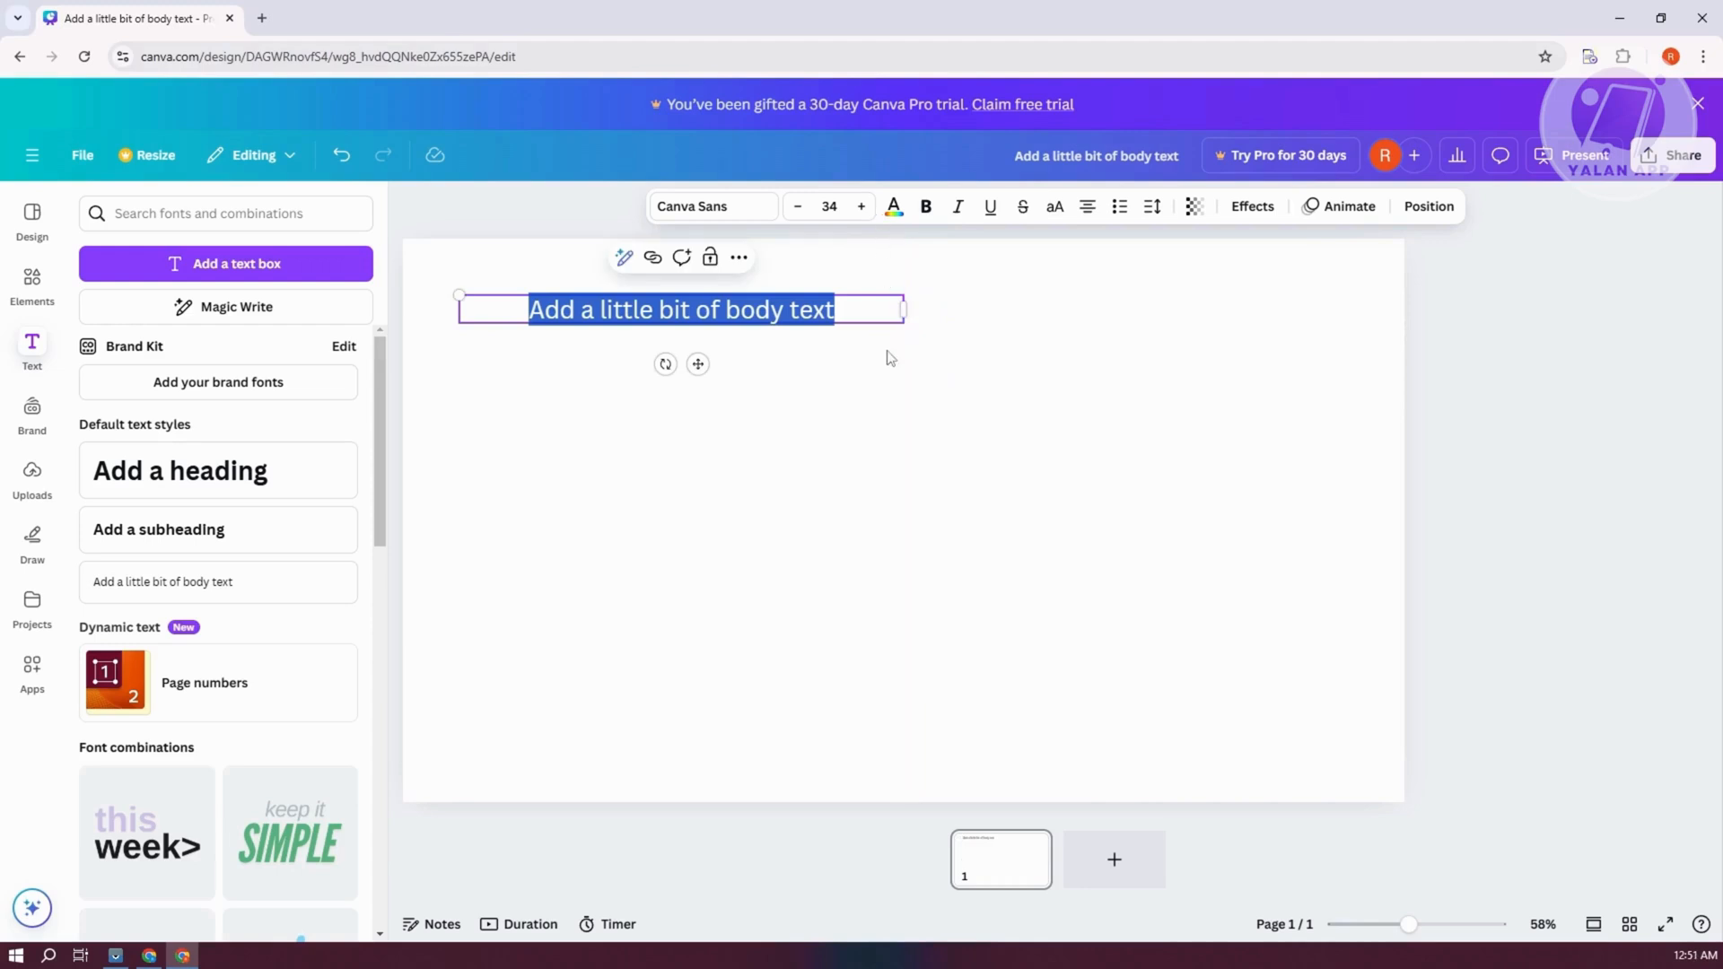
drag(901, 309, 892, 309)
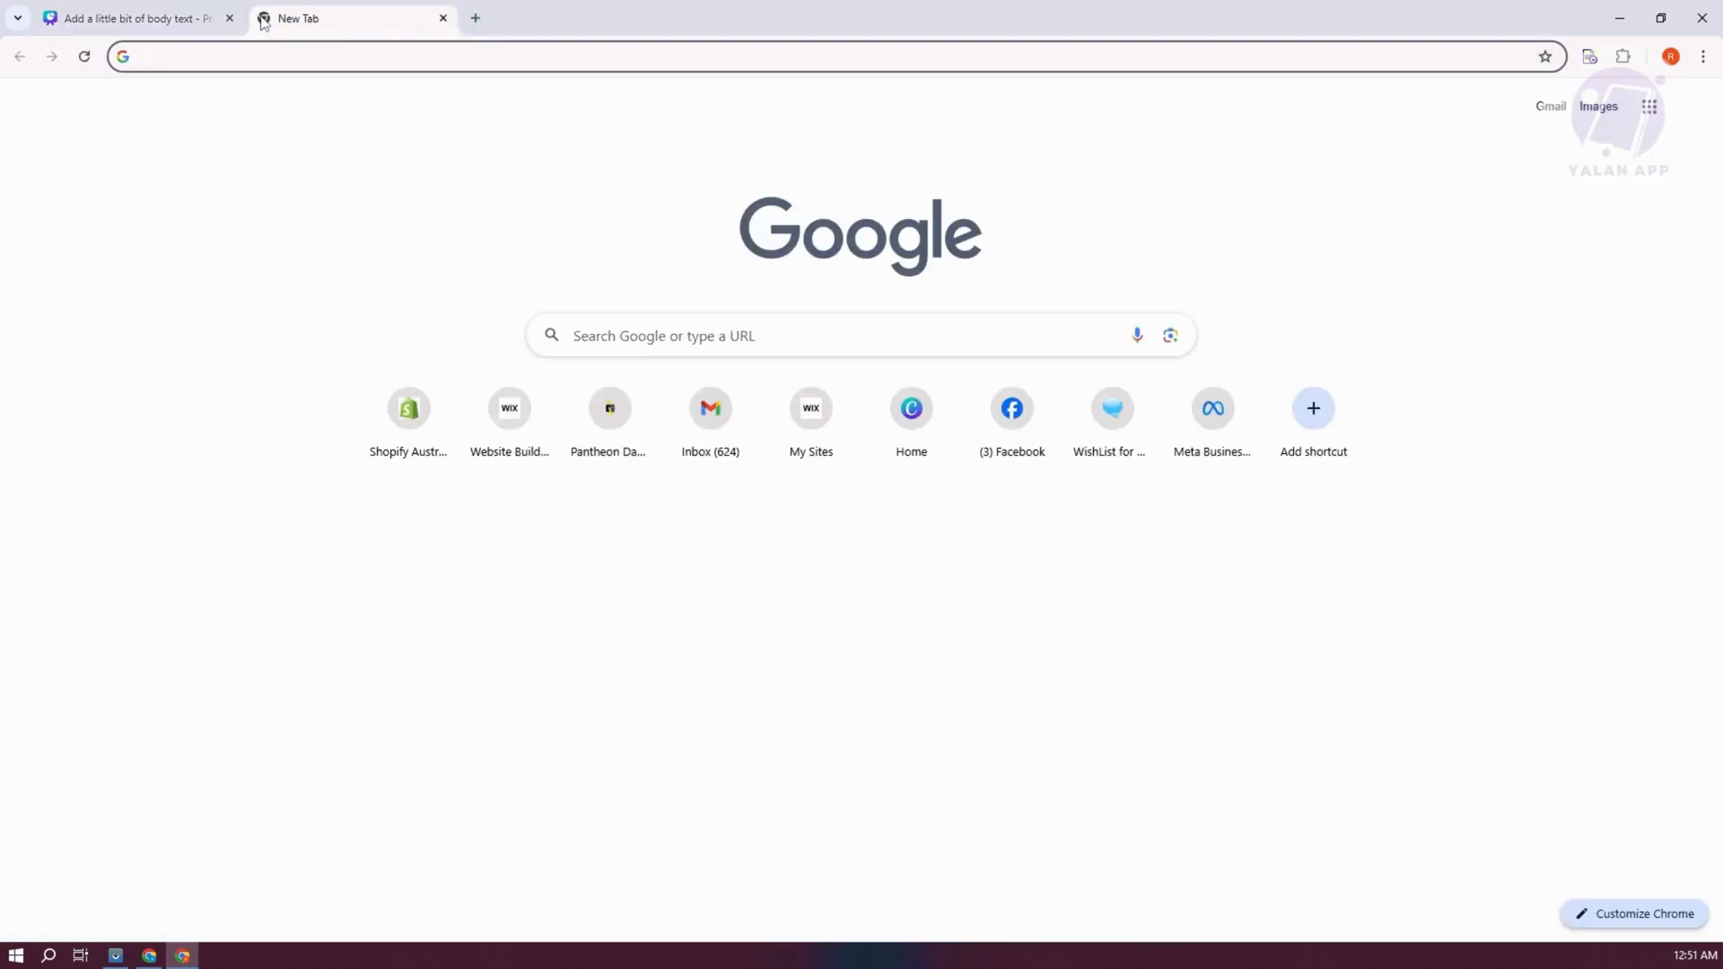
Search Google for 'LOREM' and open the lipsum.com Lorem Ipsum page
text(LOREM)
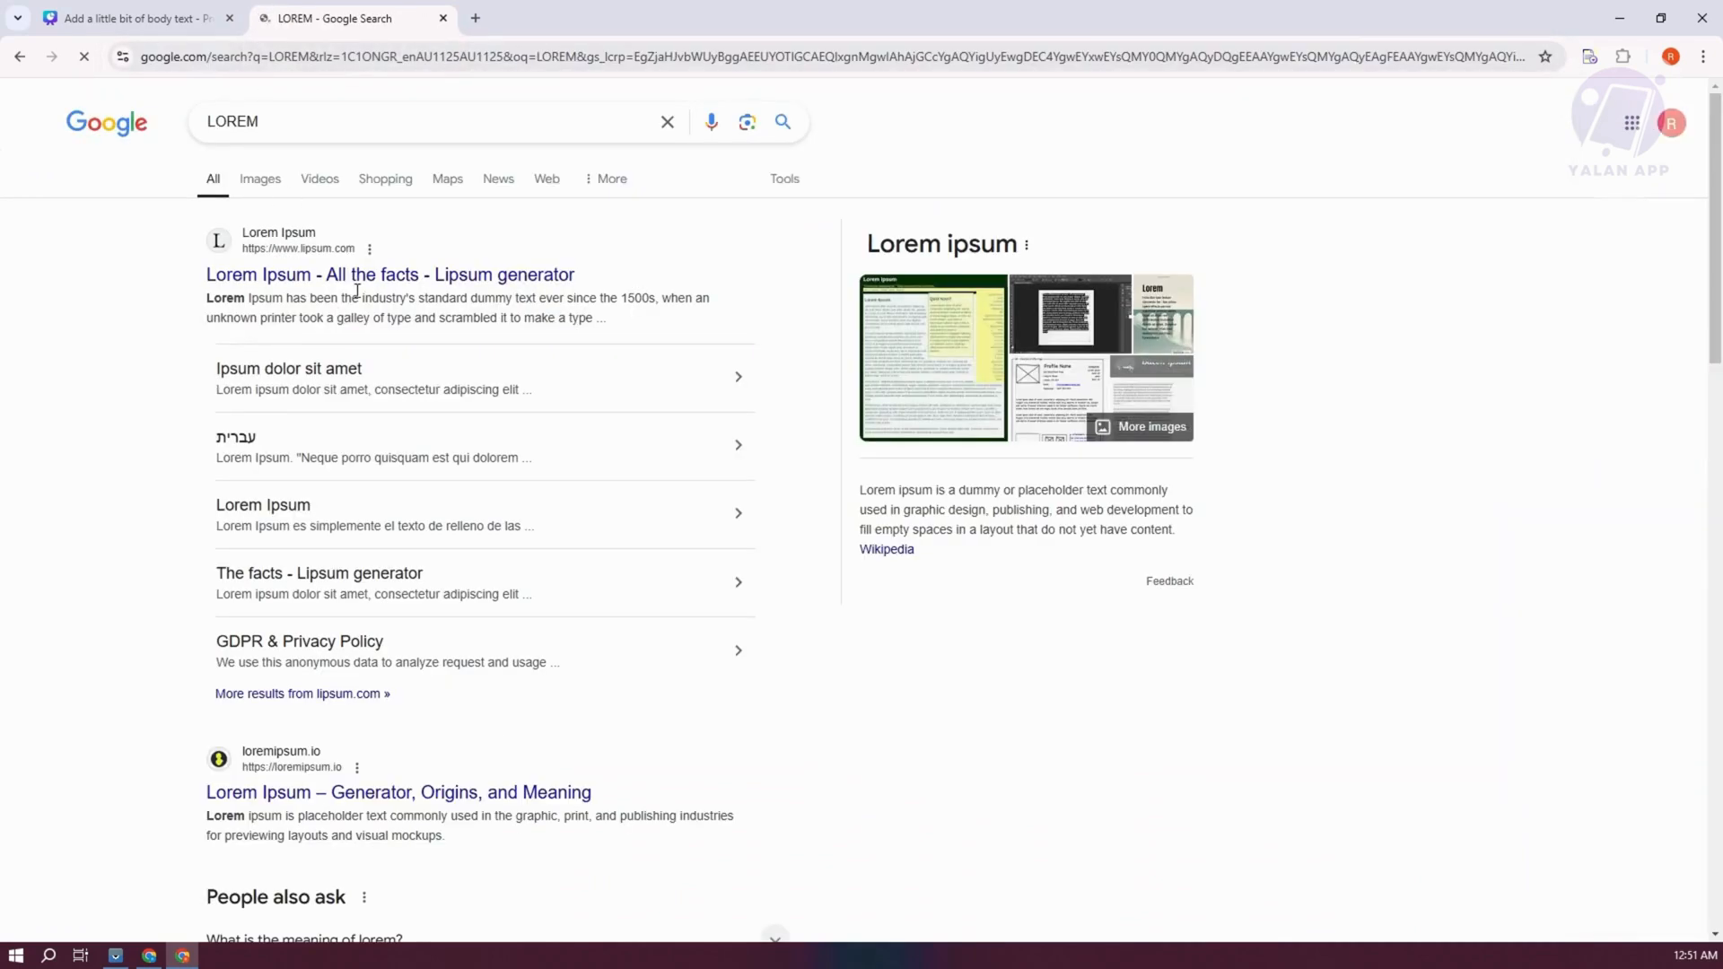
click(359, 275)
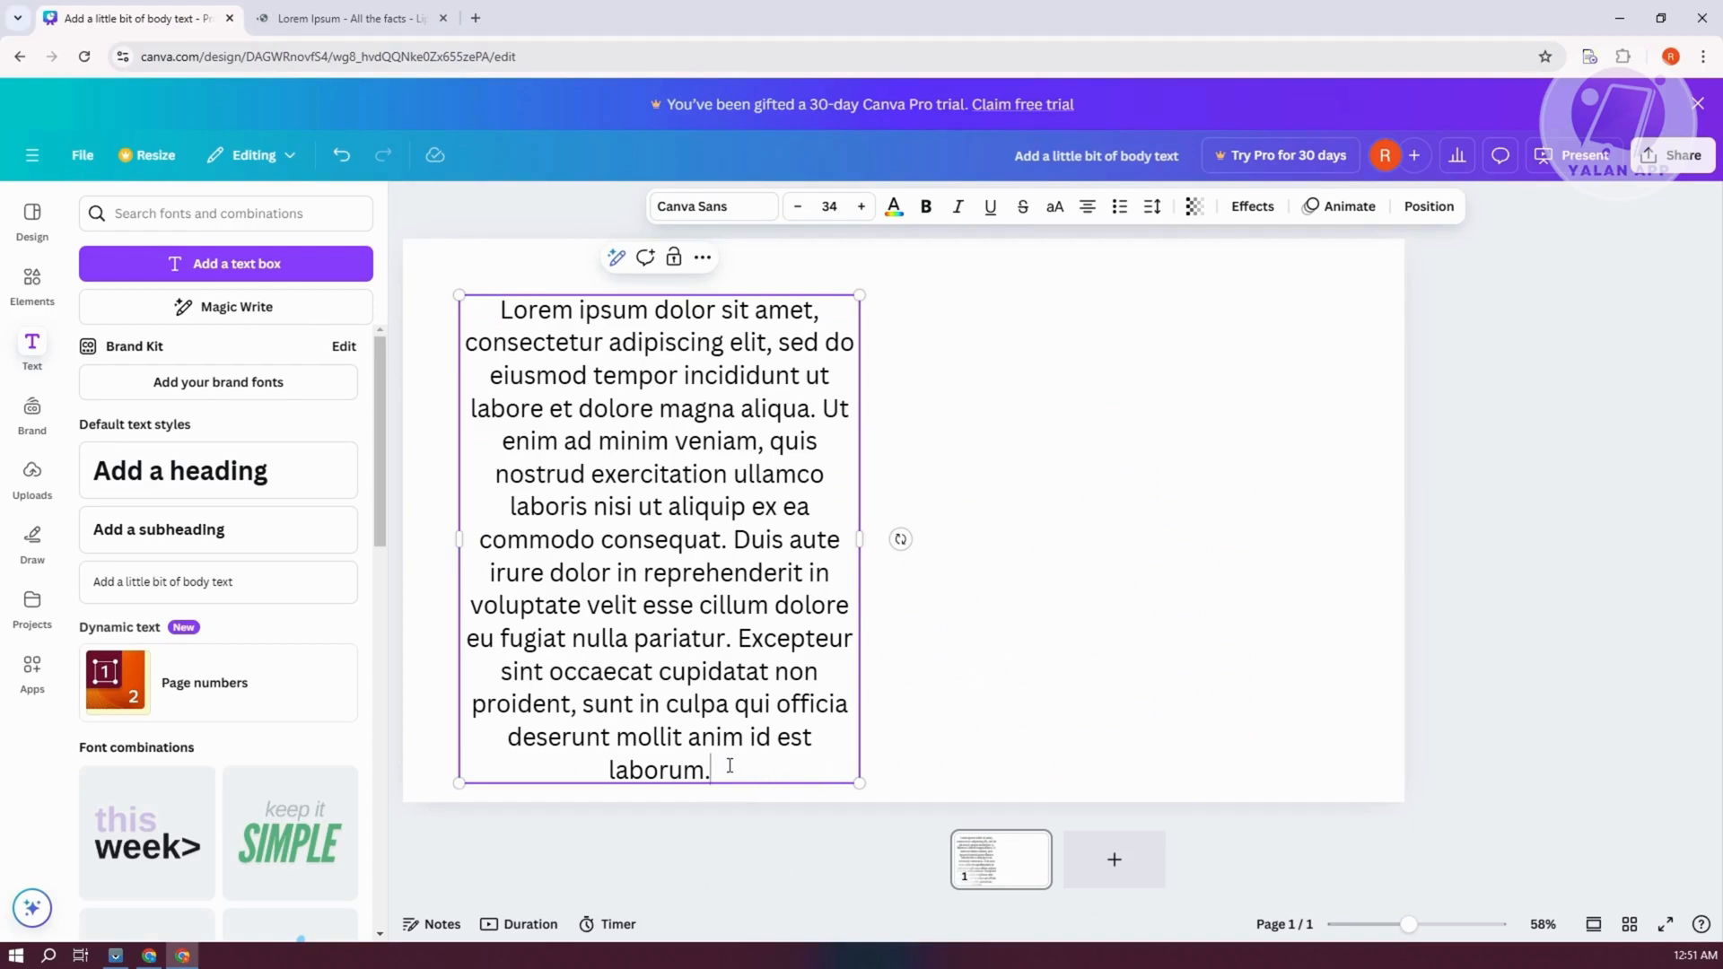
Select the final sentence so the pasted Lorem ipsum ends at 'proident'
drag(583, 704, 710, 769)
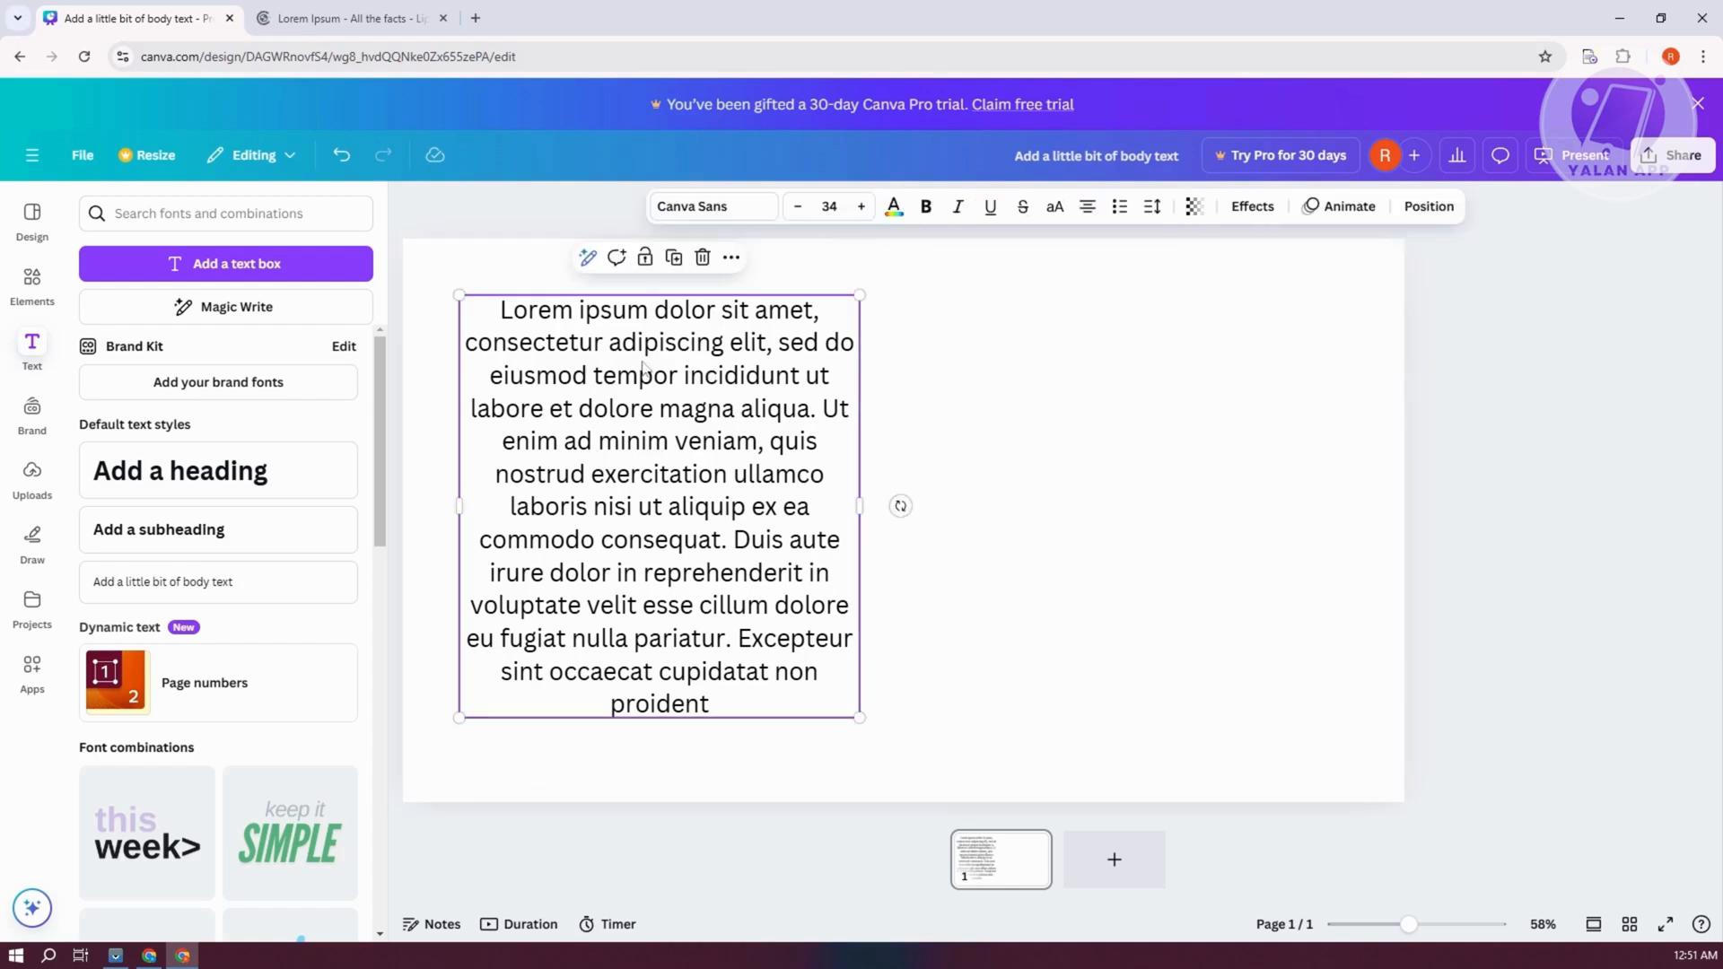
mouse_move(647, 620)
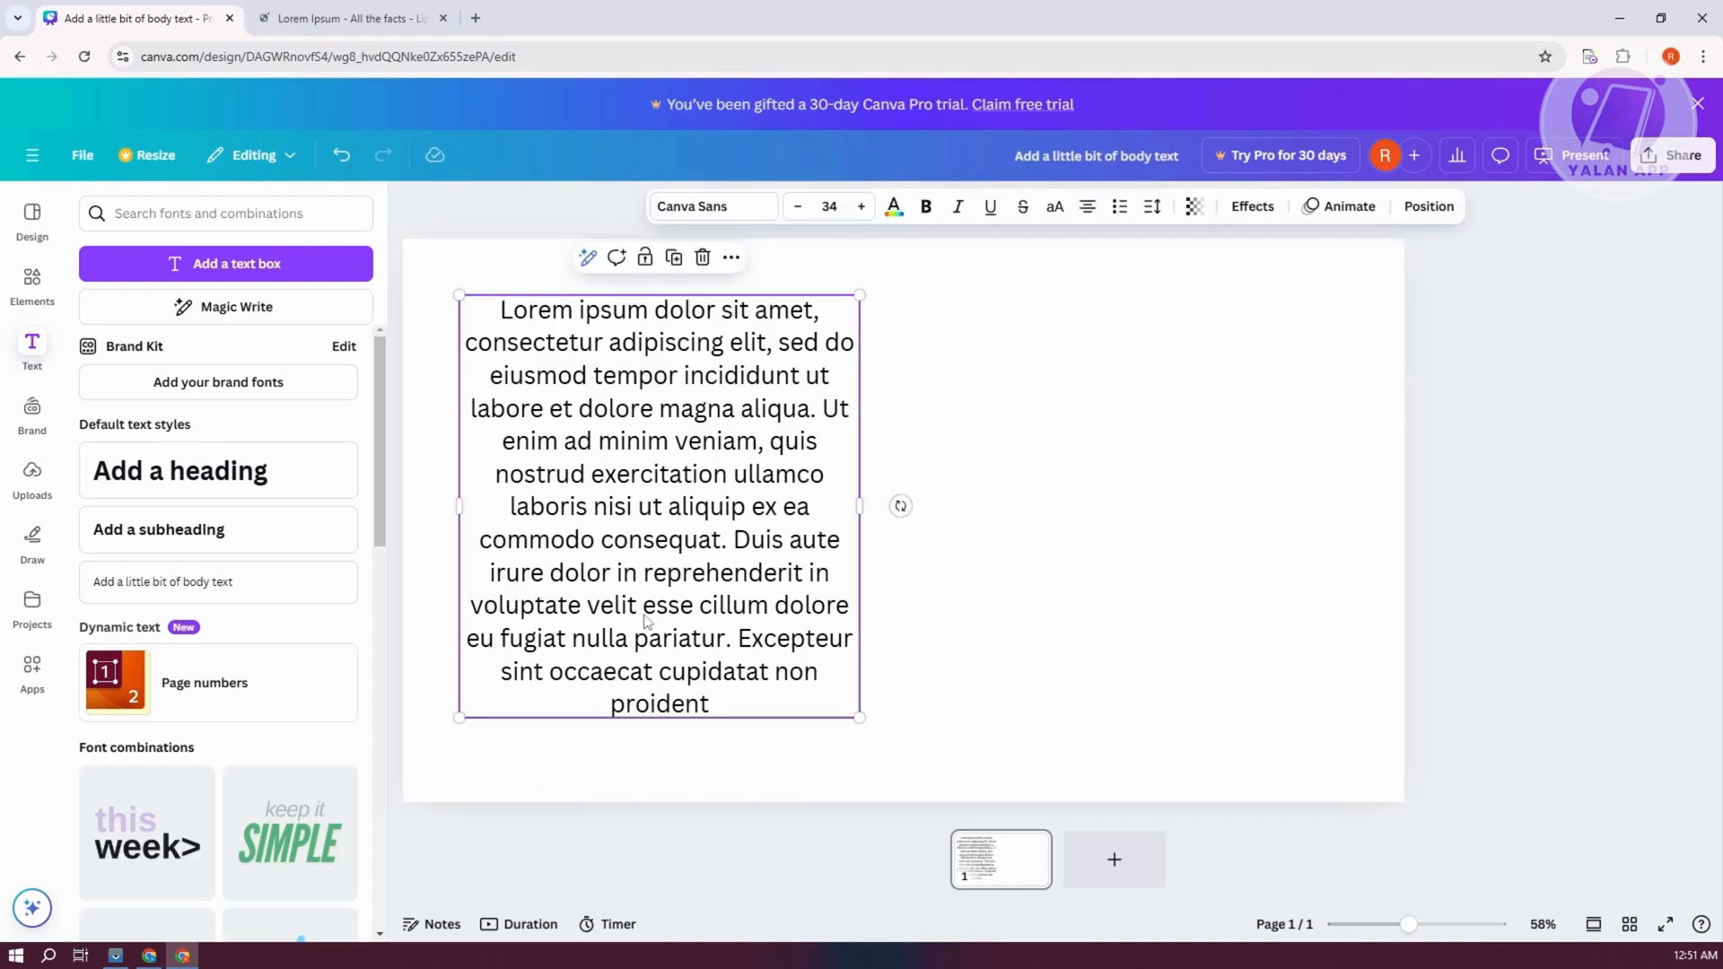
mouse_move(730, 525)
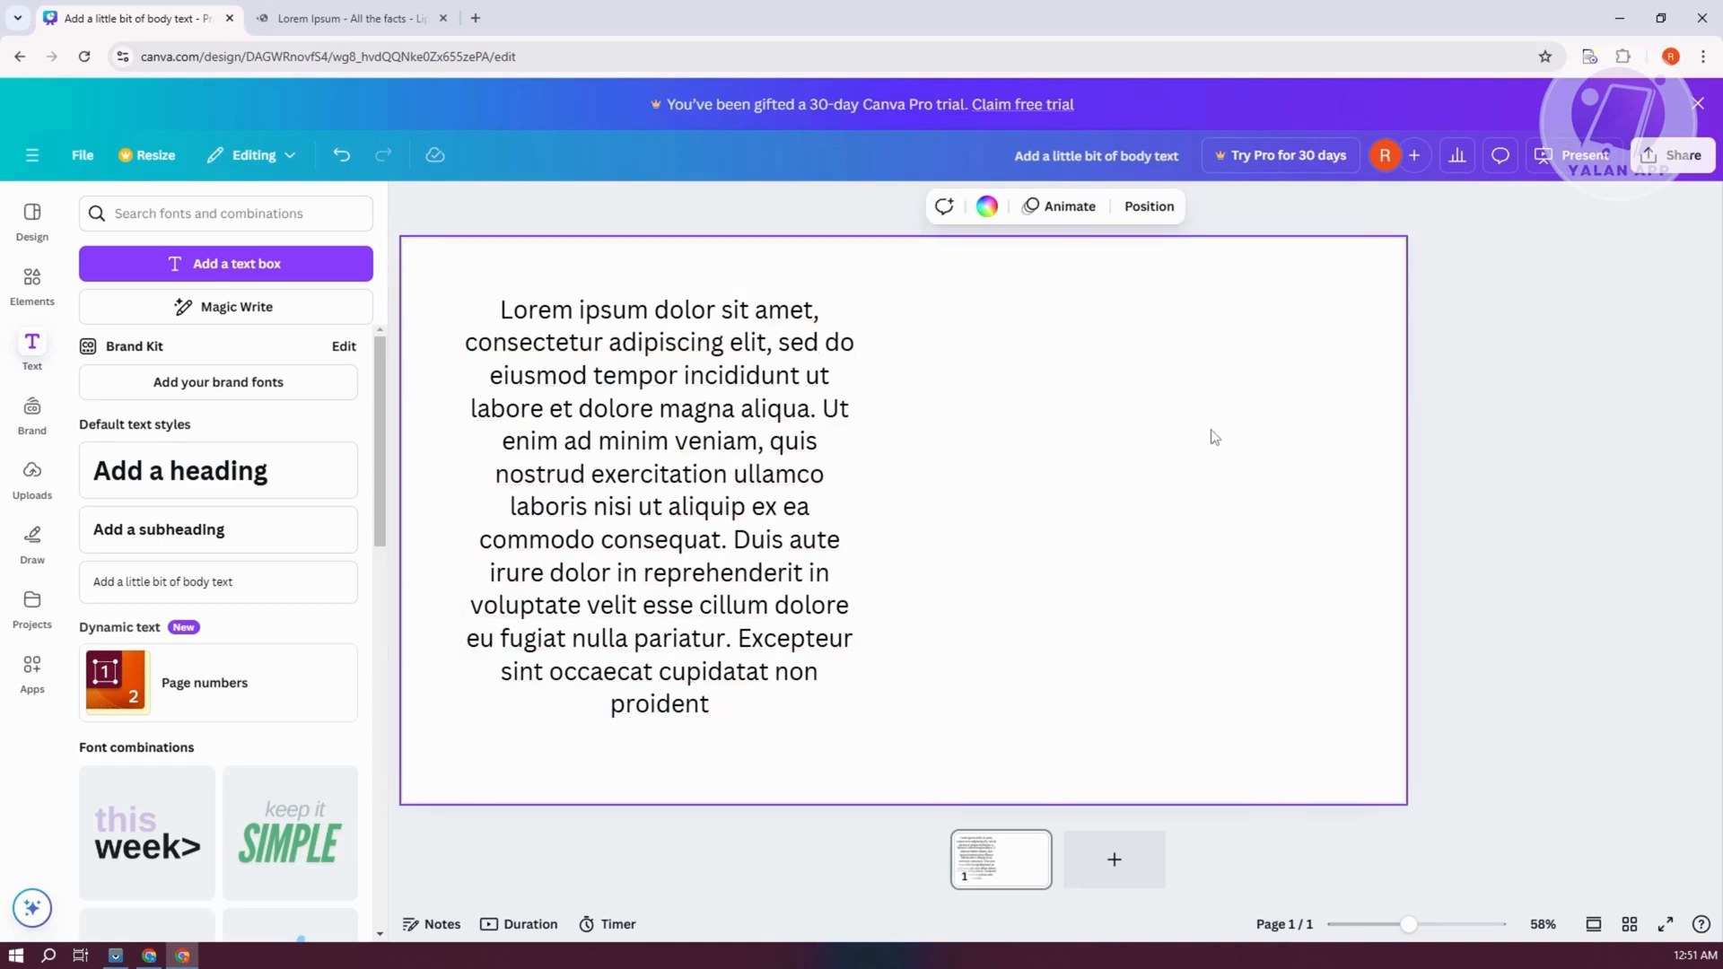
mouse_move(990, 444)
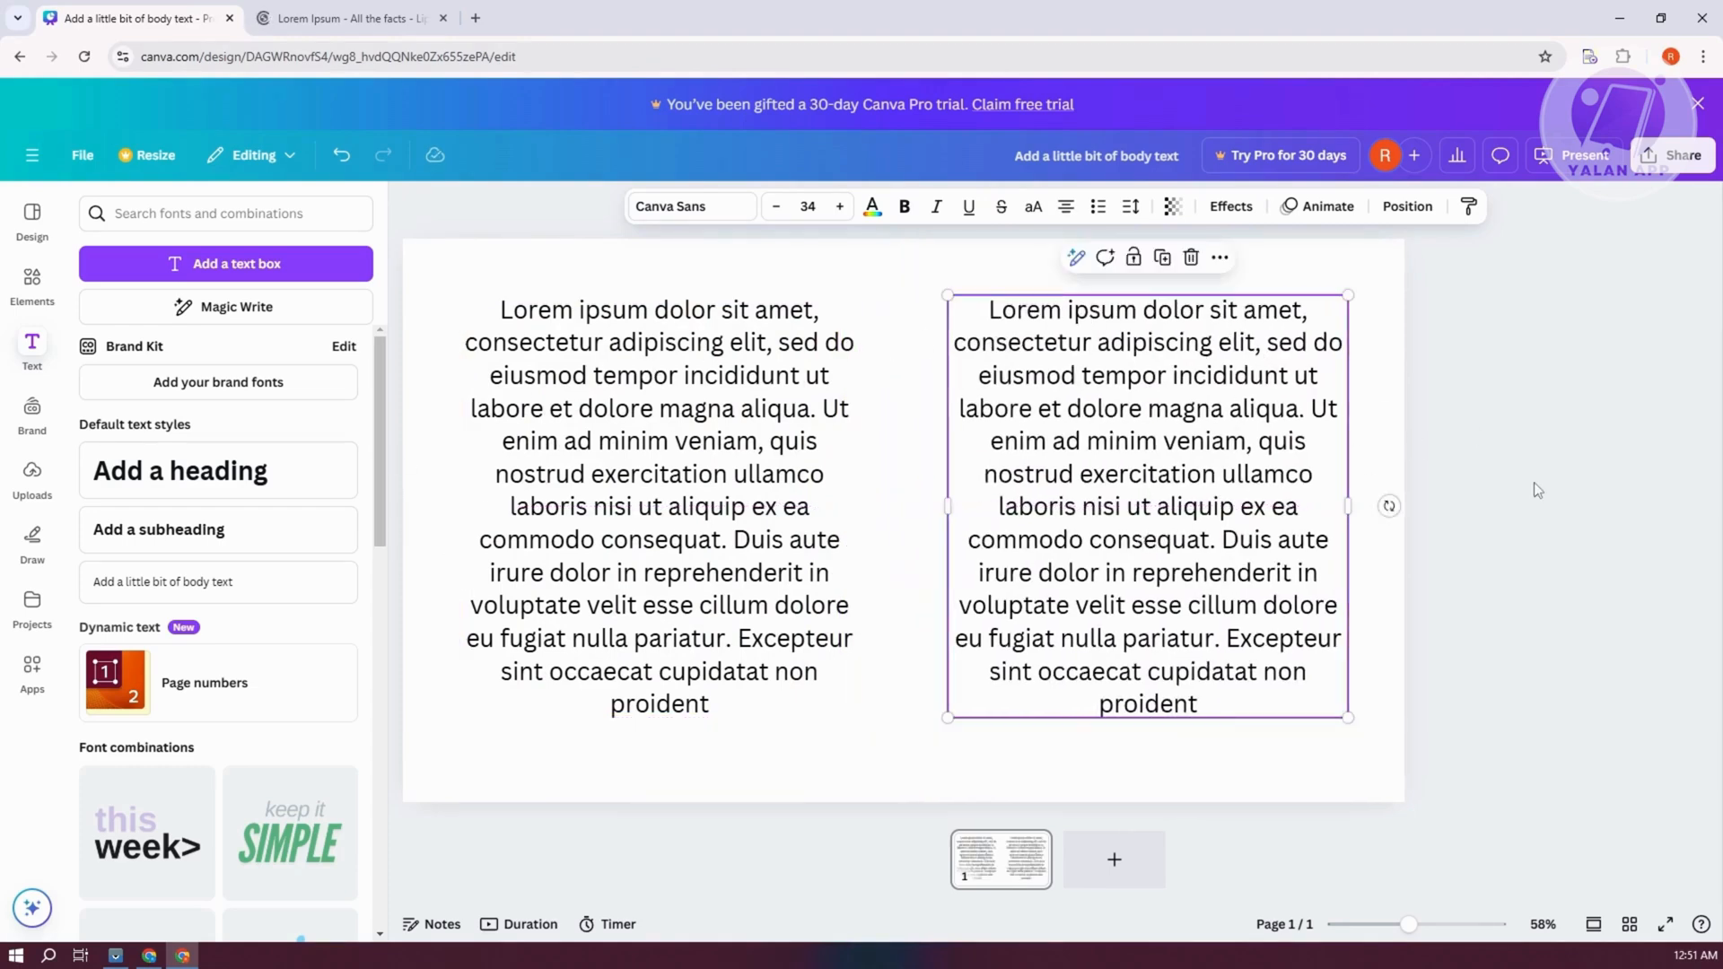
mouse_move(506, 231)
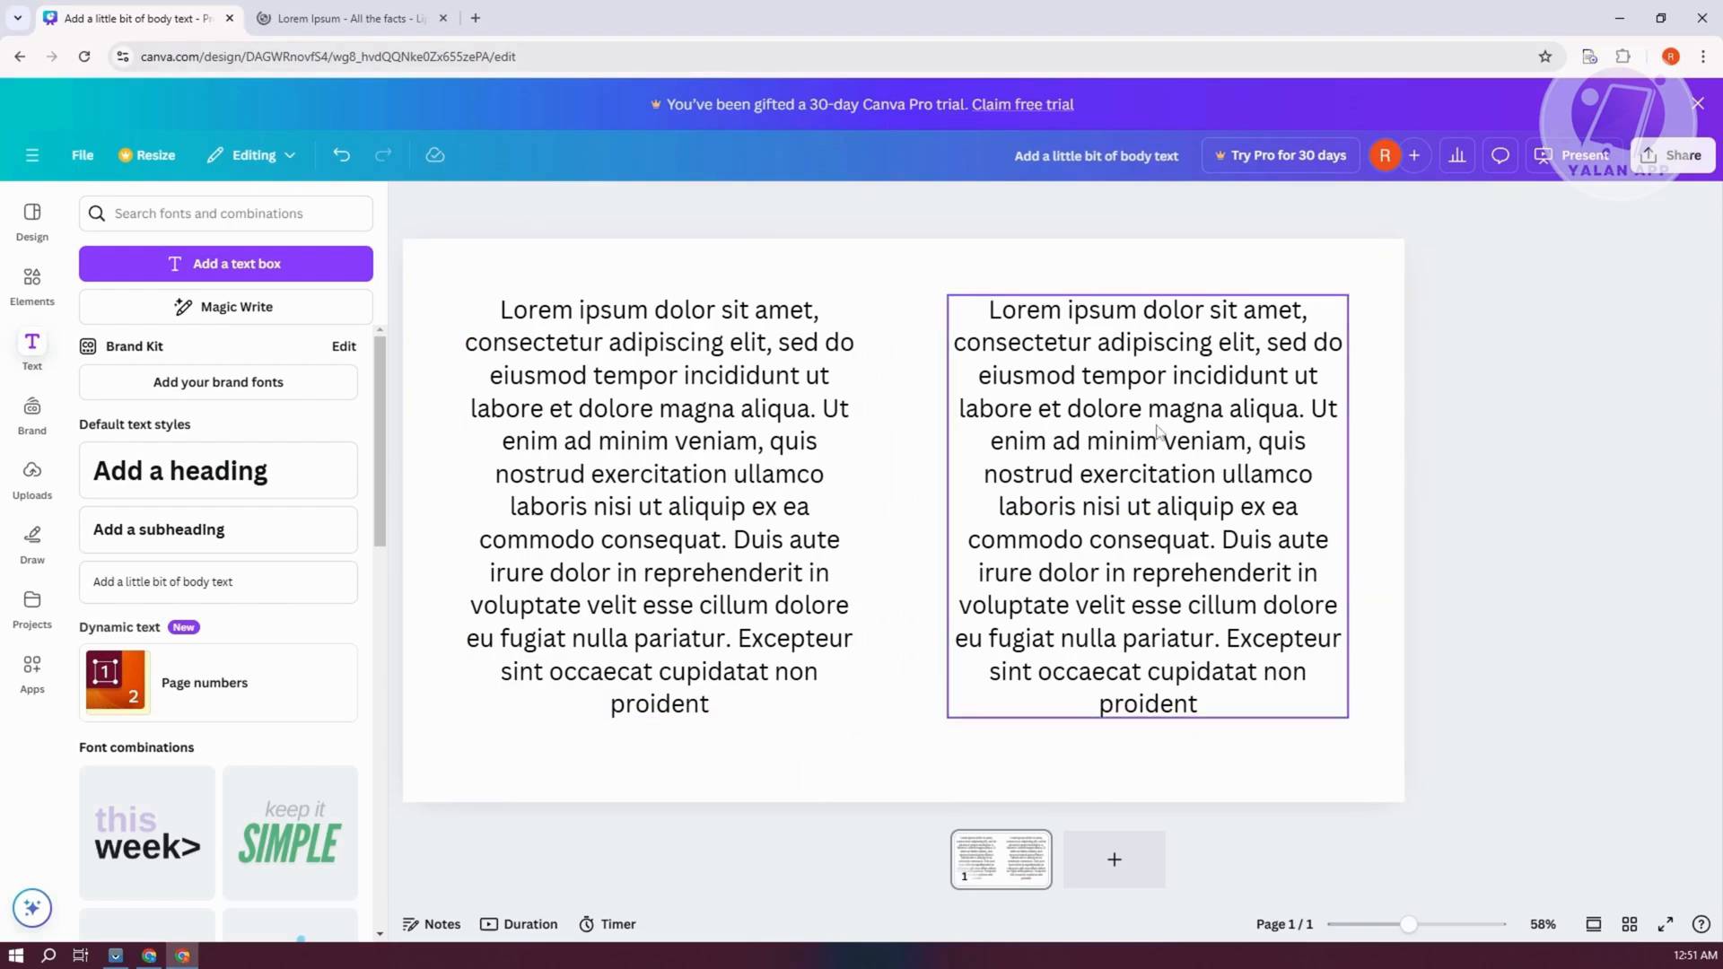
Select the left Lorem ipsum text column to duplicate it
click(659, 506)
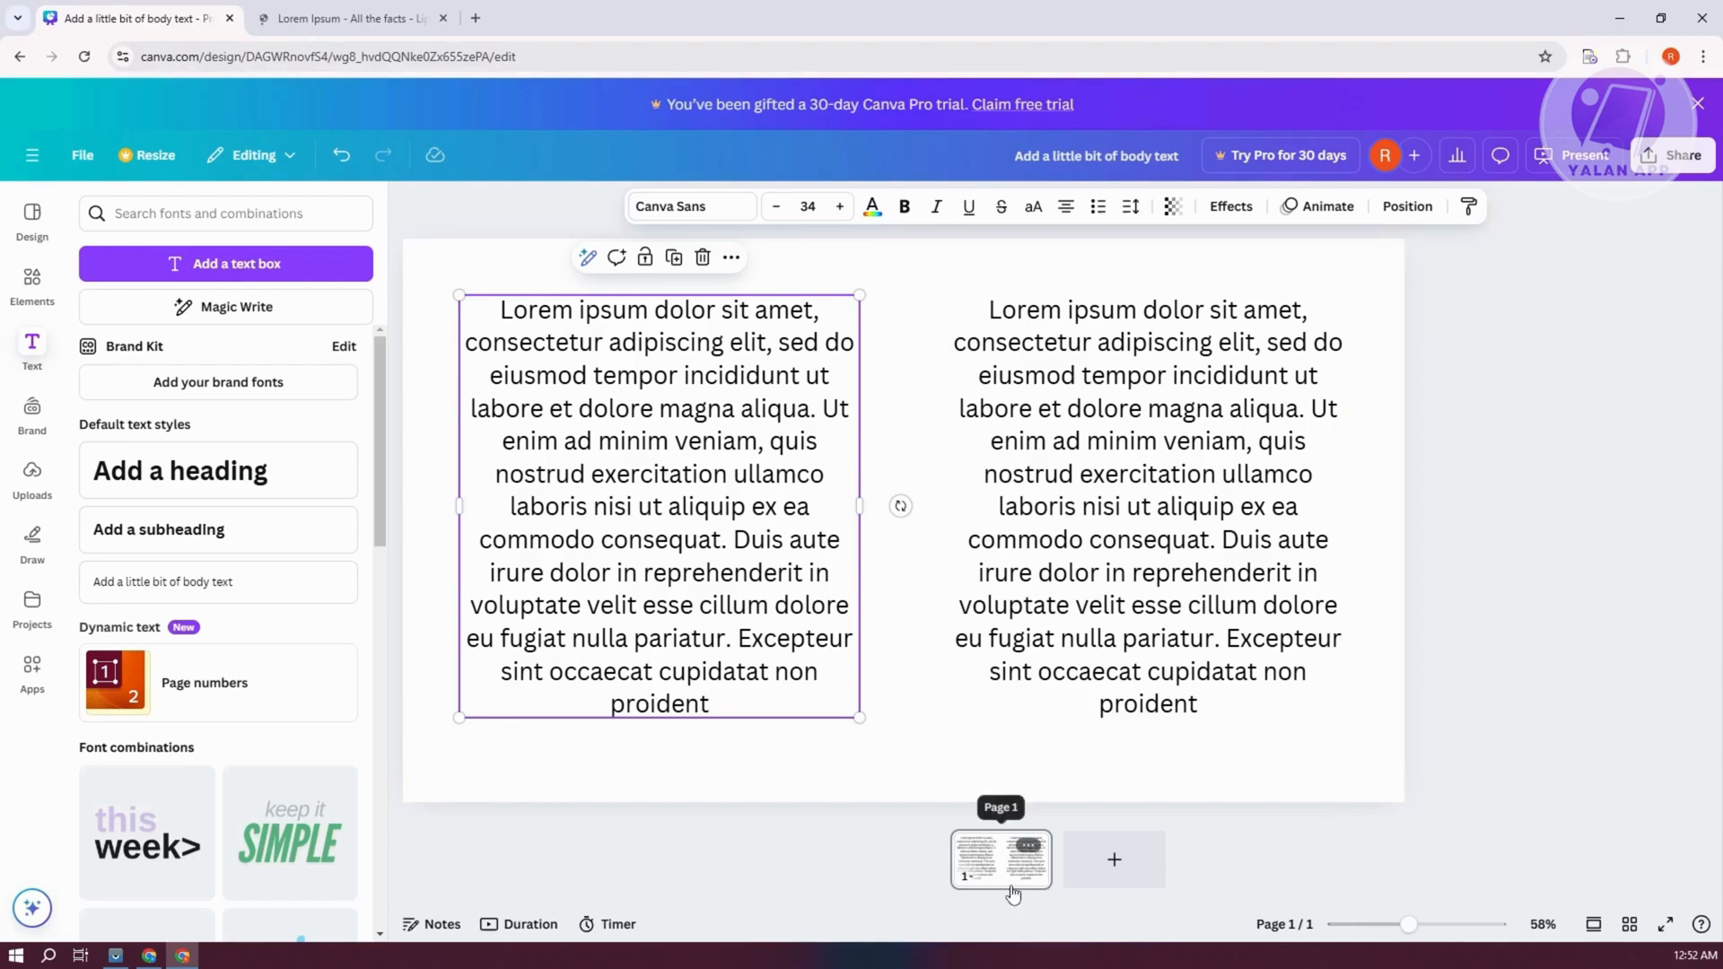
mouse_move(911, 671)
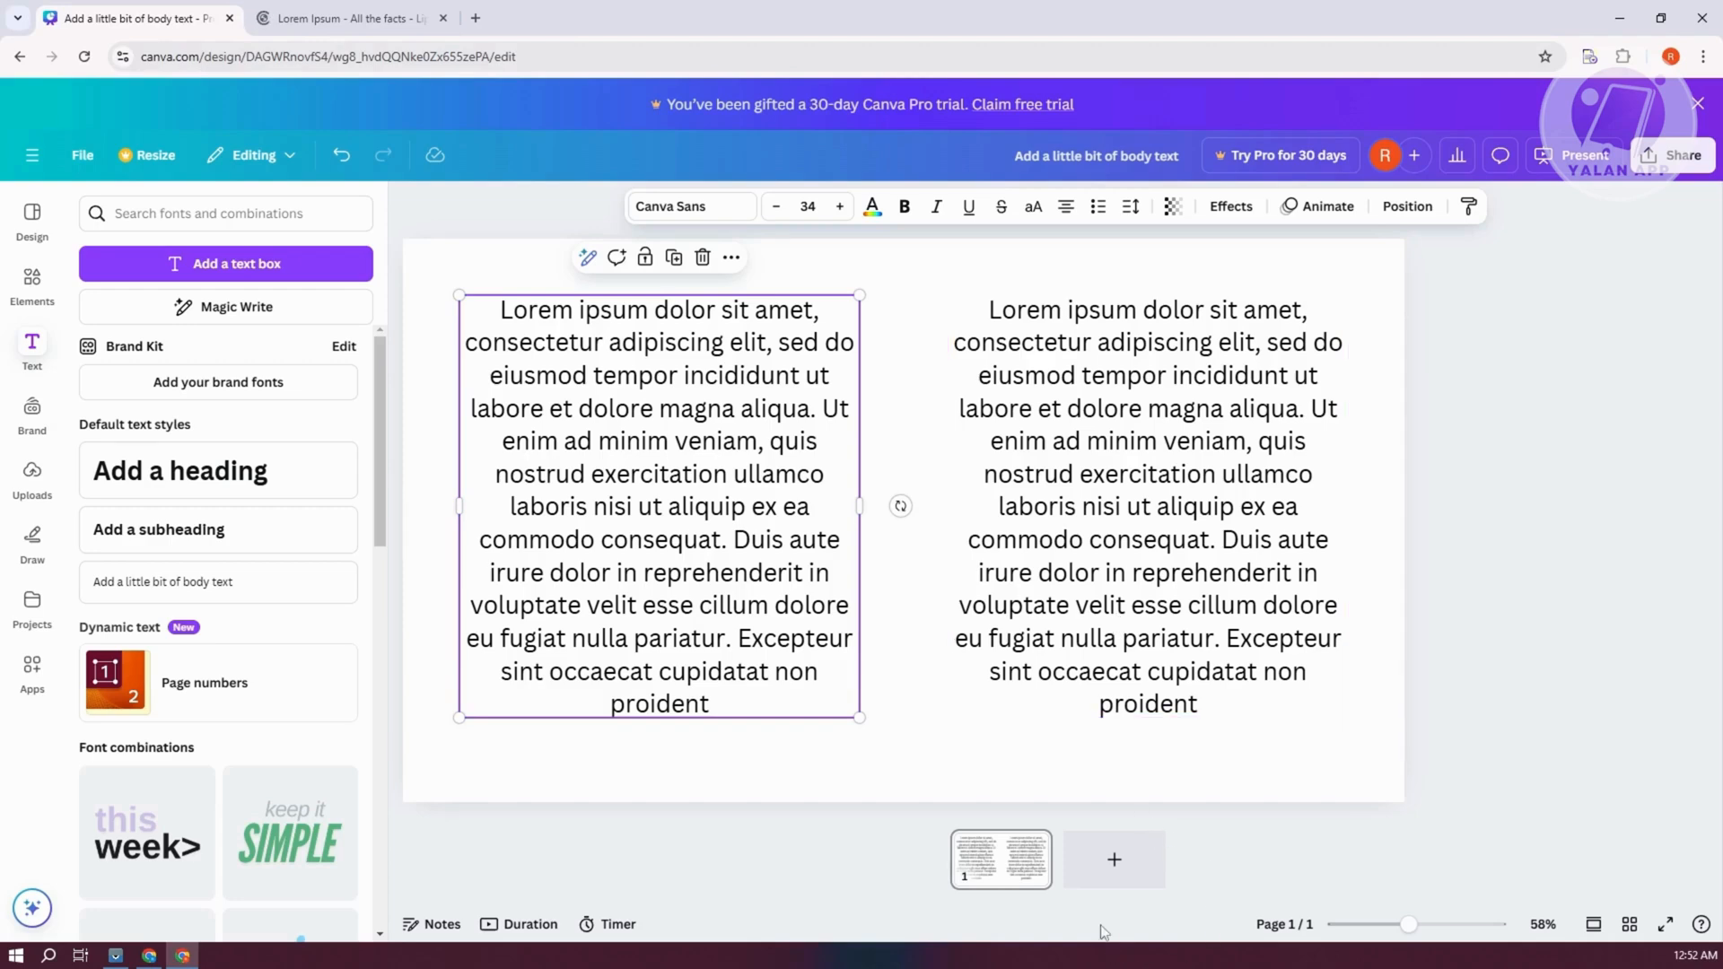
mouse_move(1114, 860)
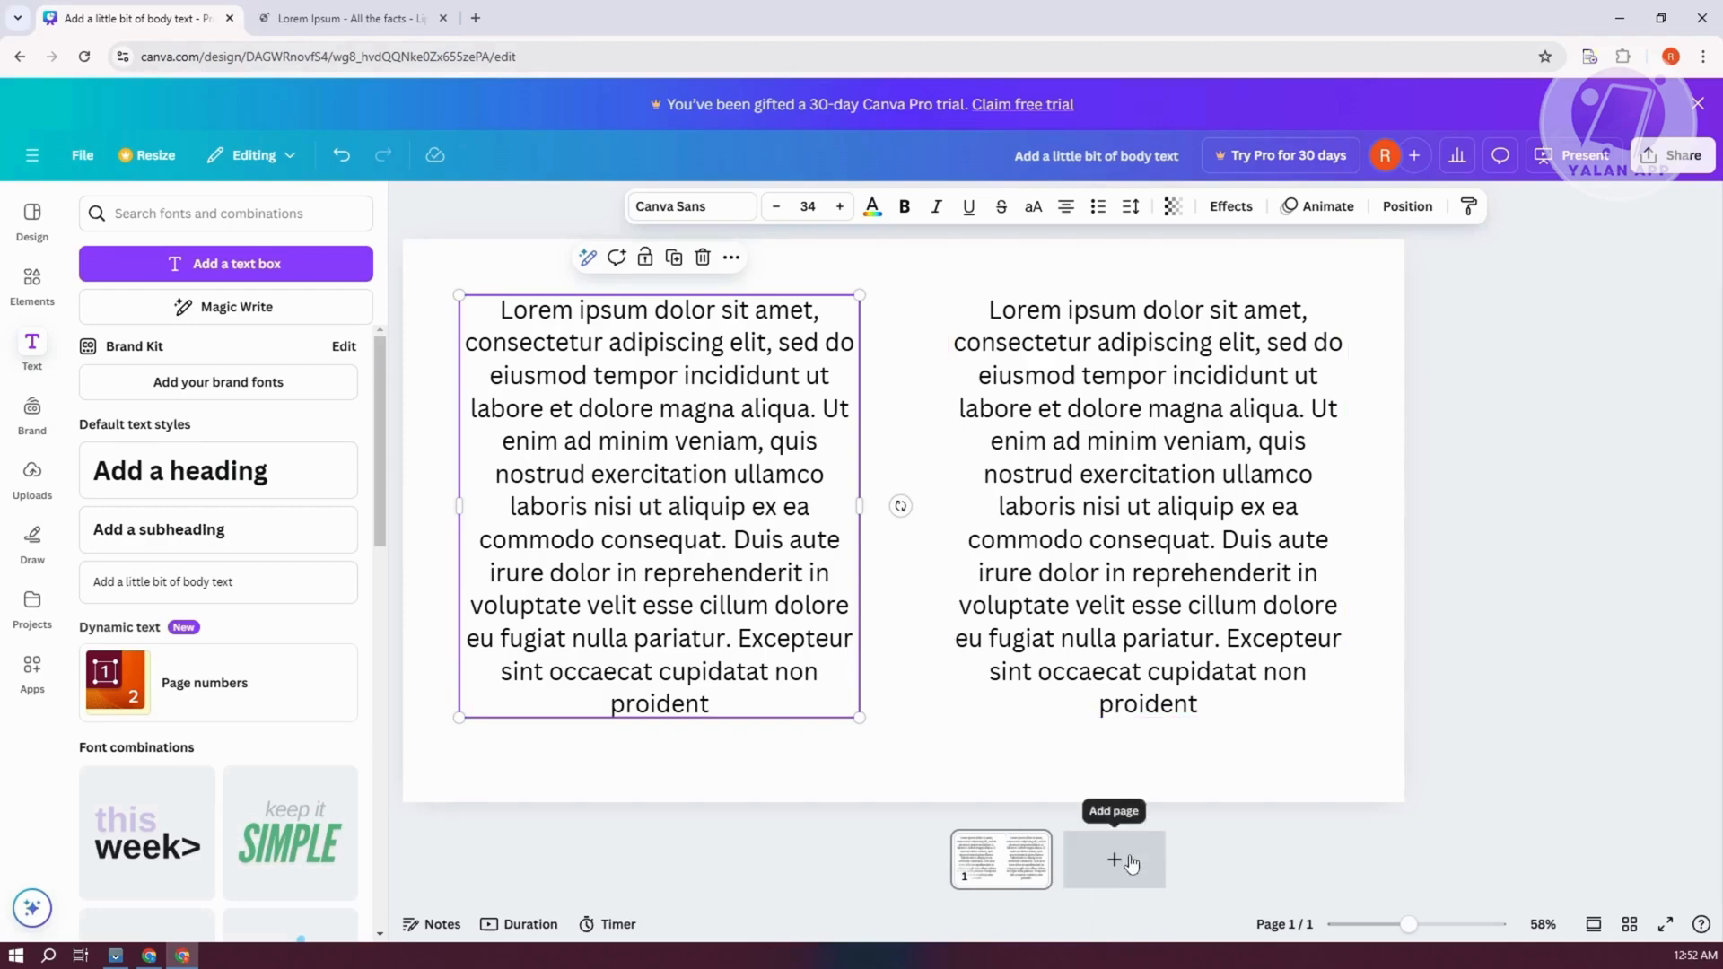
mouse_move(1128, 893)
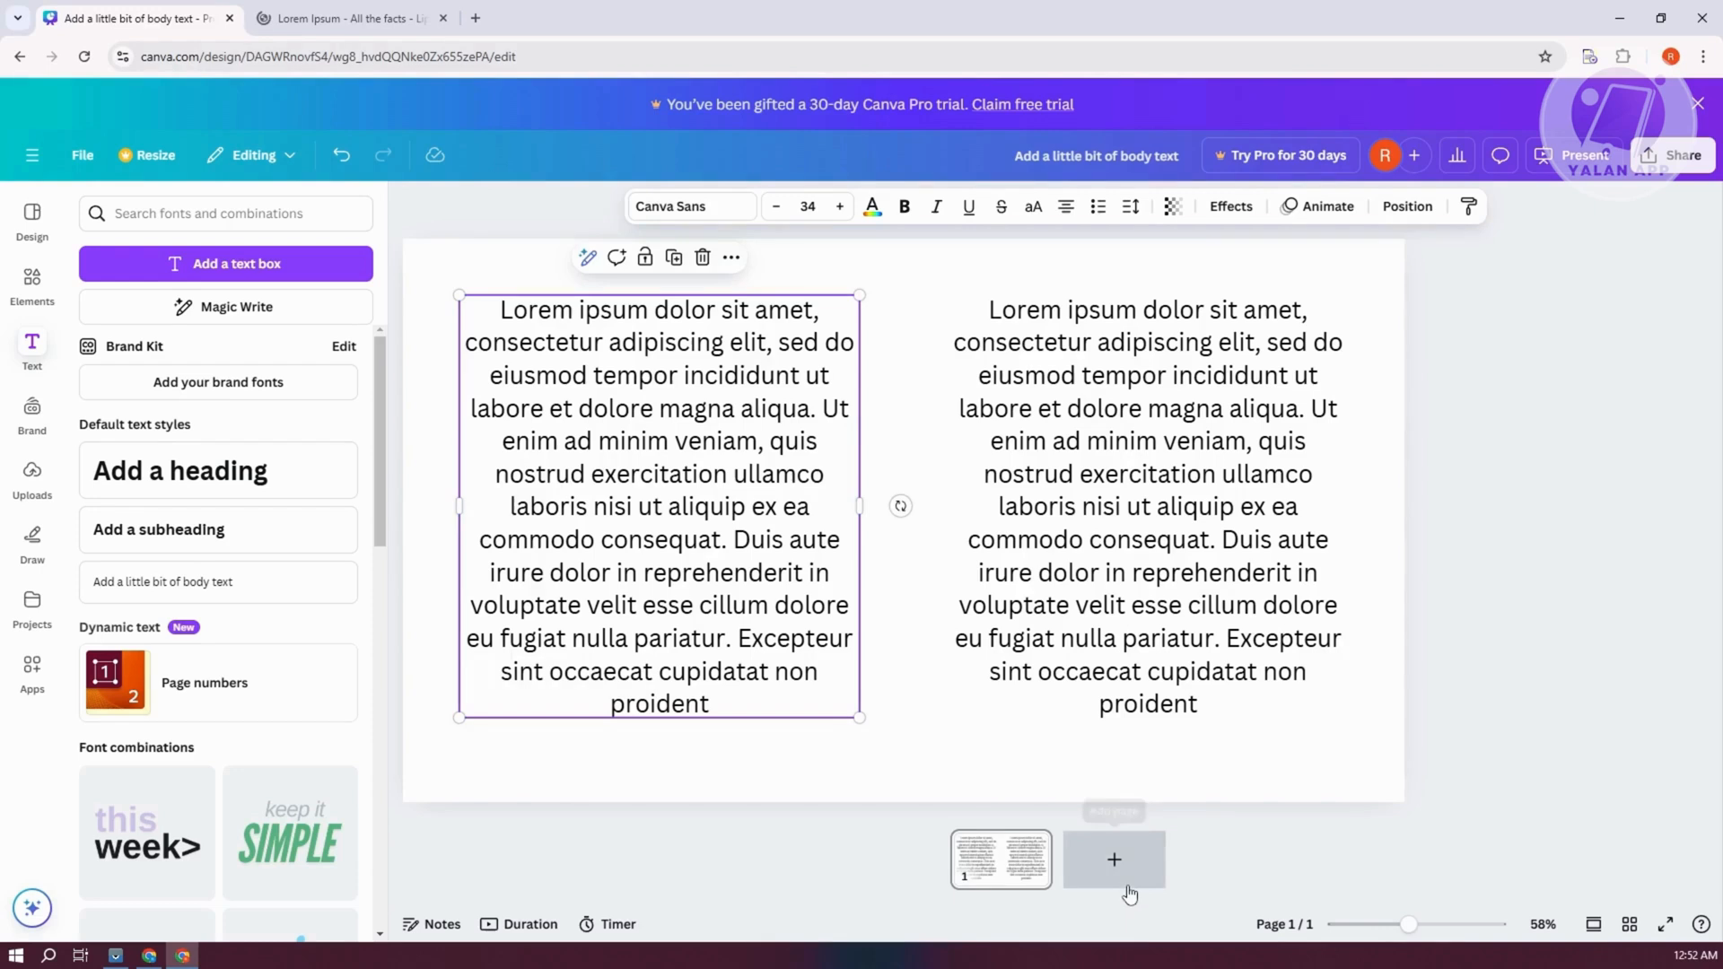
Add a blank second page after the two-column page 1
click(1113, 860)
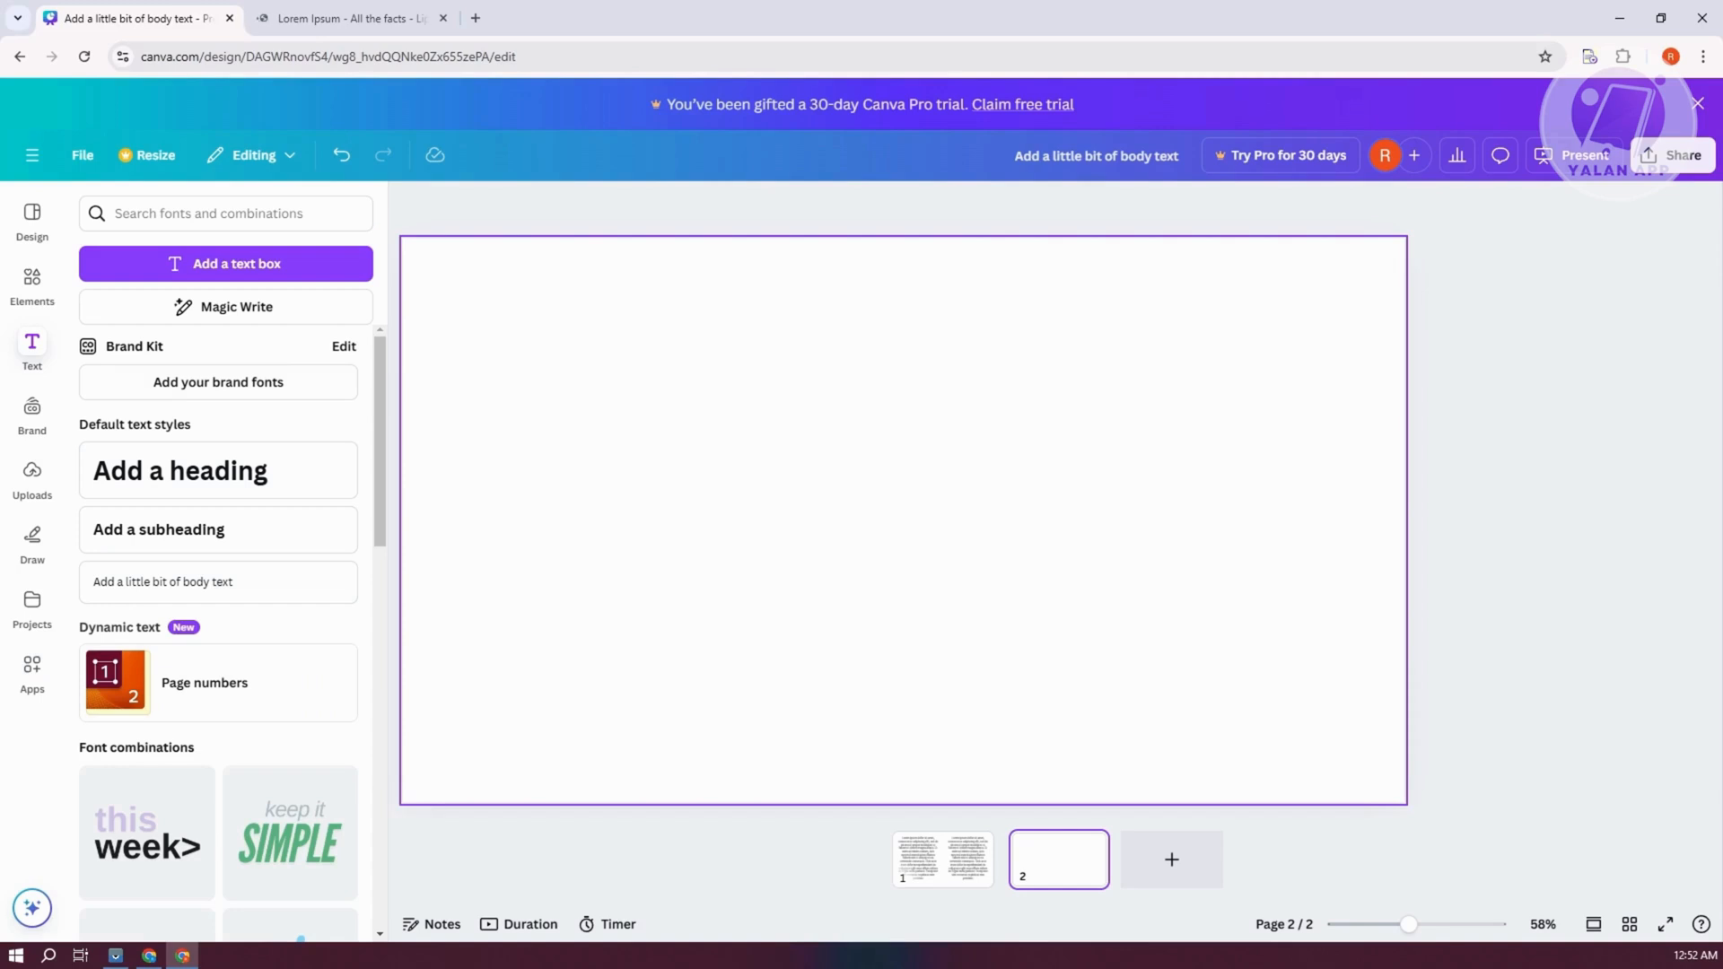
mouse_move(269, 382)
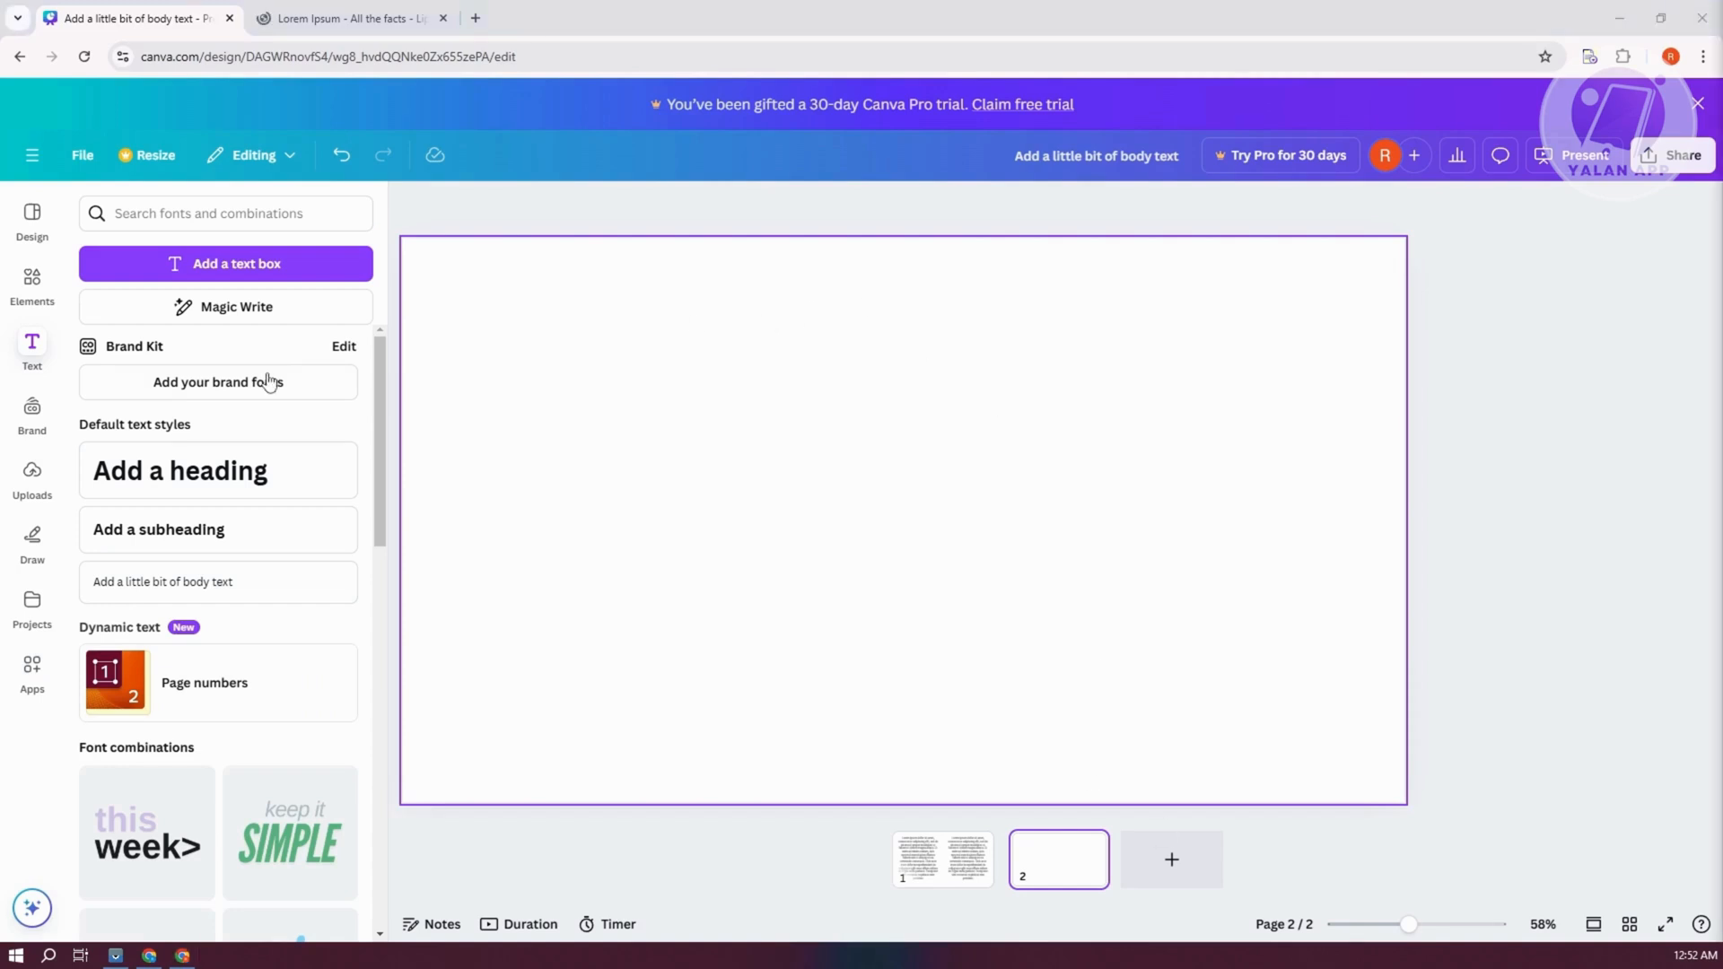
Insert the plain black three-column, four-row table from Elements onto page 2
click(32, 282)
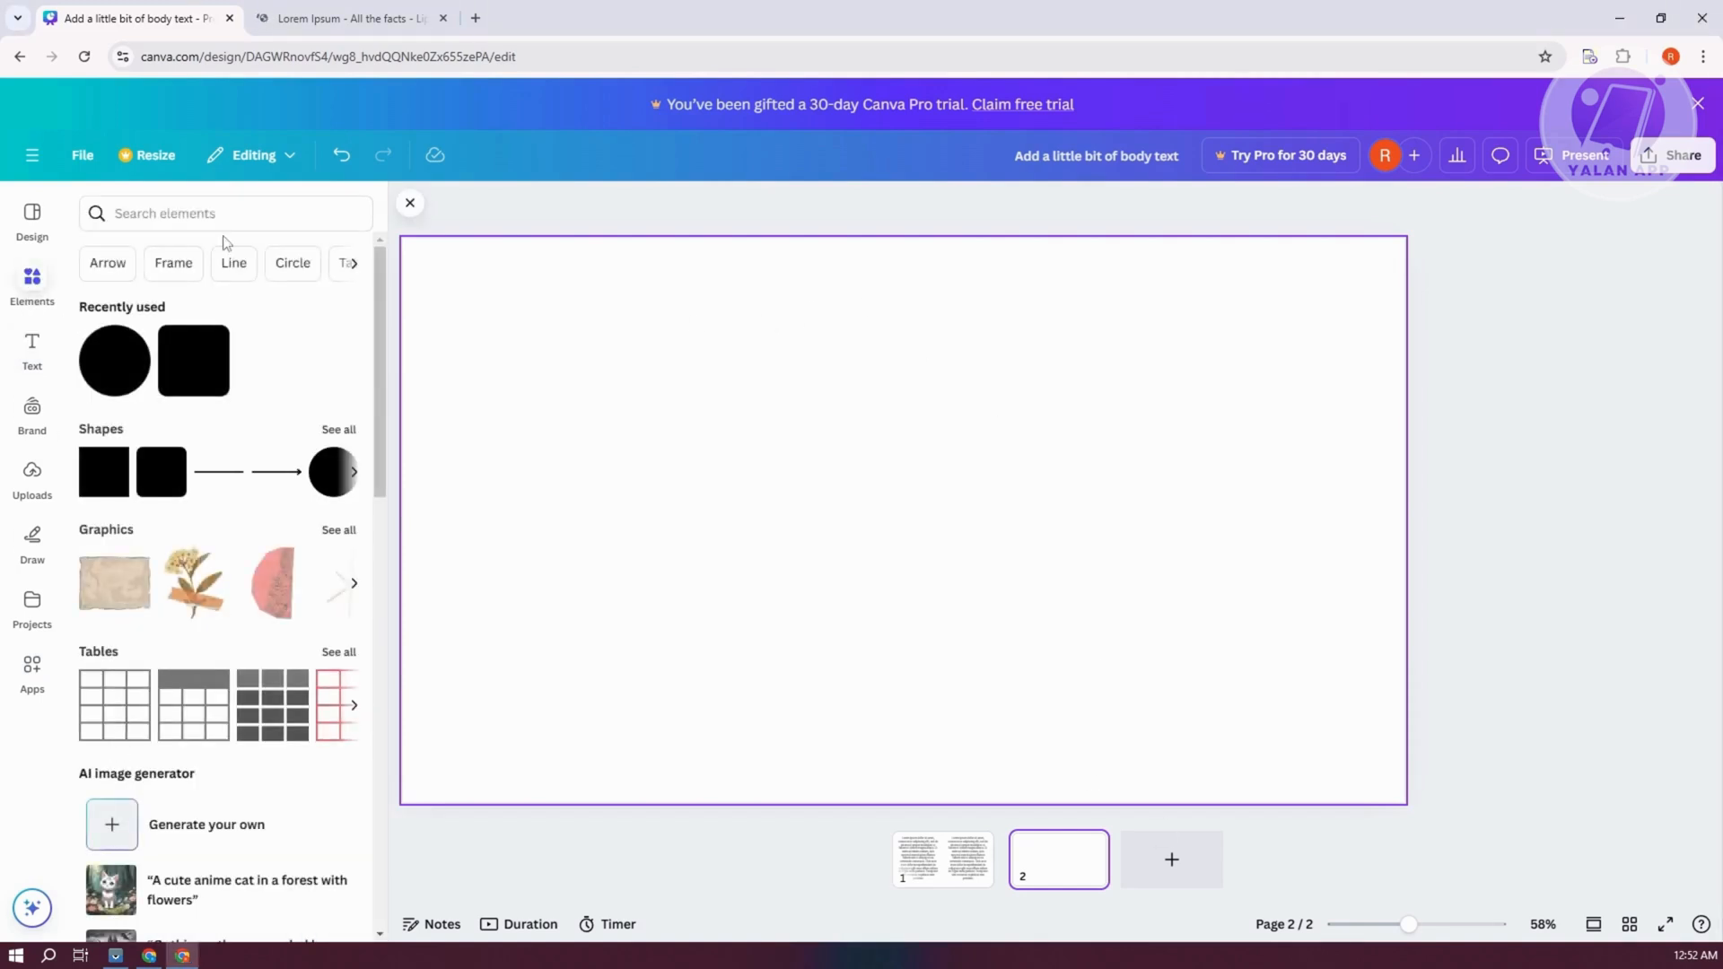
scroll(down, 3)
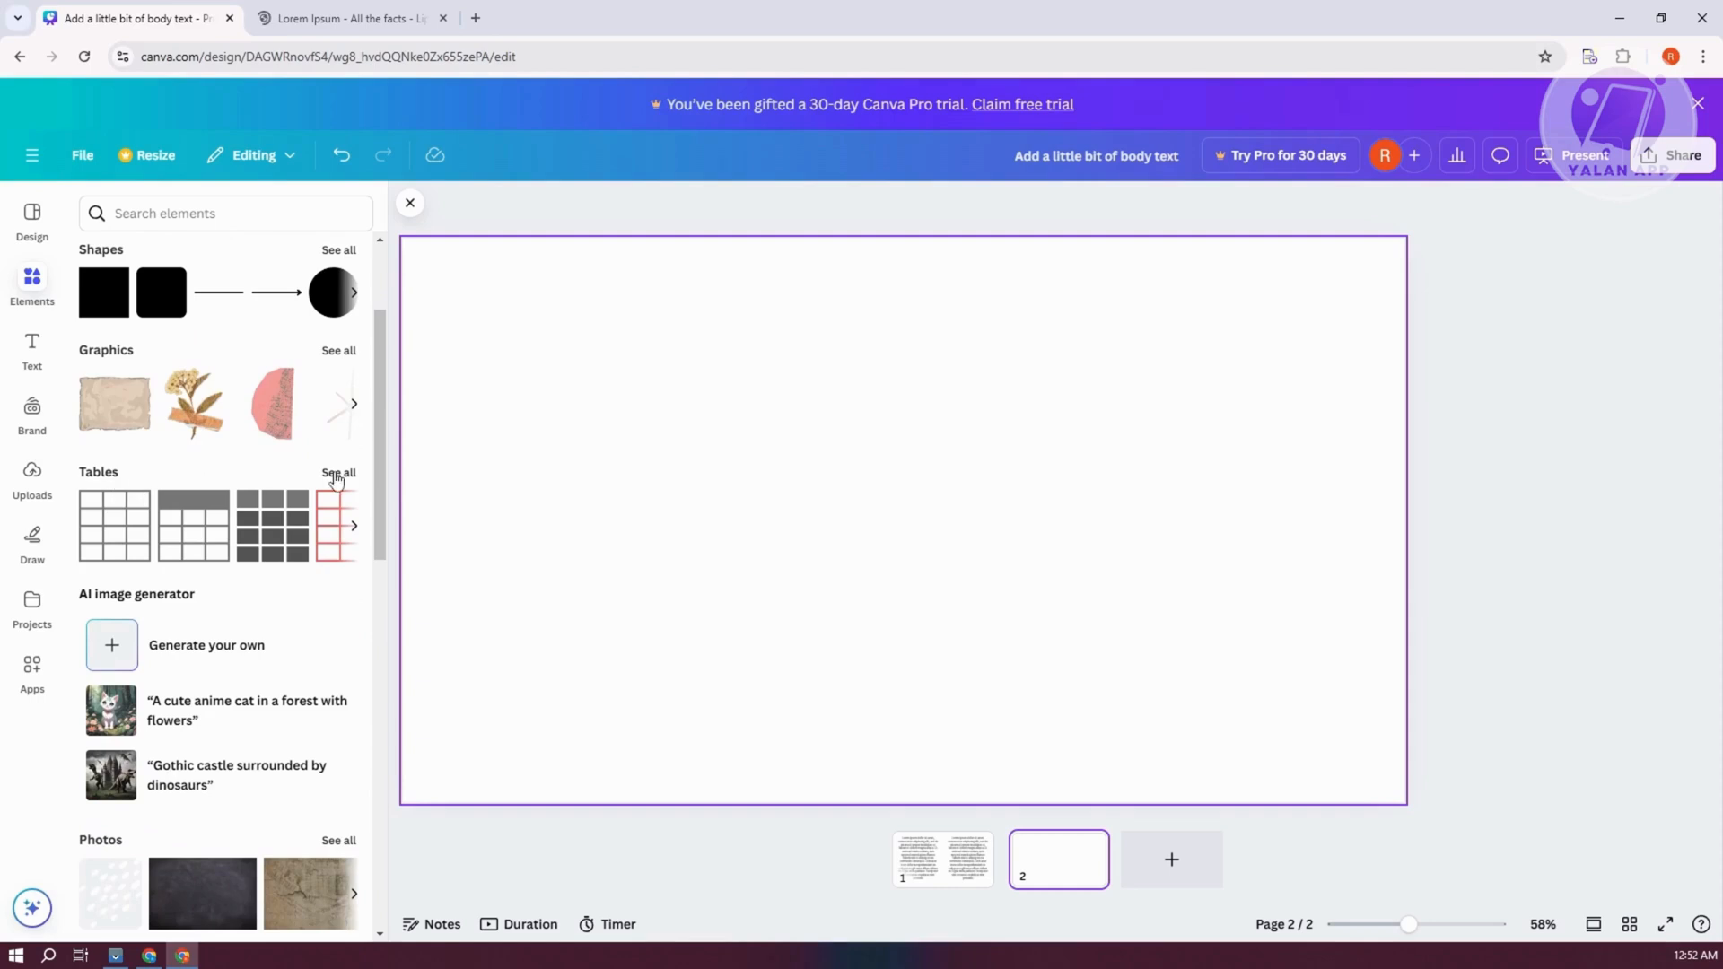
click(337, 473)
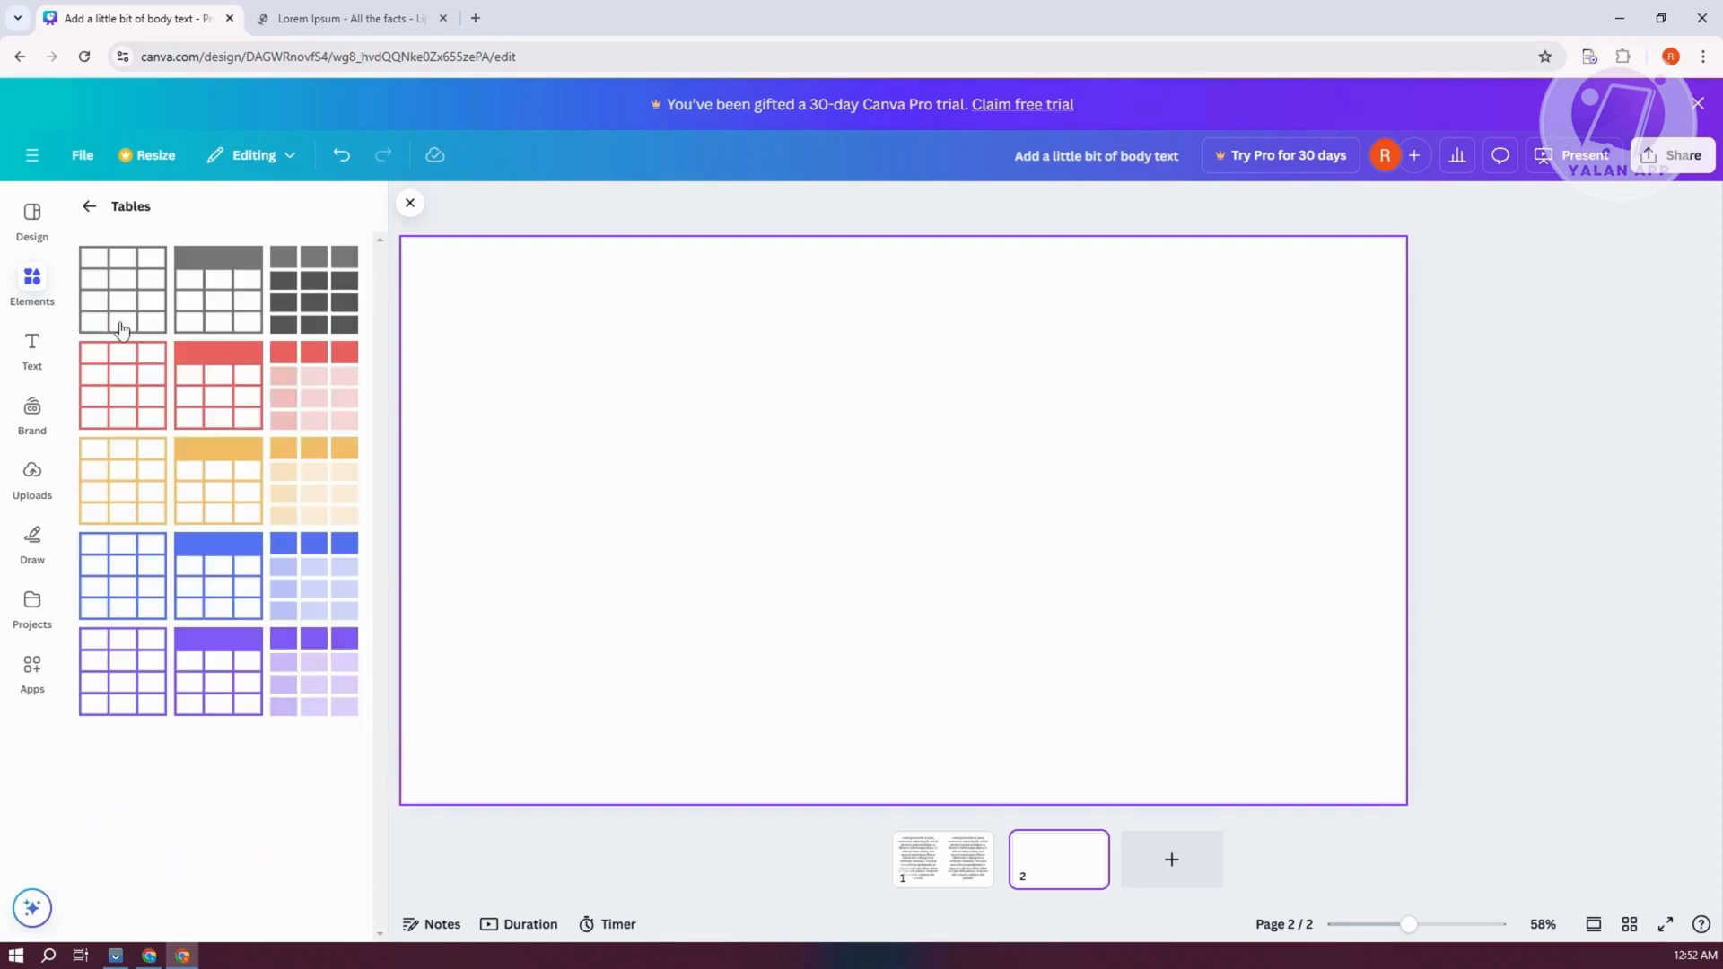
mouse_move(126, 278)
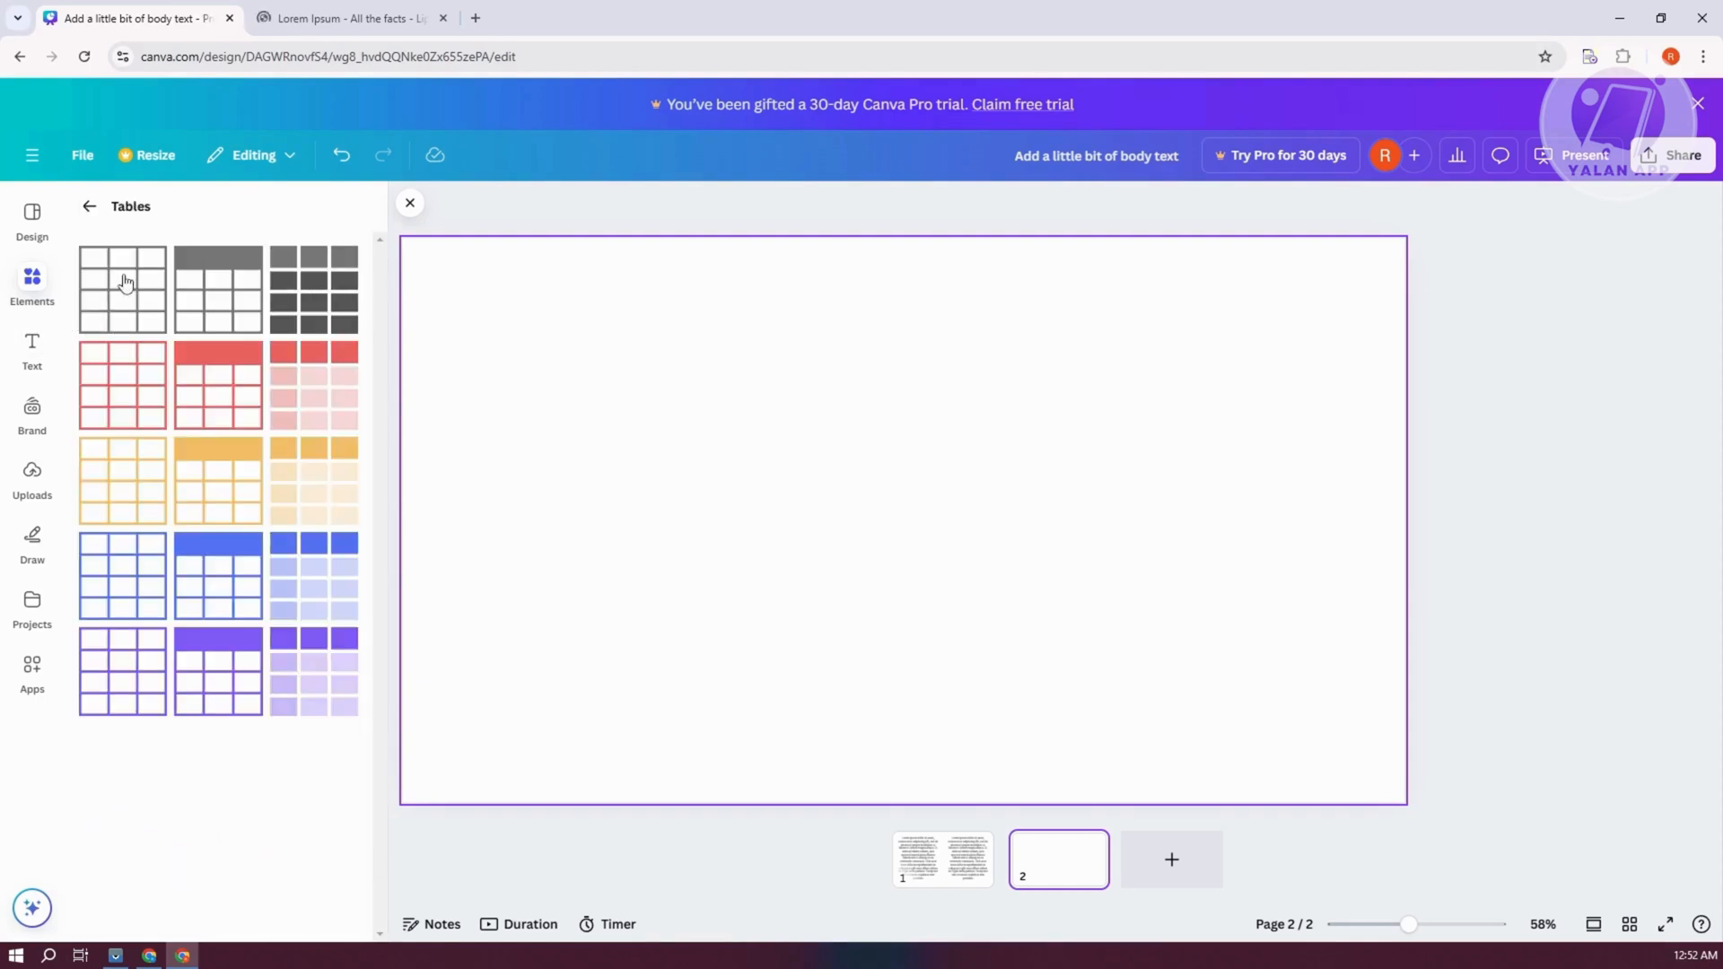
click(122, 285)
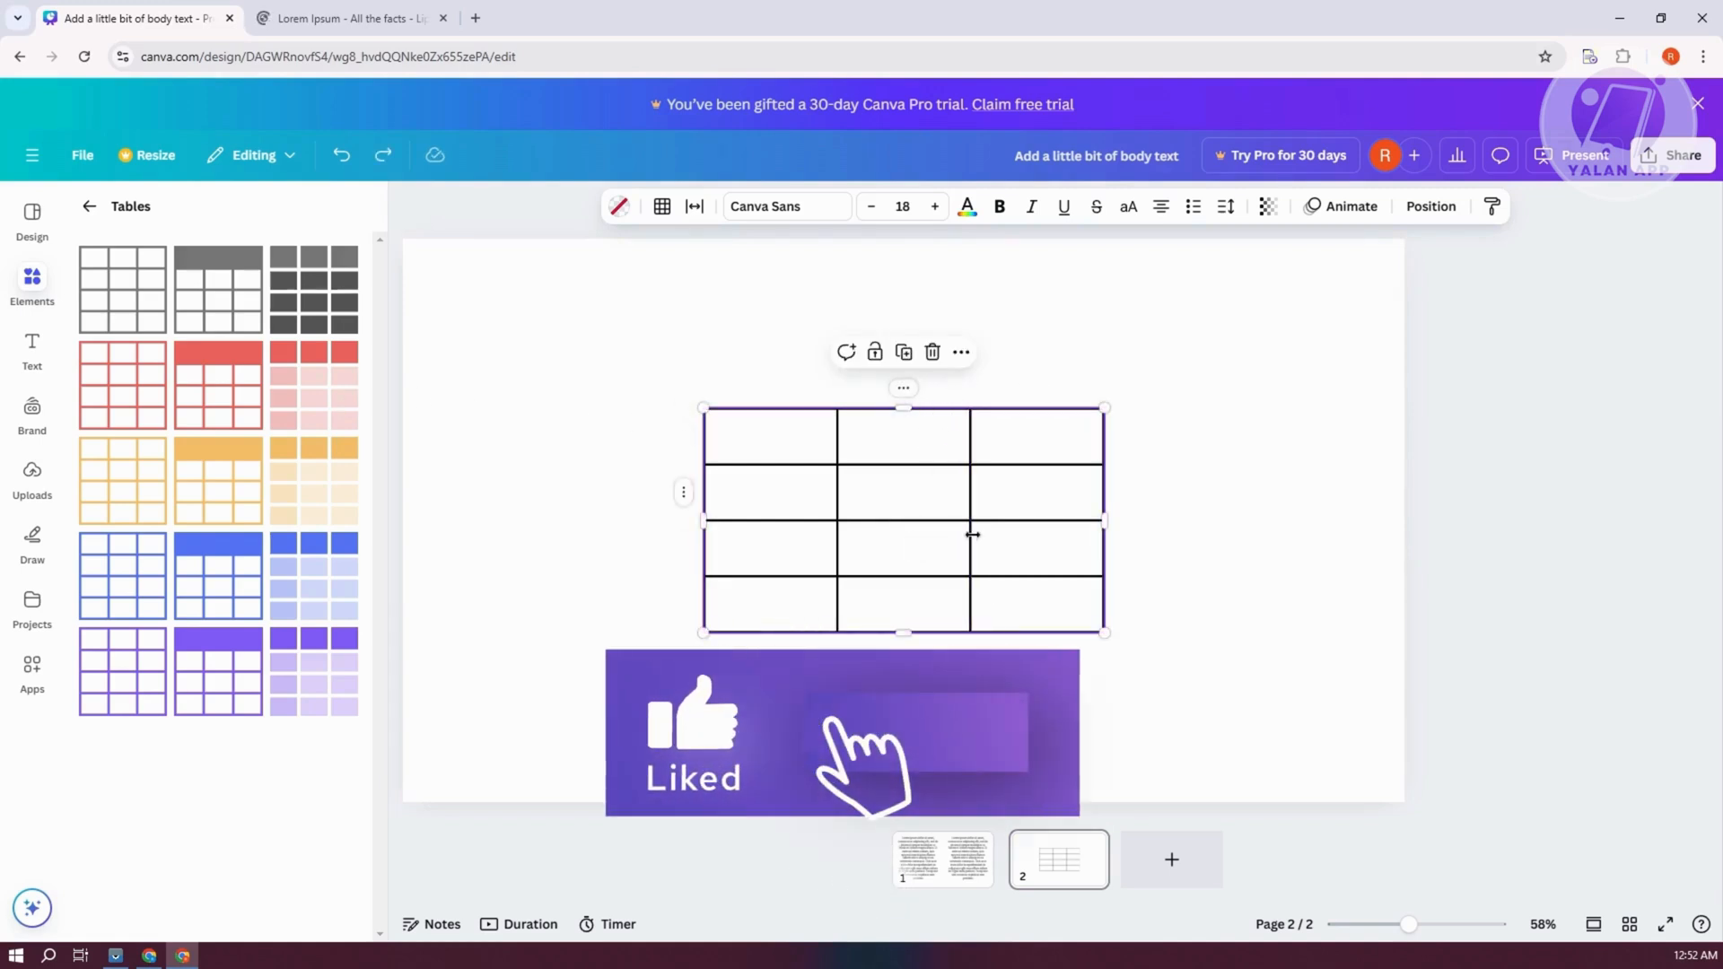
Check the table border options, then select the grid table on page 2 for deletion
click(662, 207)
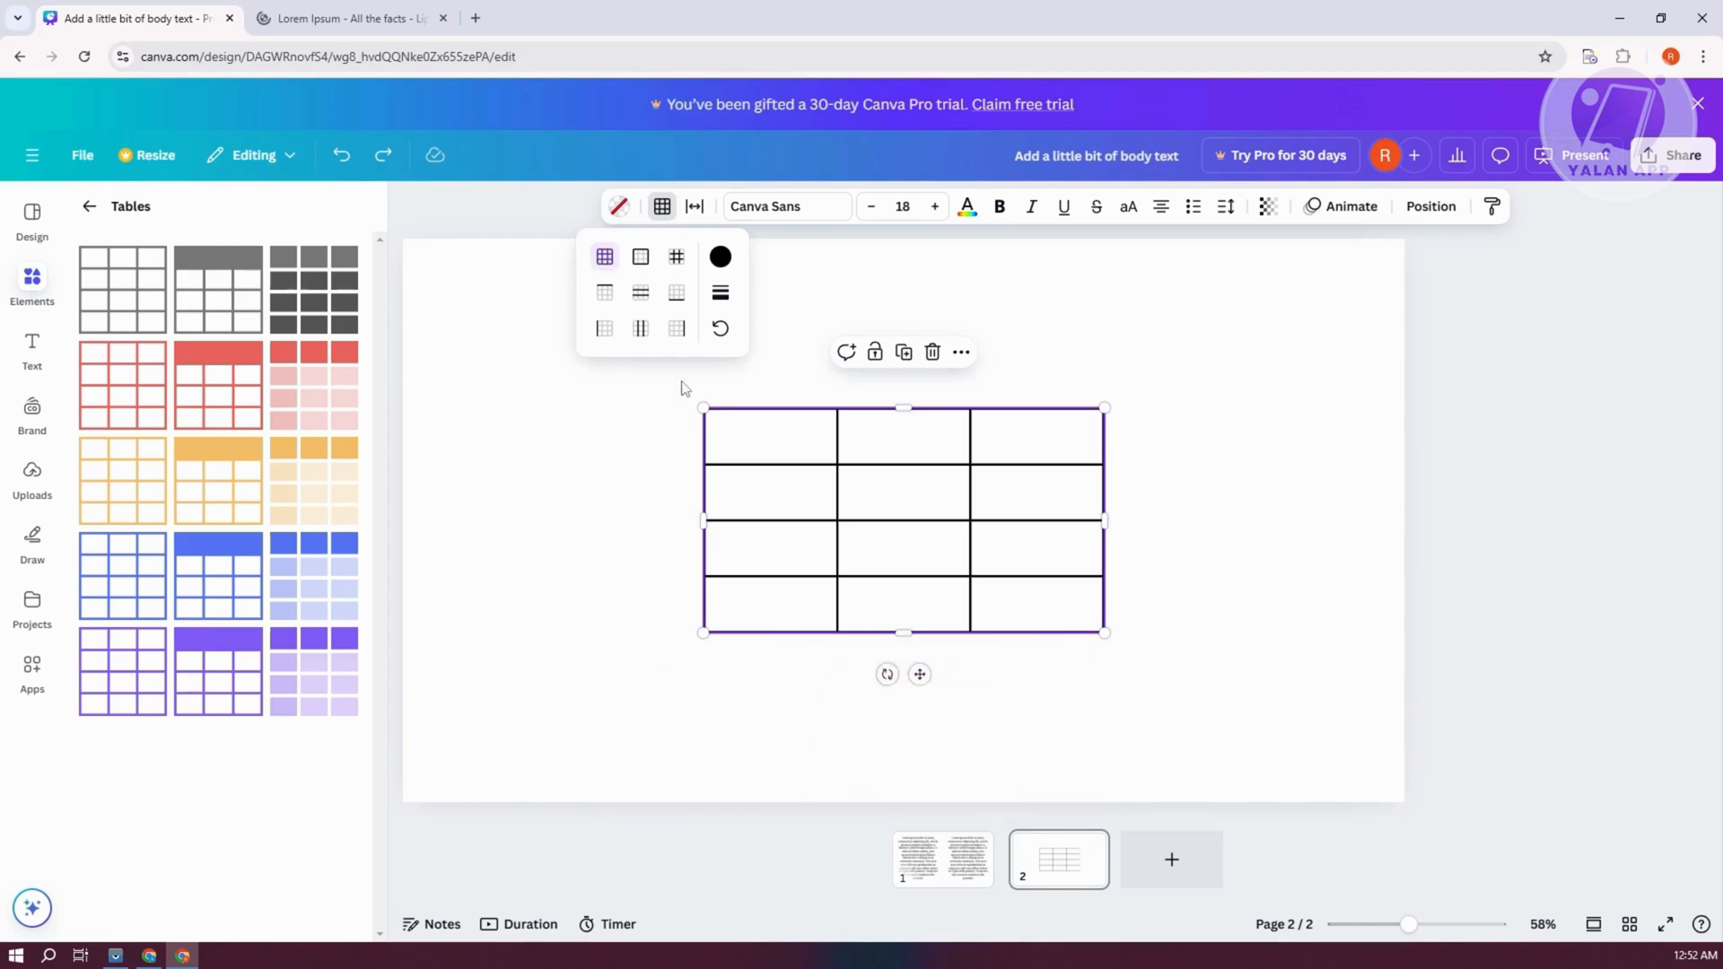
mouse_move(639, 257)
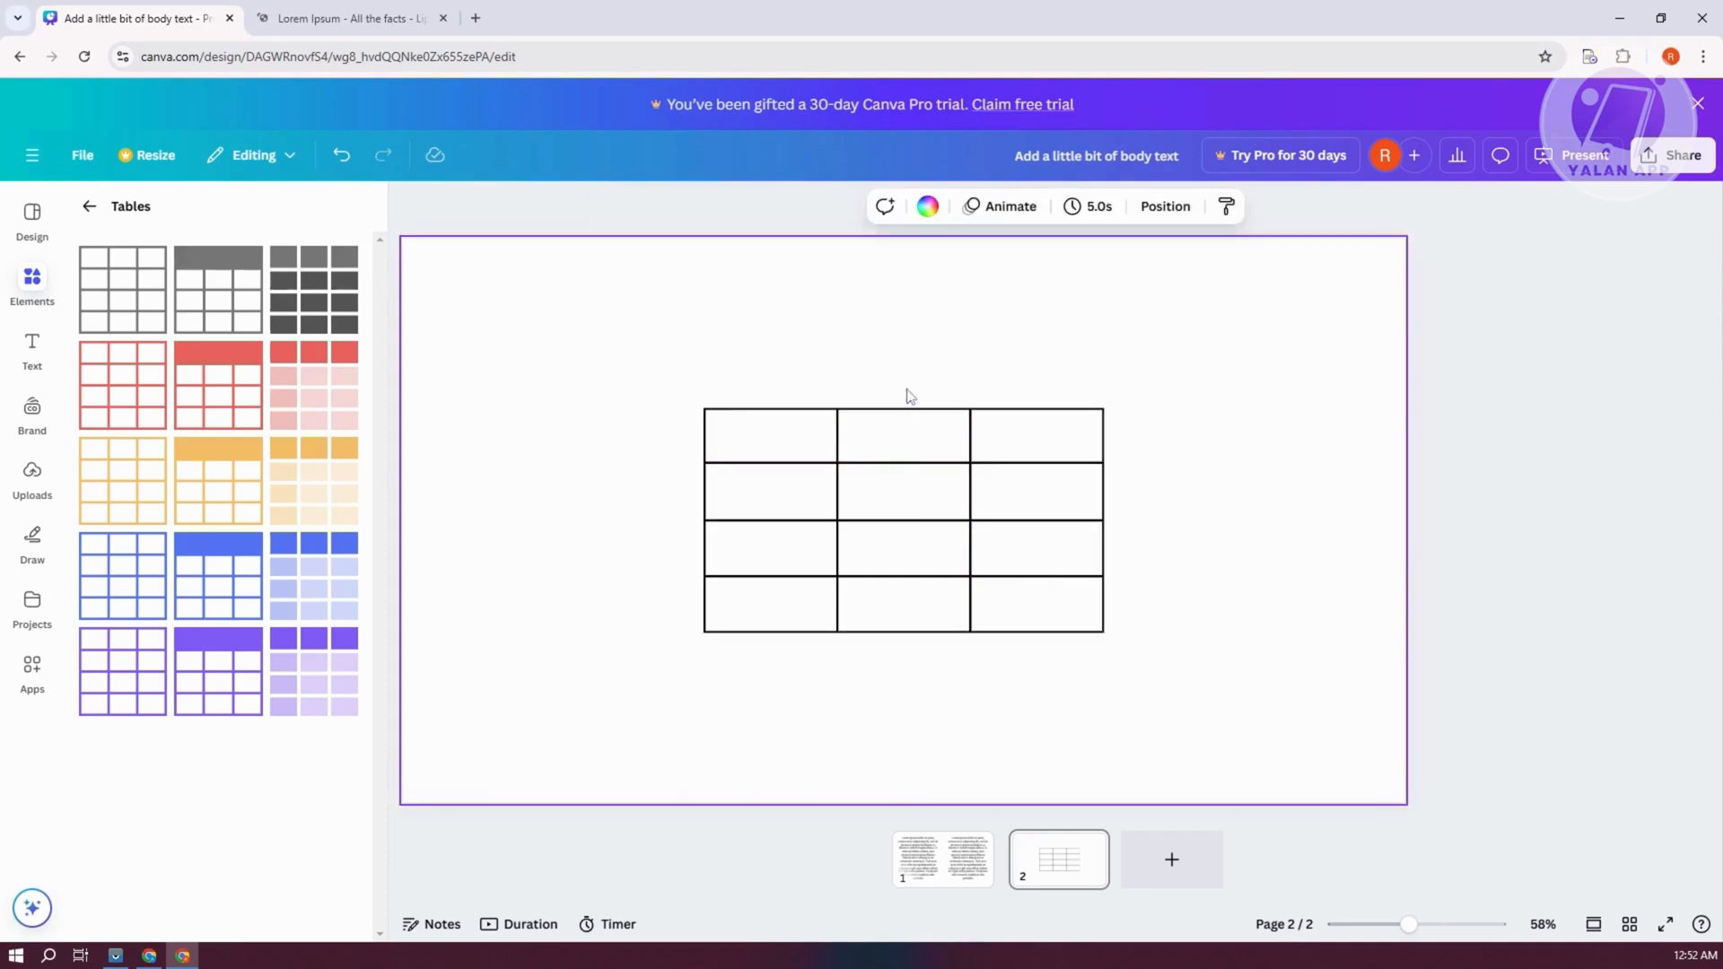
click(903, 490)
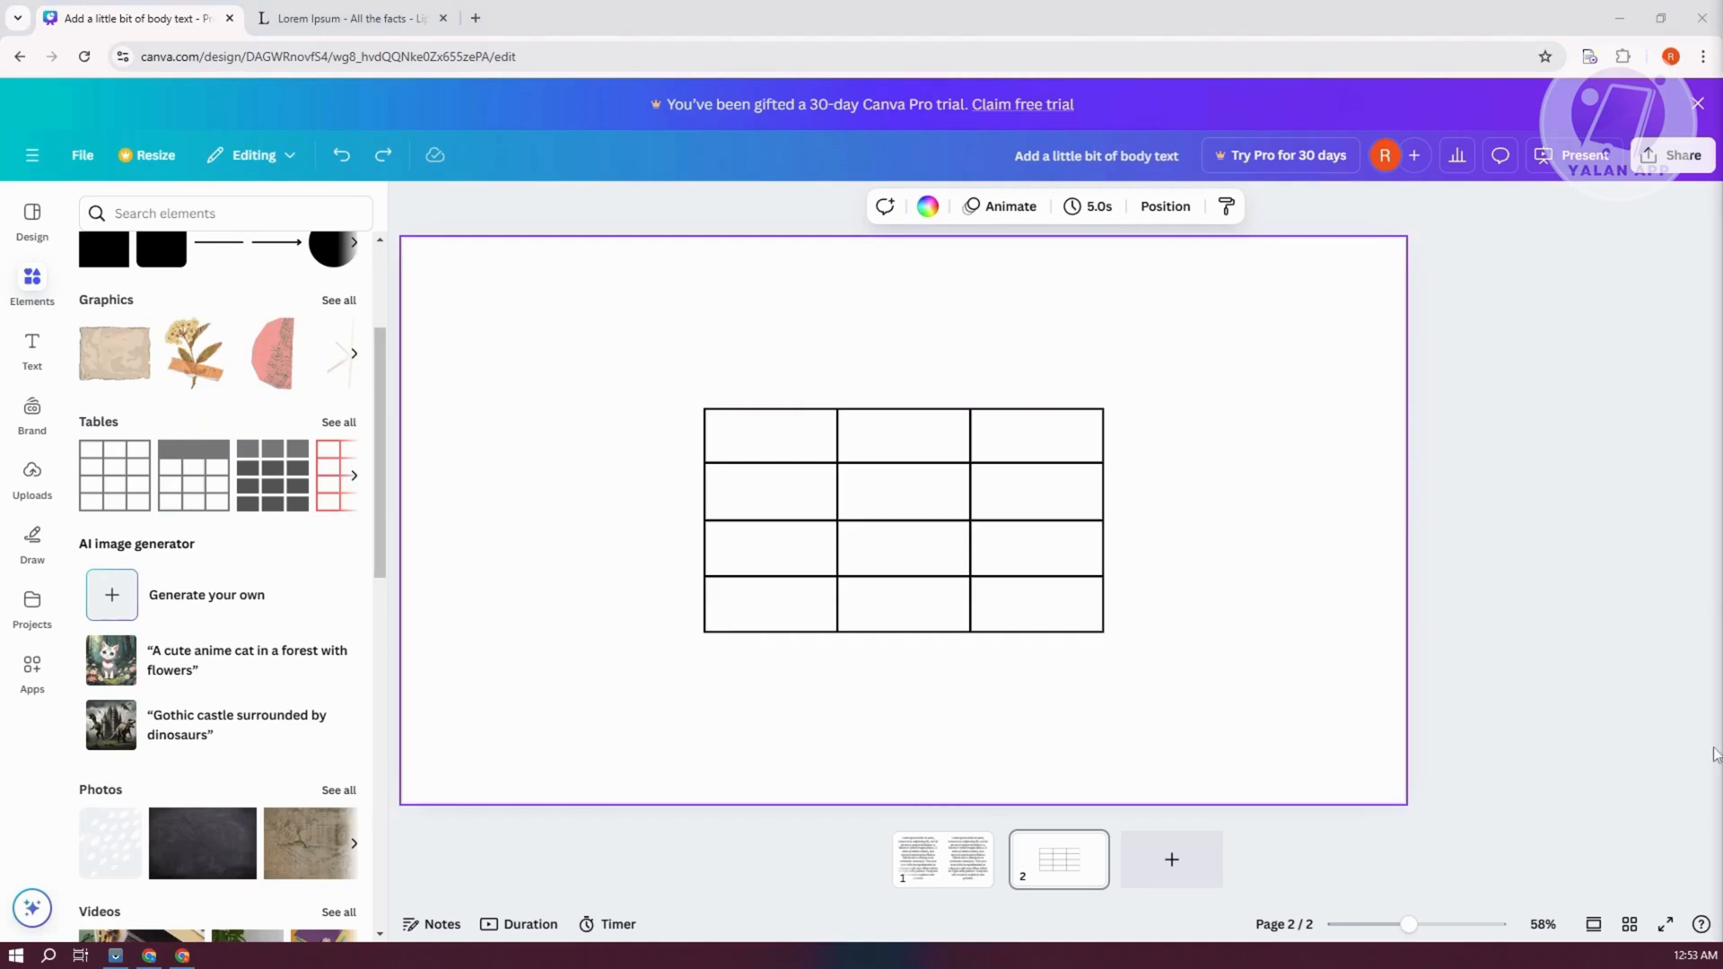
click(903, 518)
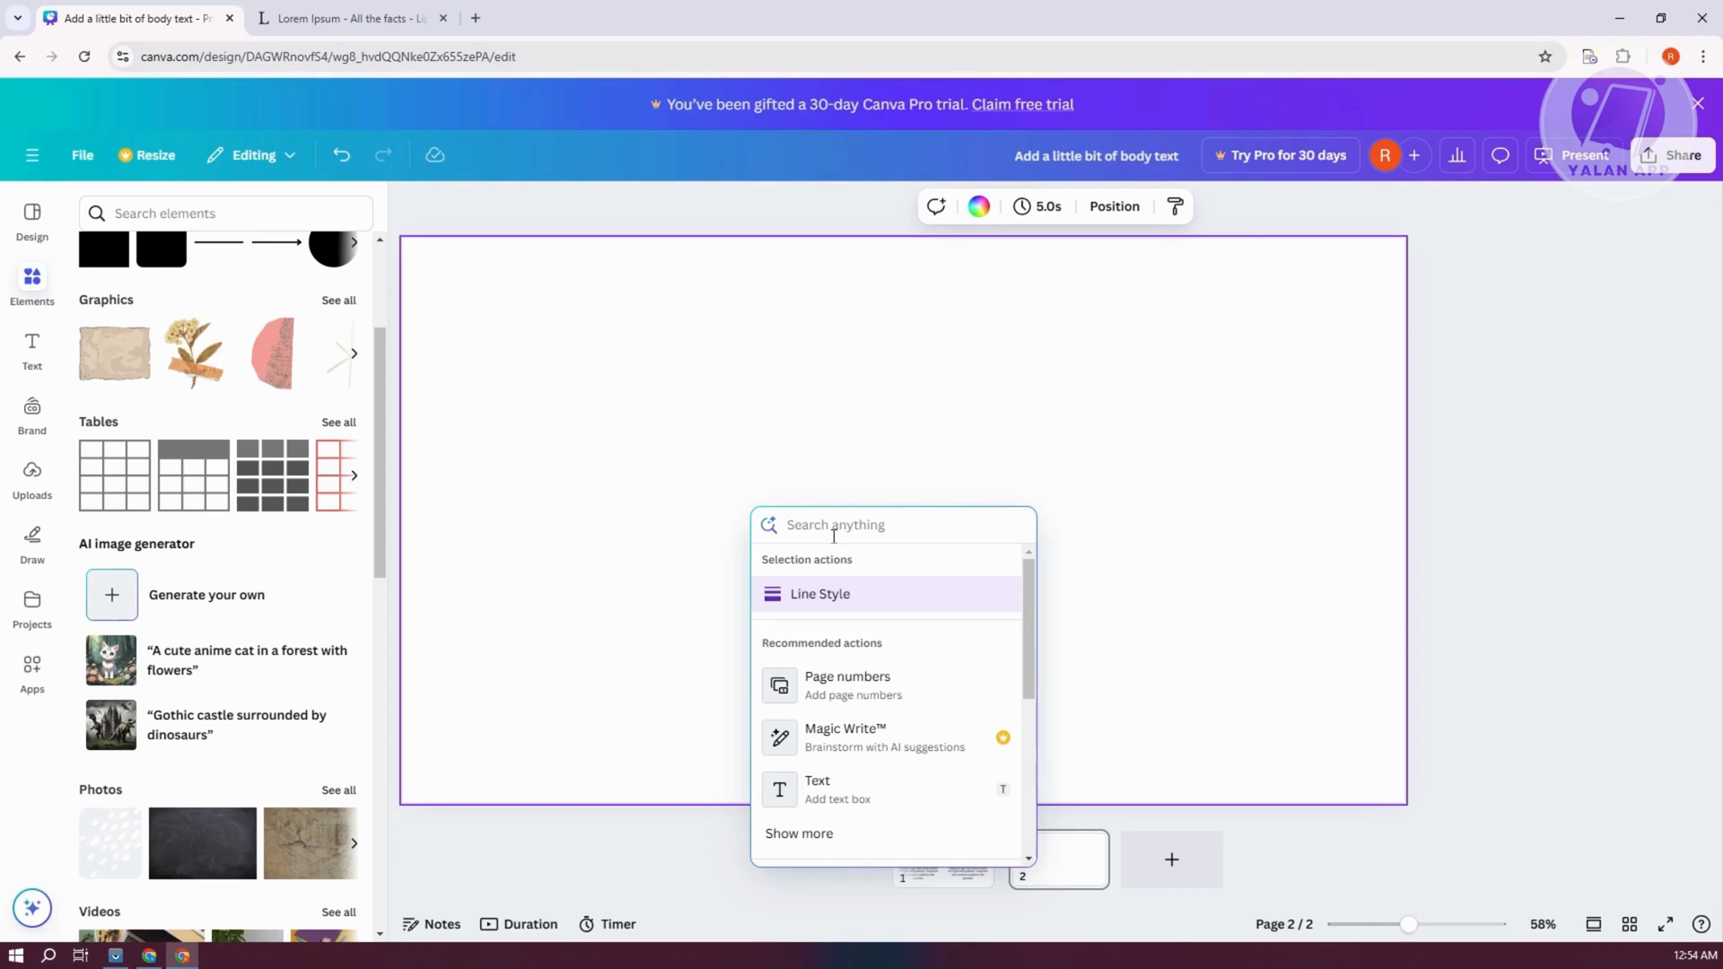
Insert a 2x1 table via the TABLE command search
text(TABLE)
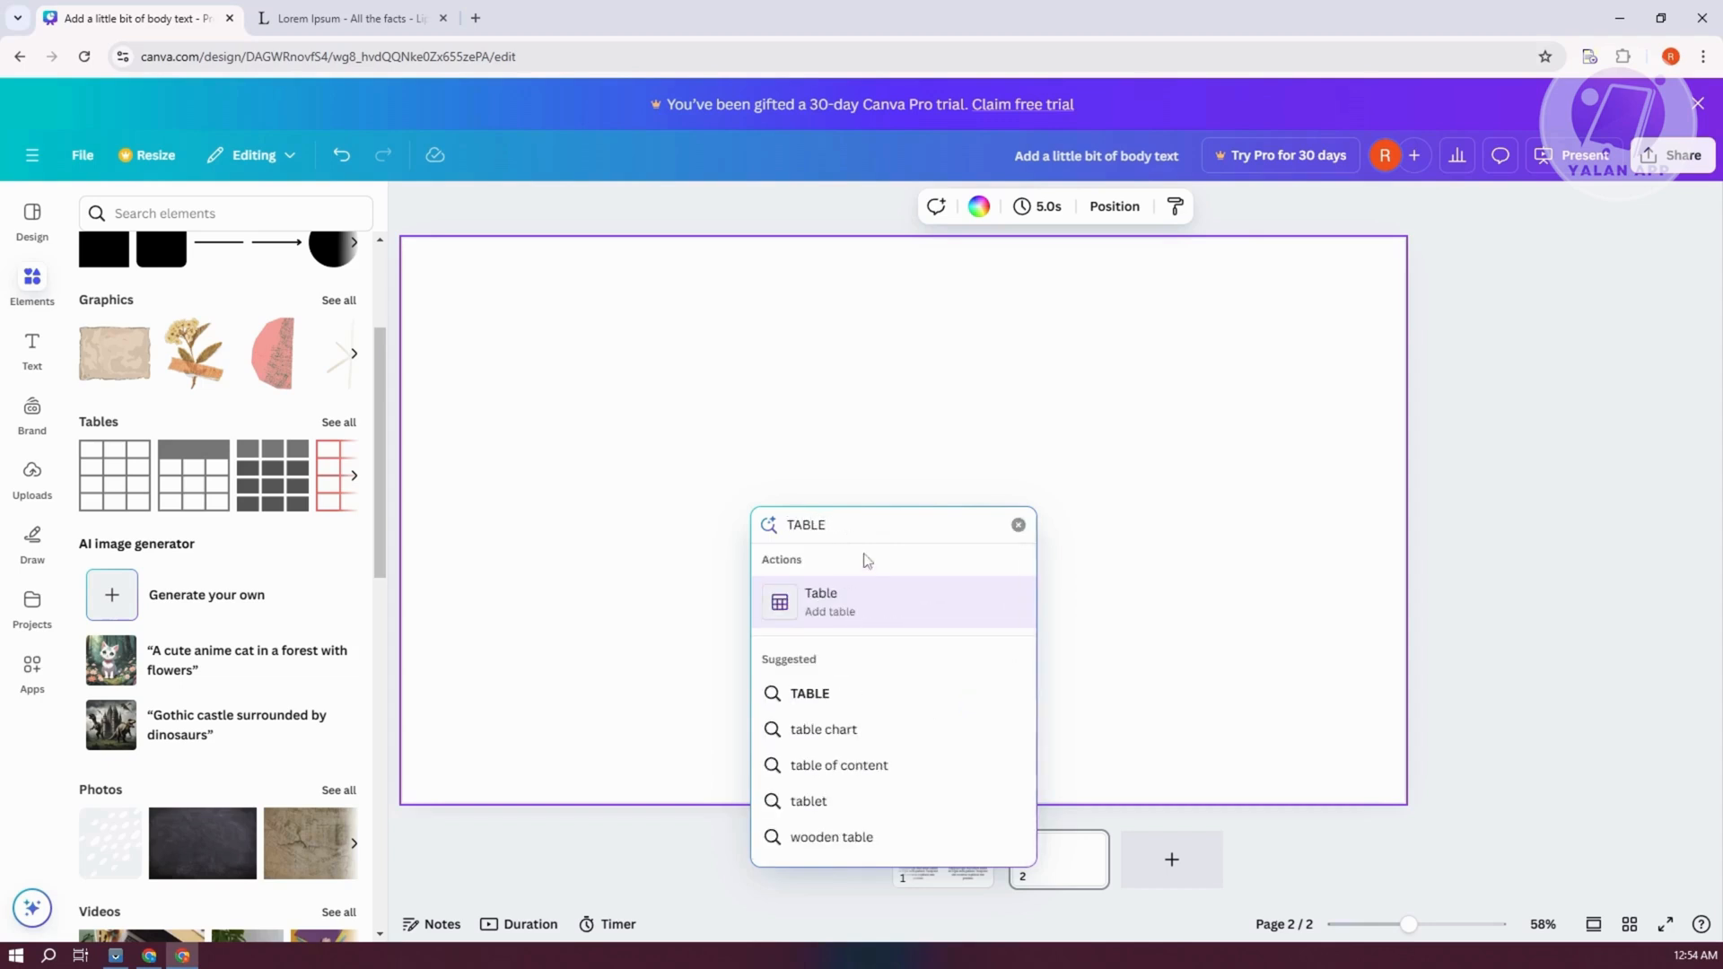
click(829, 602)
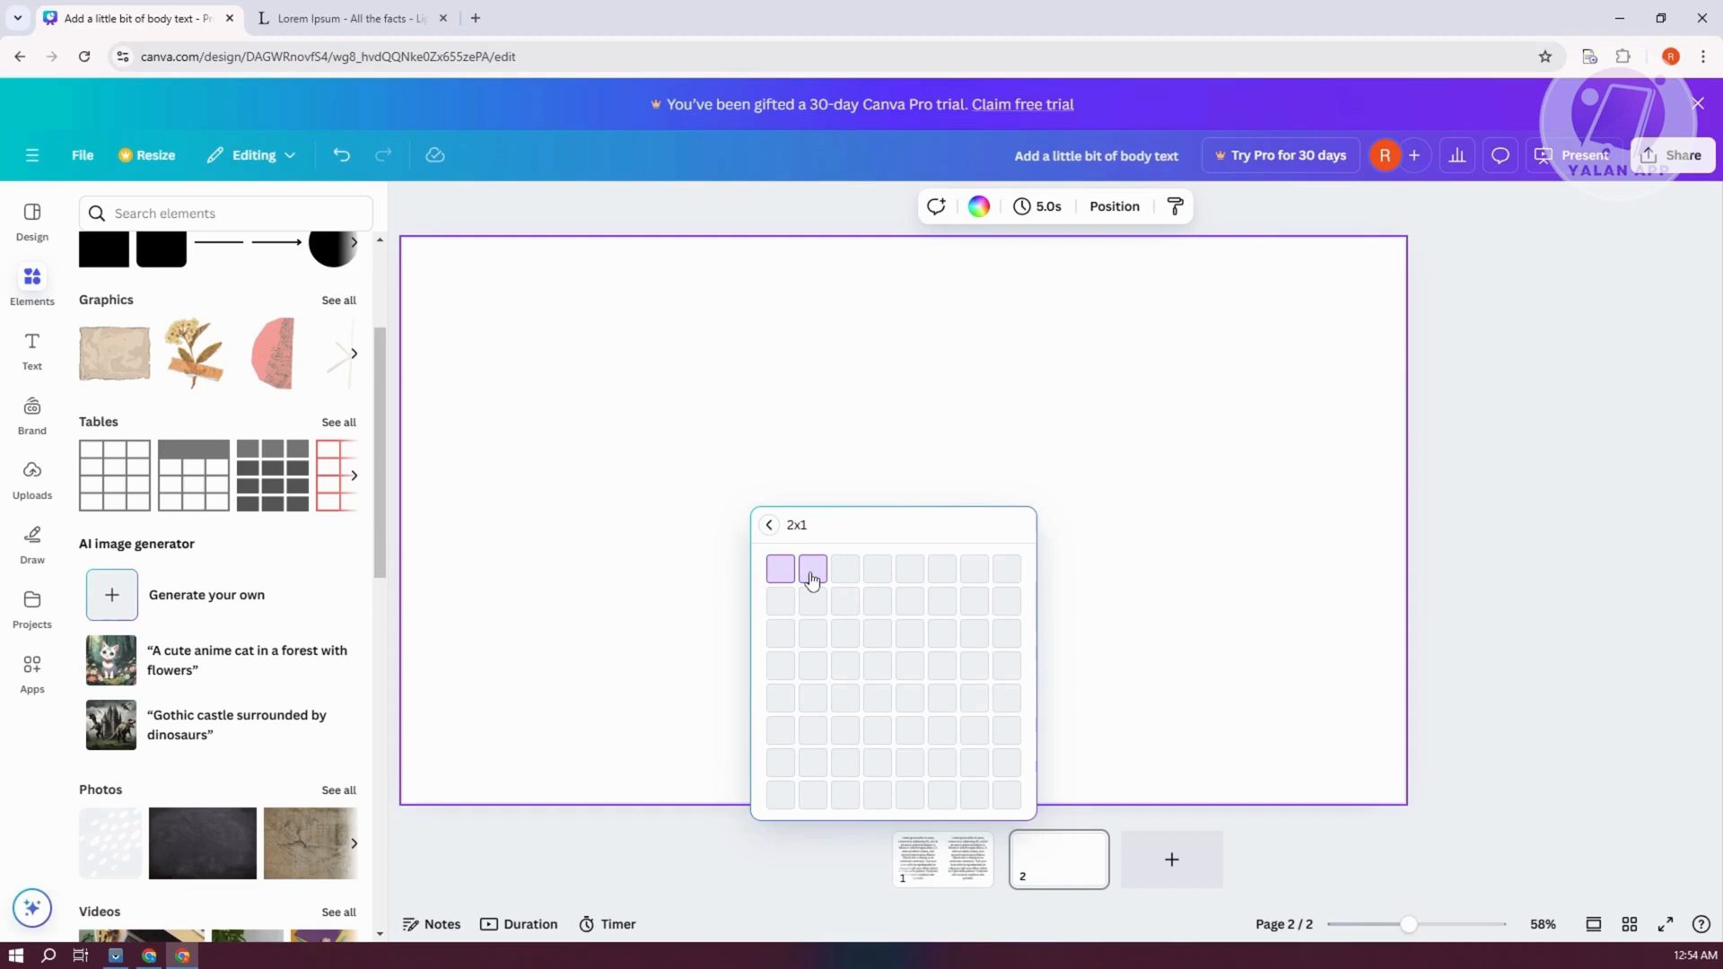
click(810, 570)
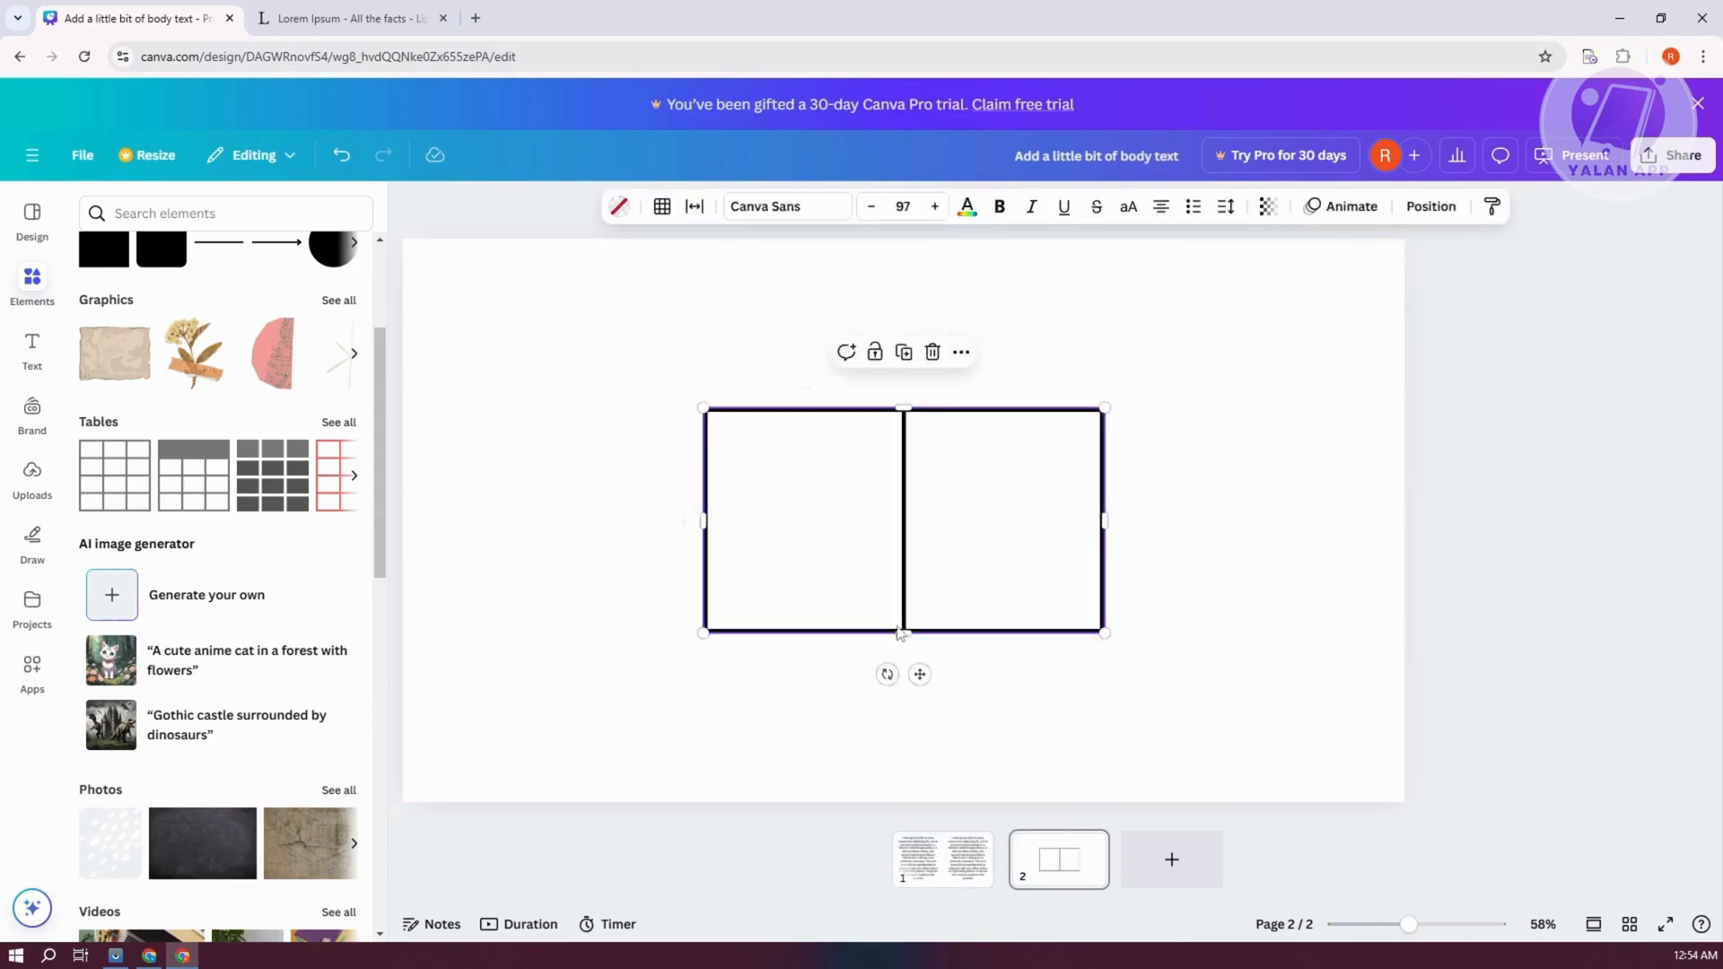
Move the table to the top-left and enlarge it across most of page 2
drag(901, 519, 686, 397)
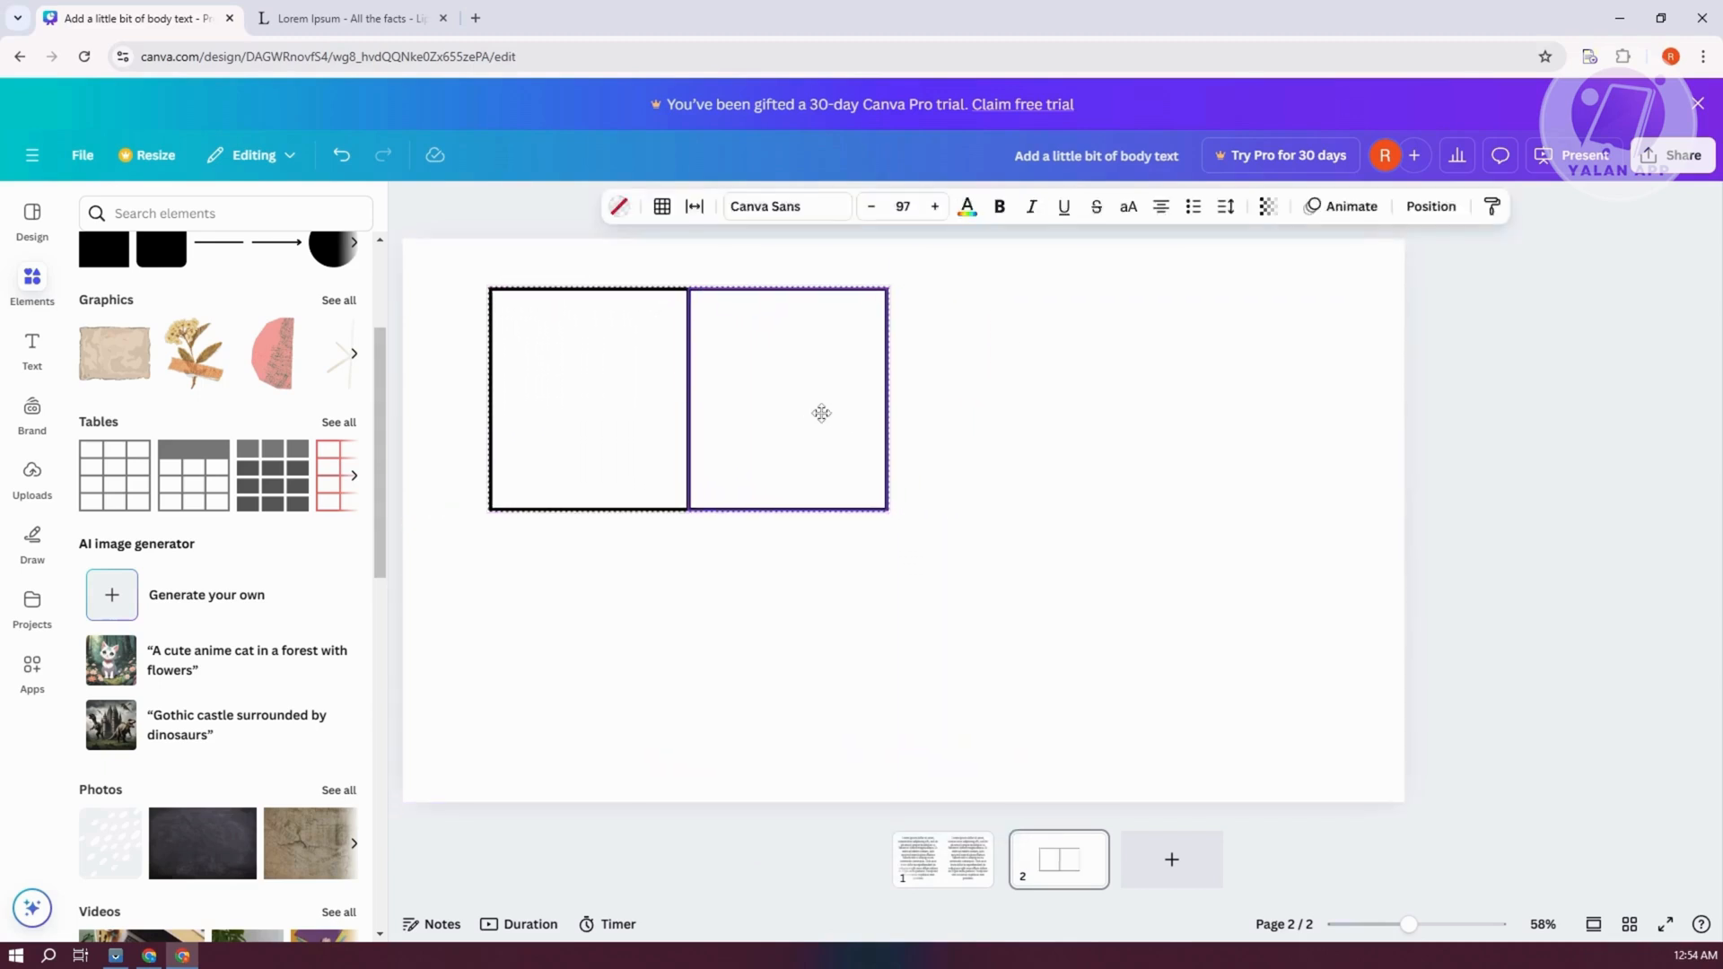
drag(887, 513, 940, 546)
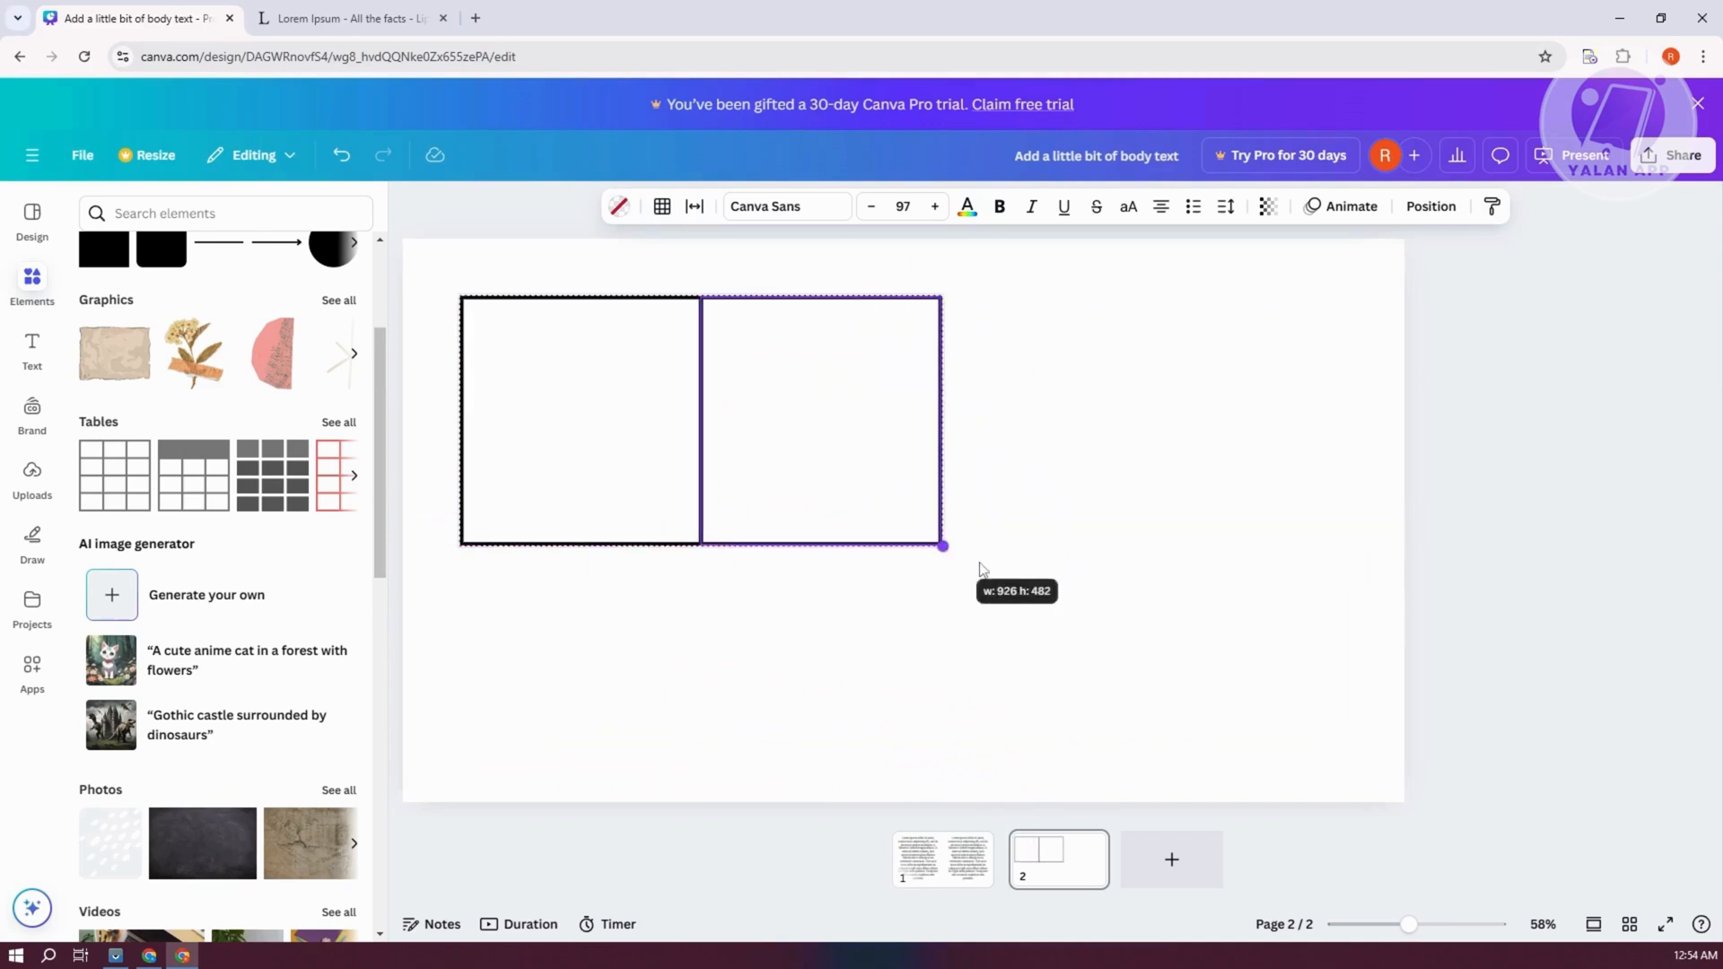
drag(941, 547, 1374, 763)
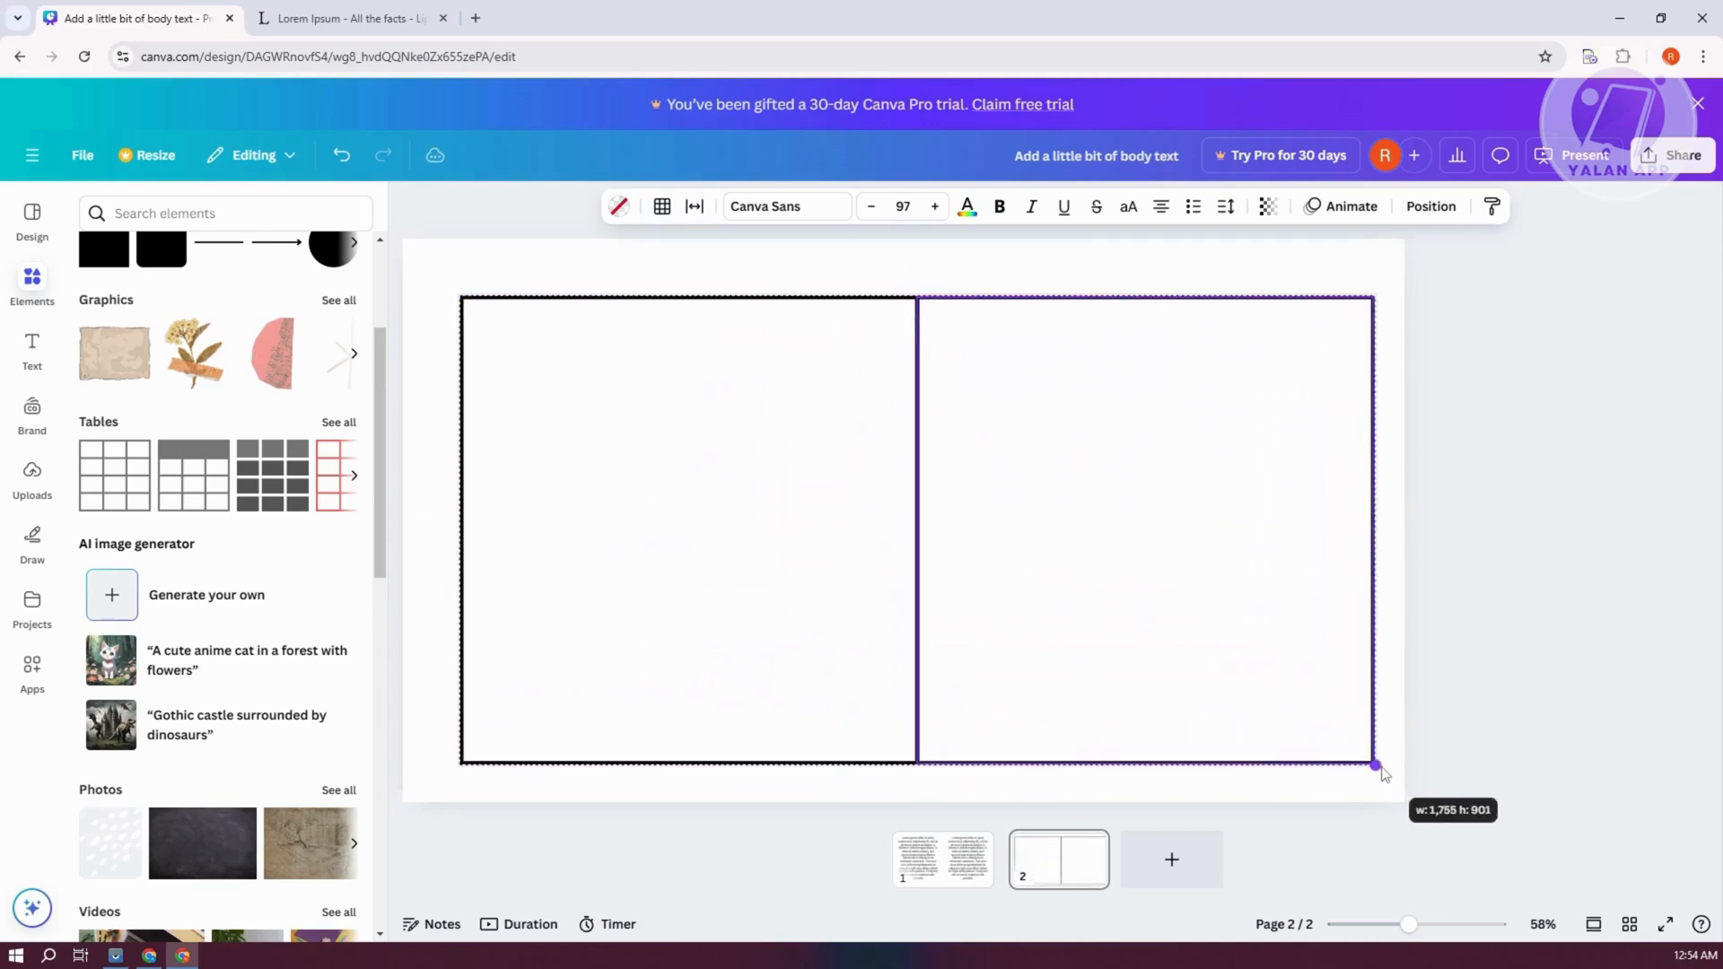
drag(1372, 764, 1318, 770)
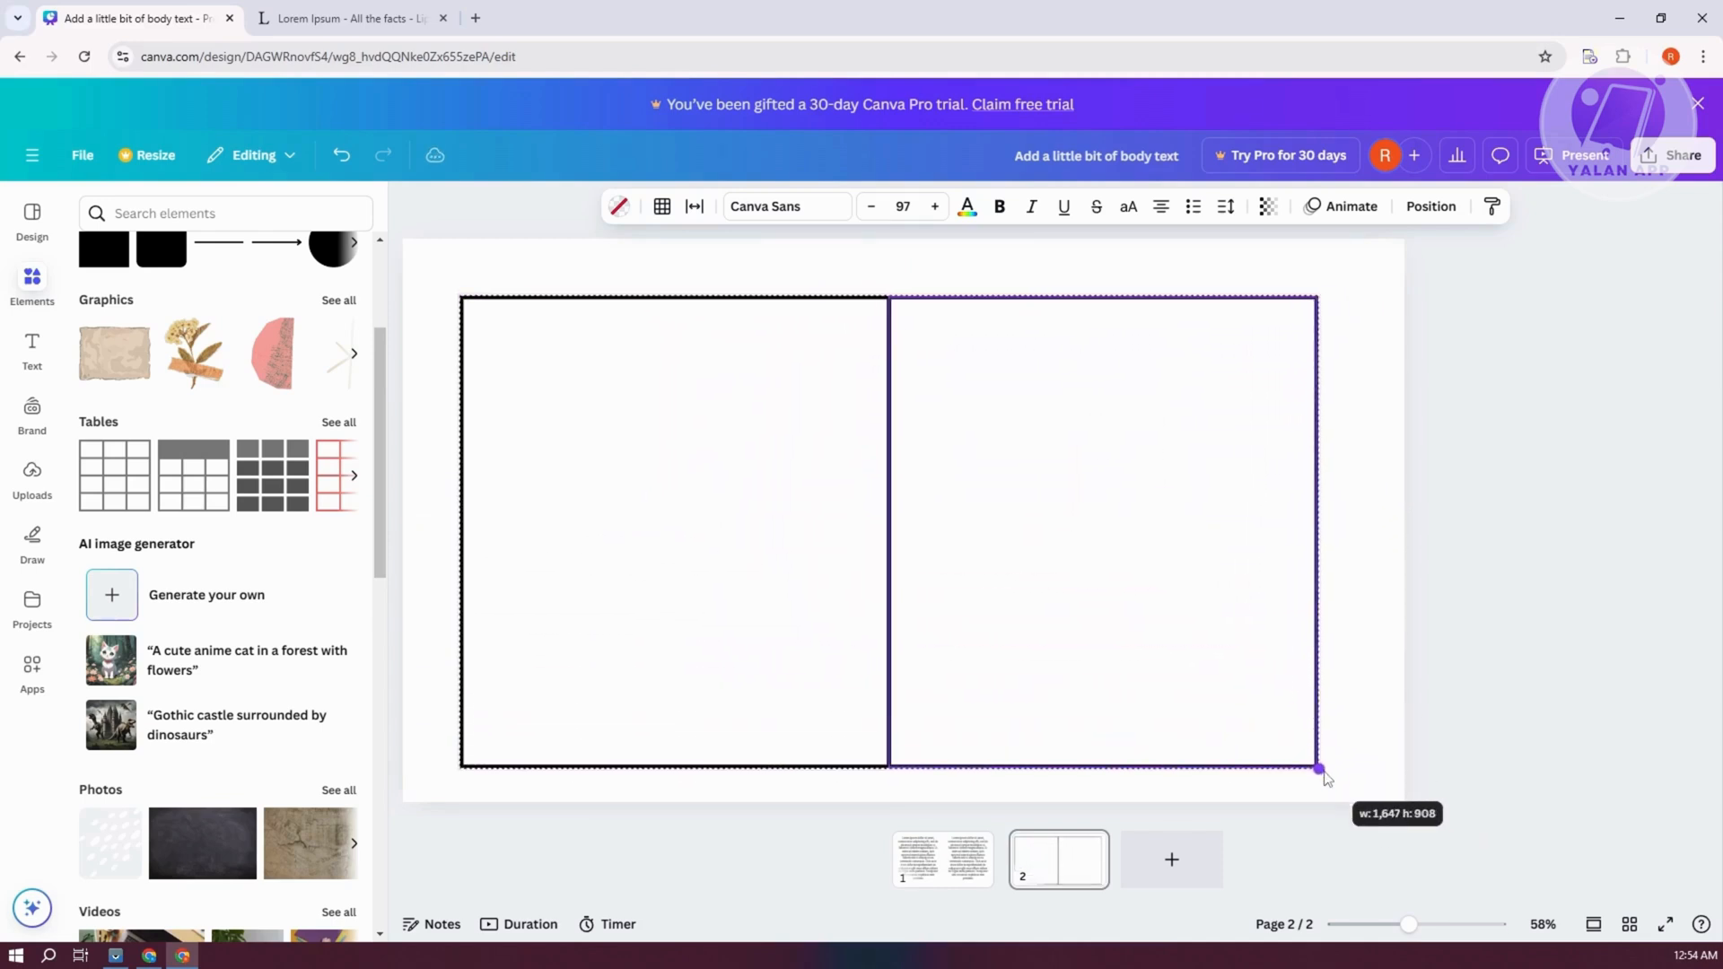
drag(1317, 769, 1317, 492)
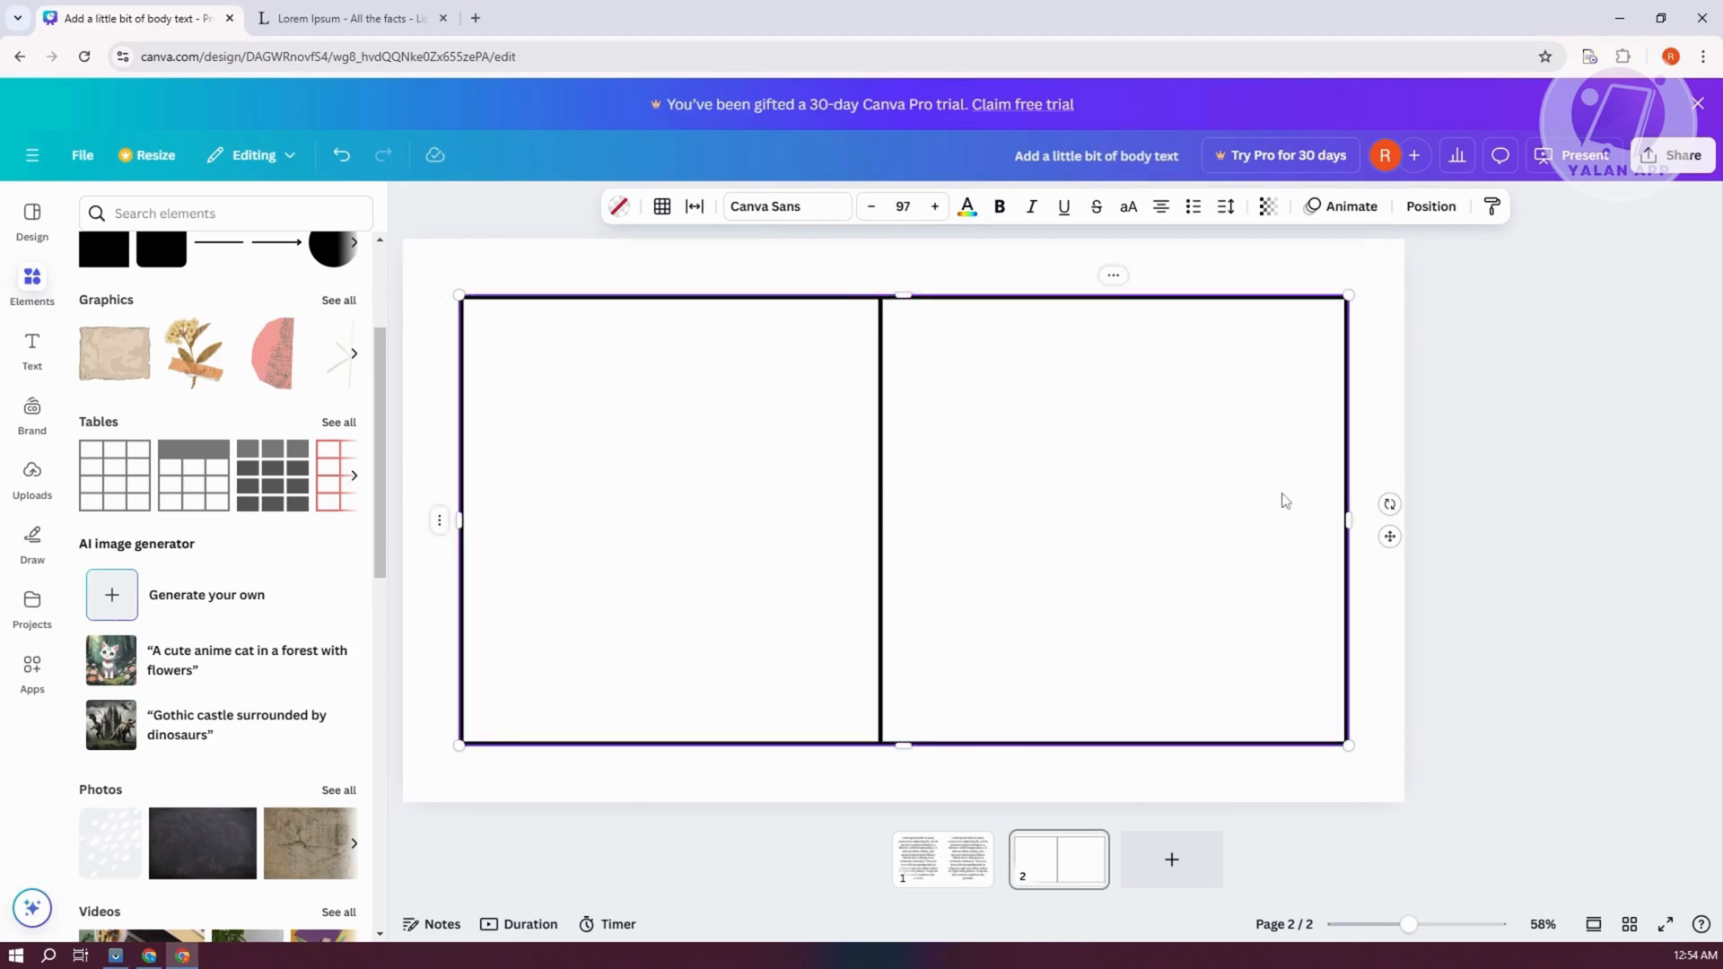
Set the 2x1 table's border style to no borders
click(1046, 497)
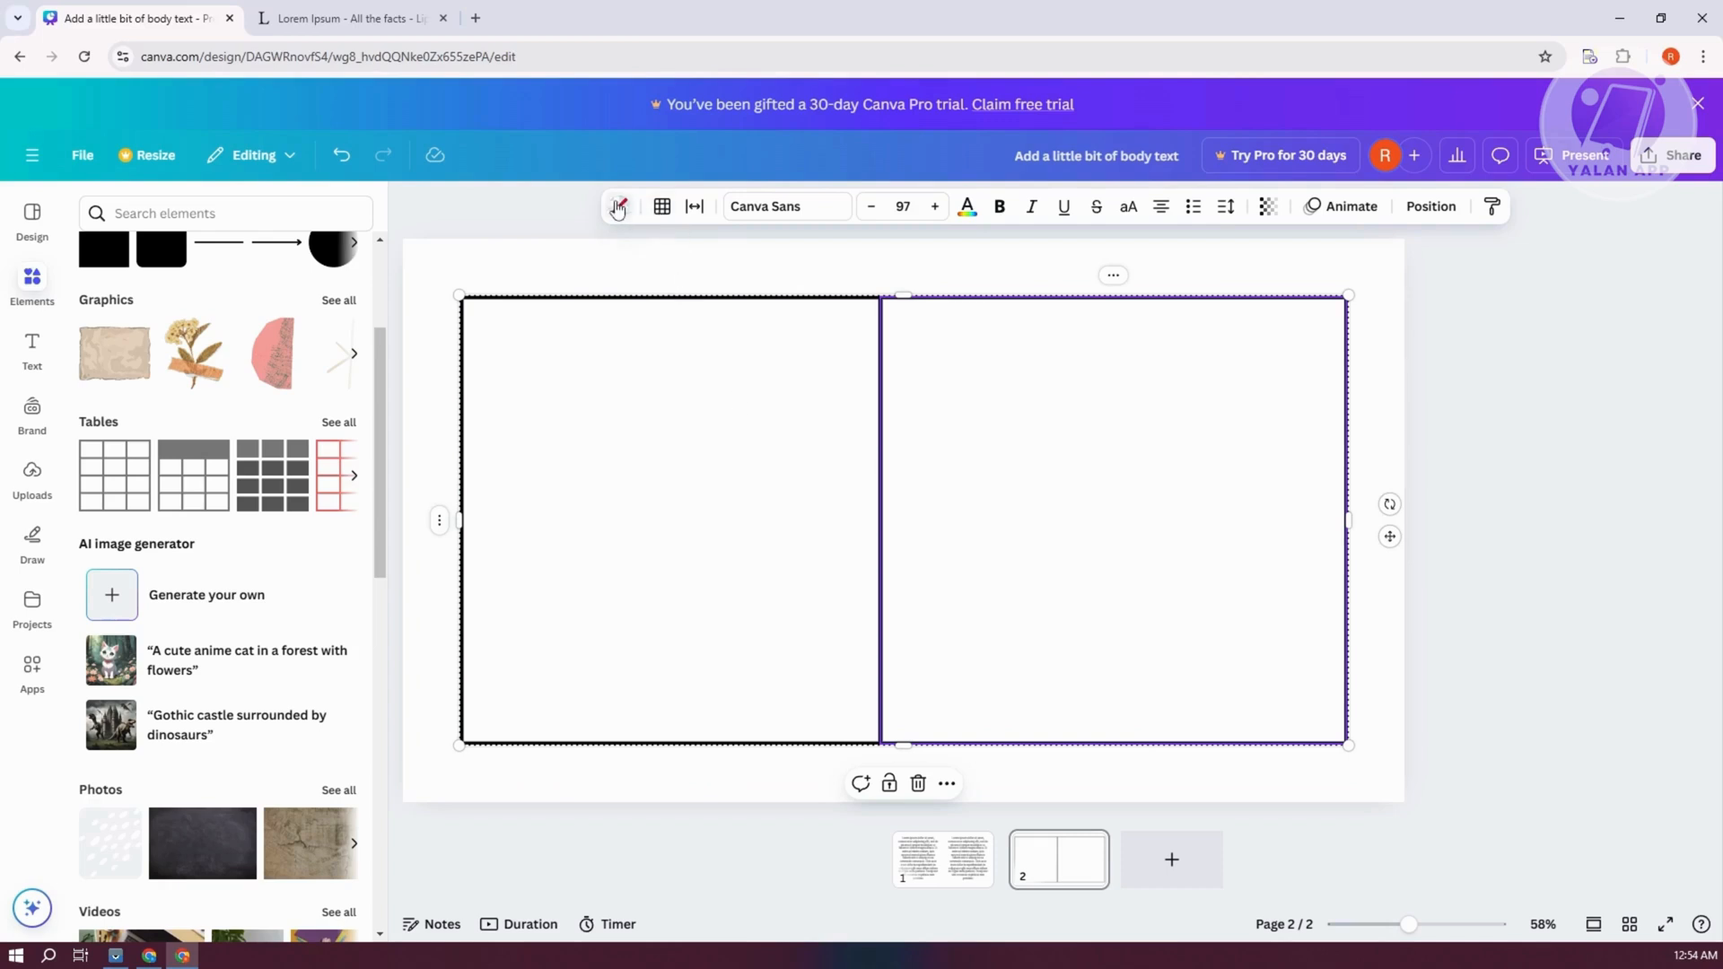
click(661, 206)
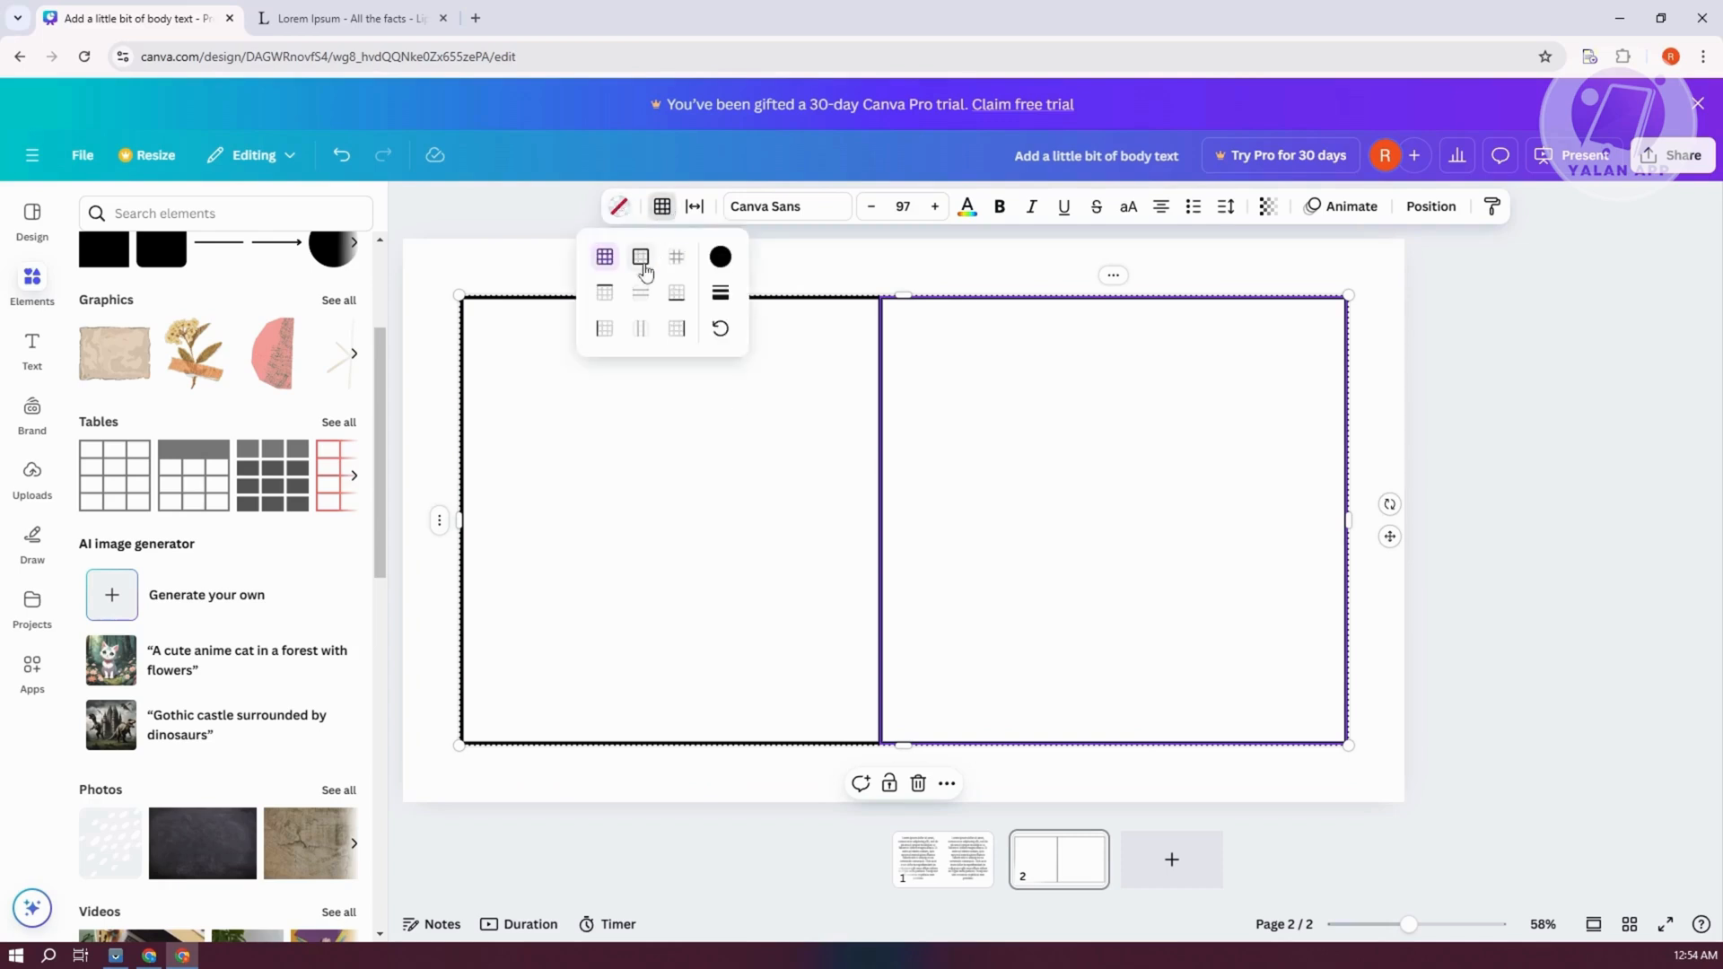
mouse_move(640, 258)
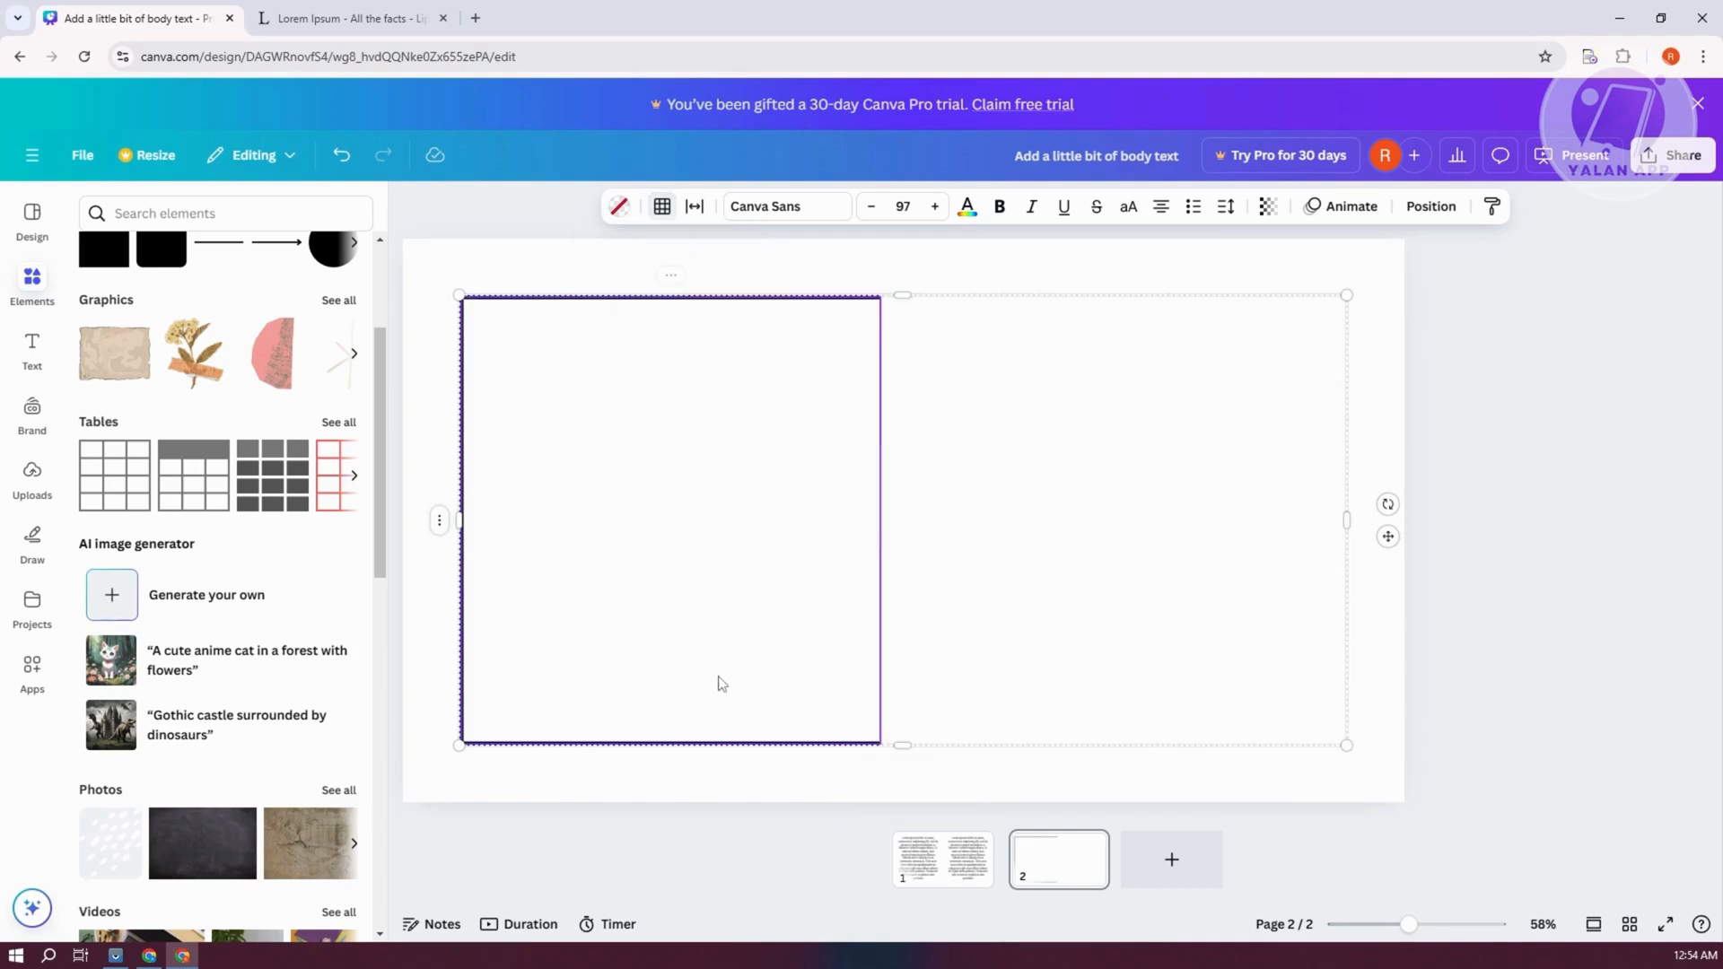
click(662, 207)
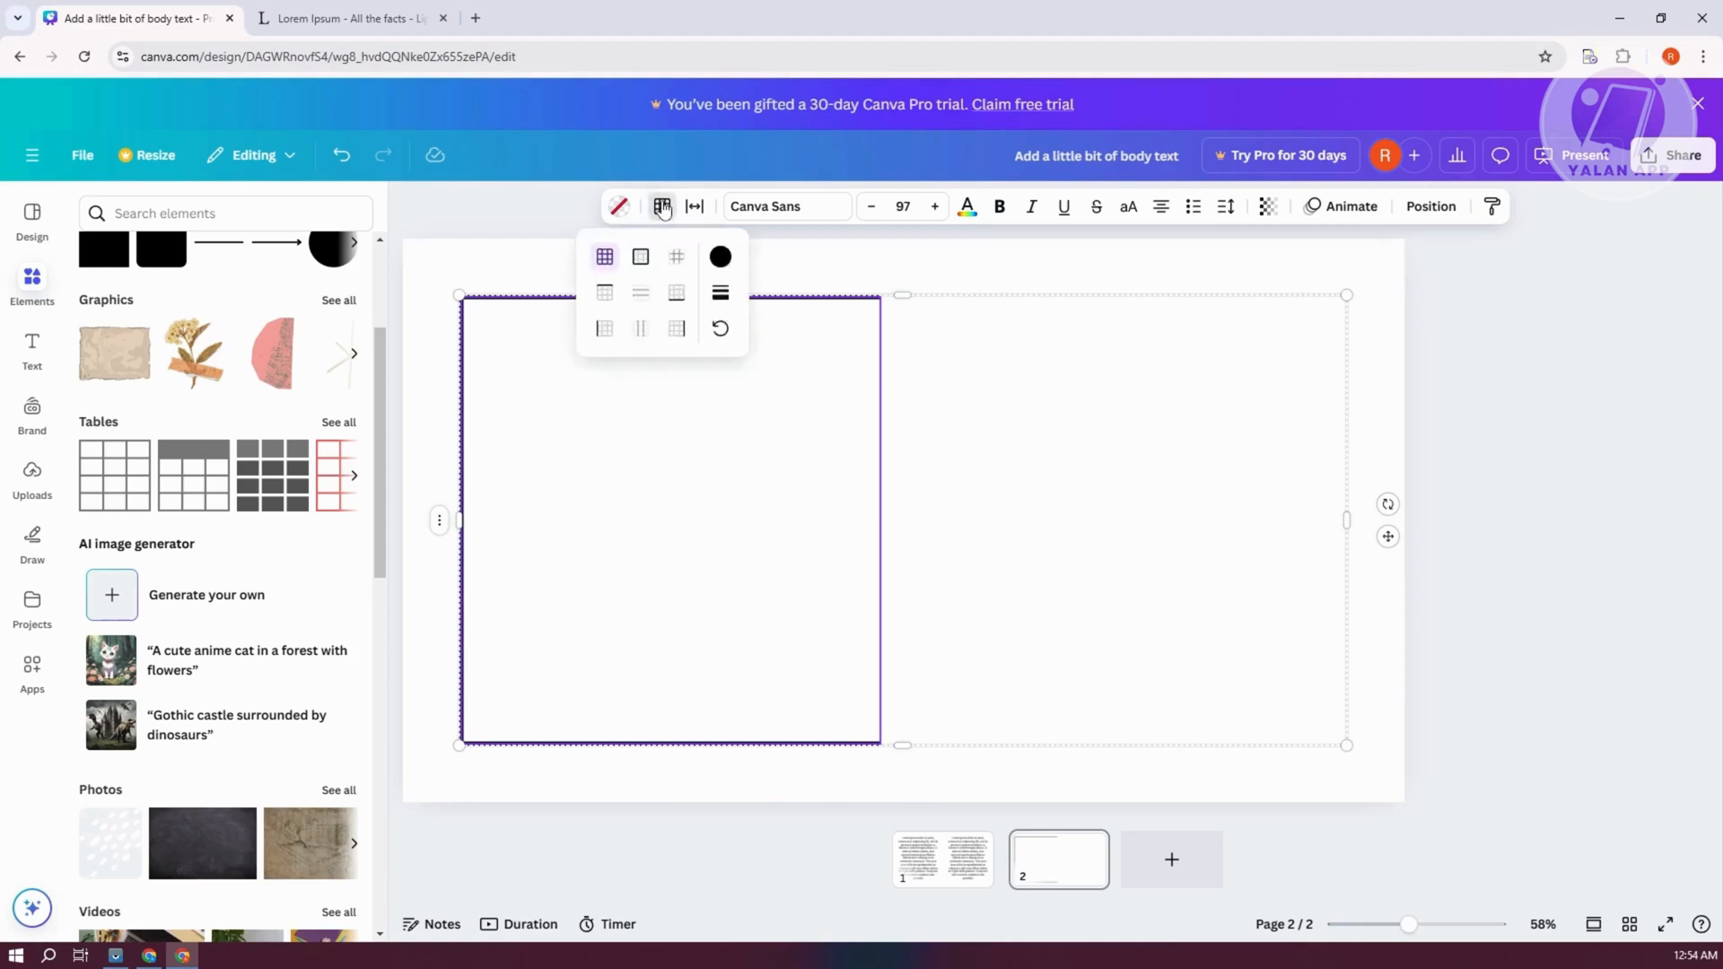
click(719, 293)
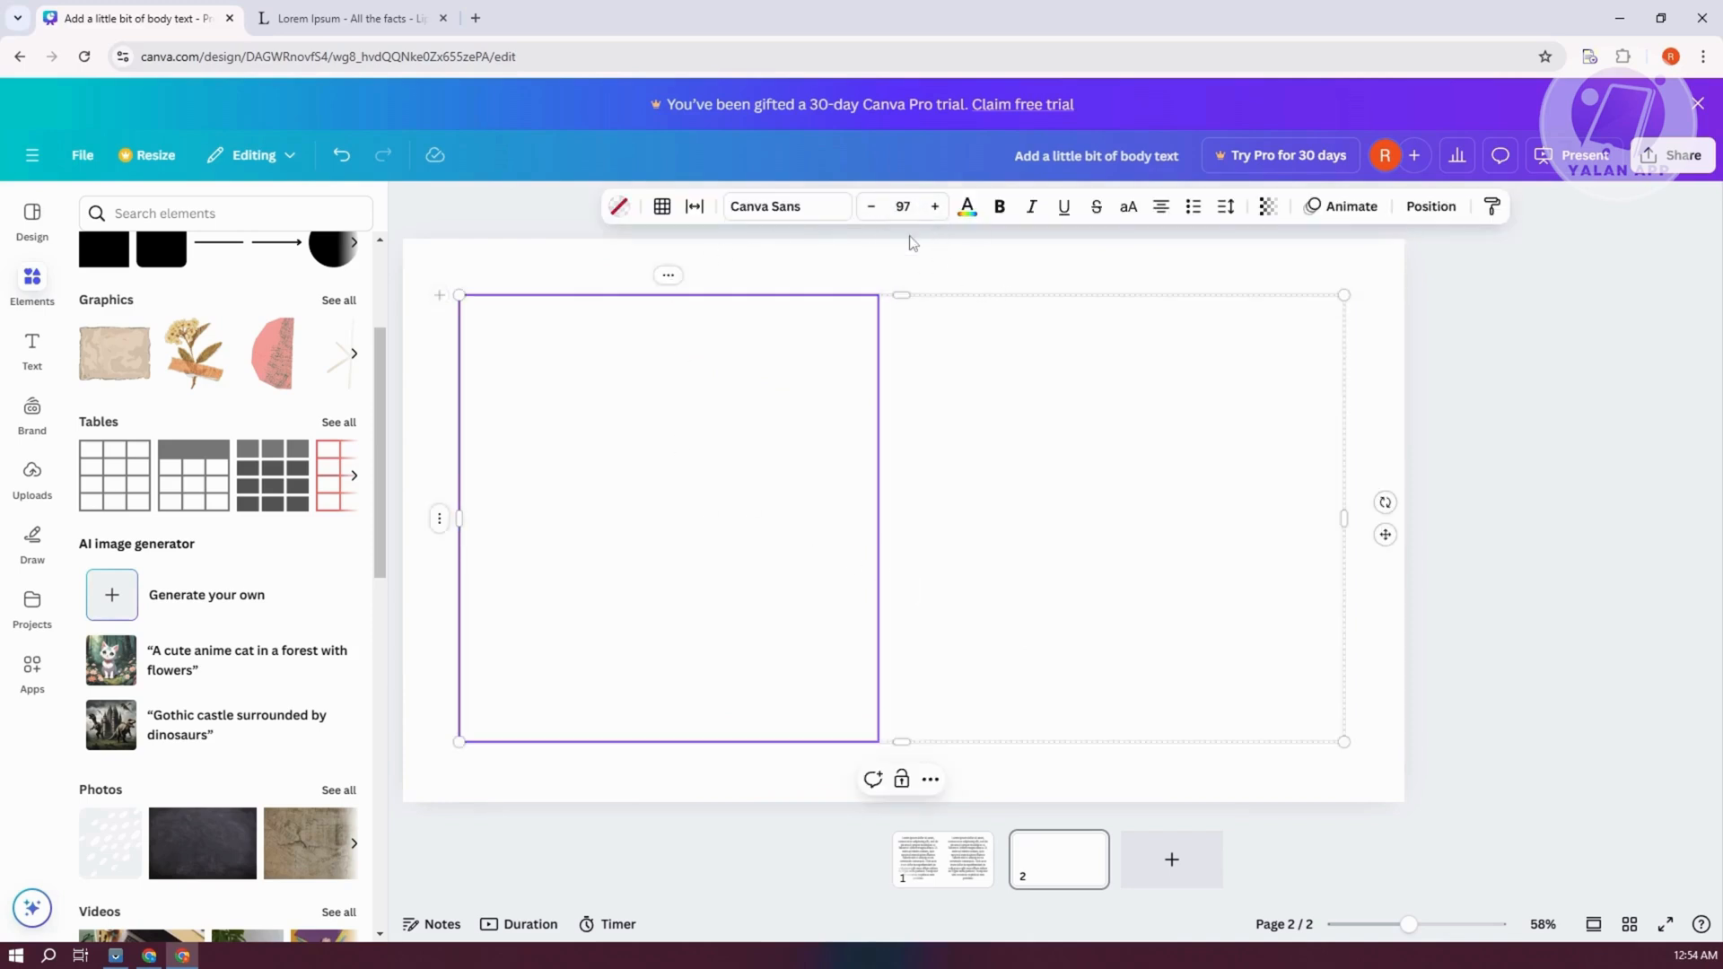
Select page 1's lorem ipsum text, return to page 2, and open its page context menu
click(943, 858)
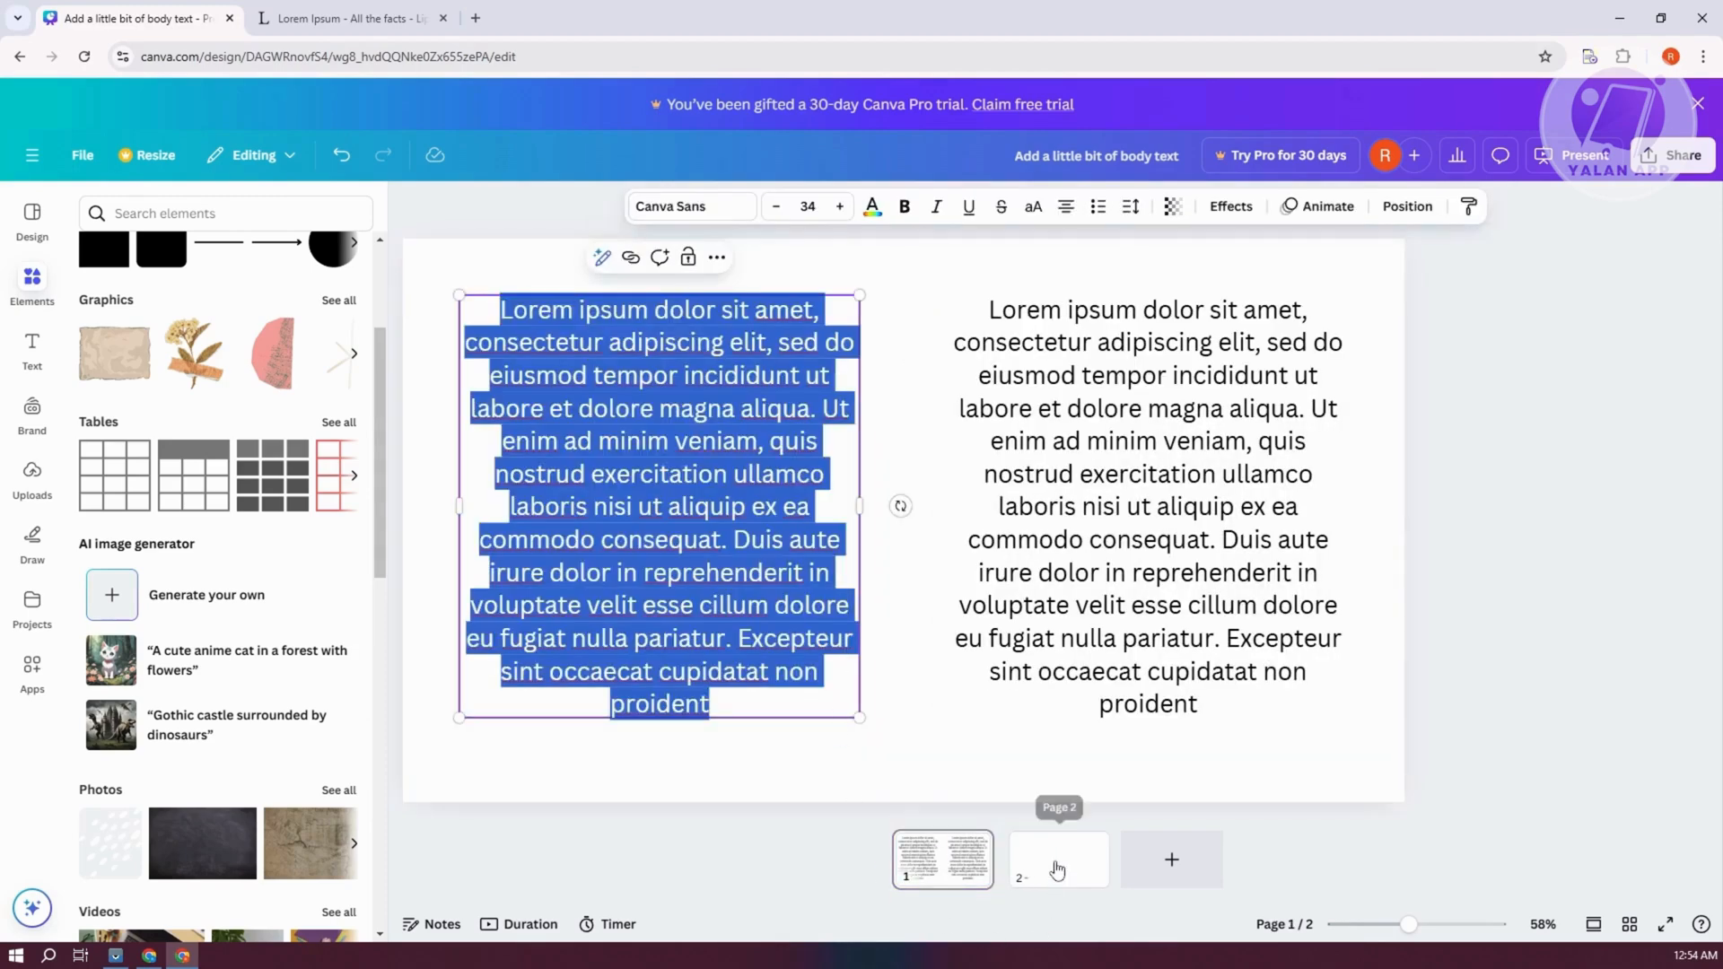
click(1058, 861)
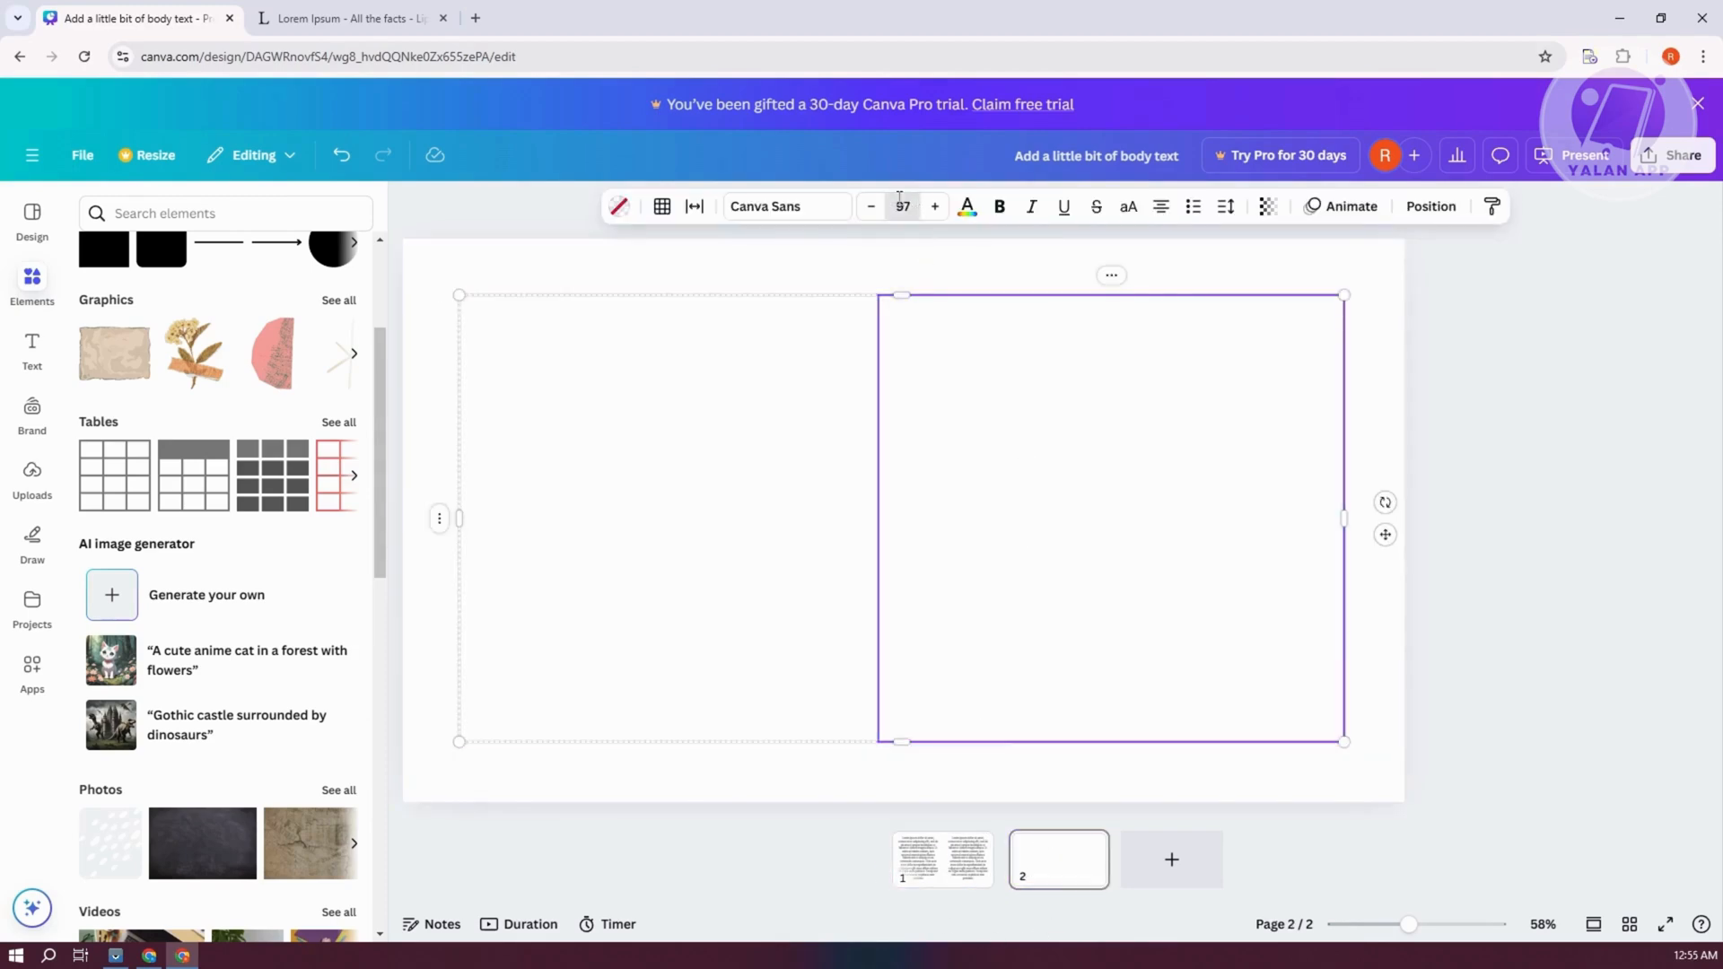
click(658, 539)
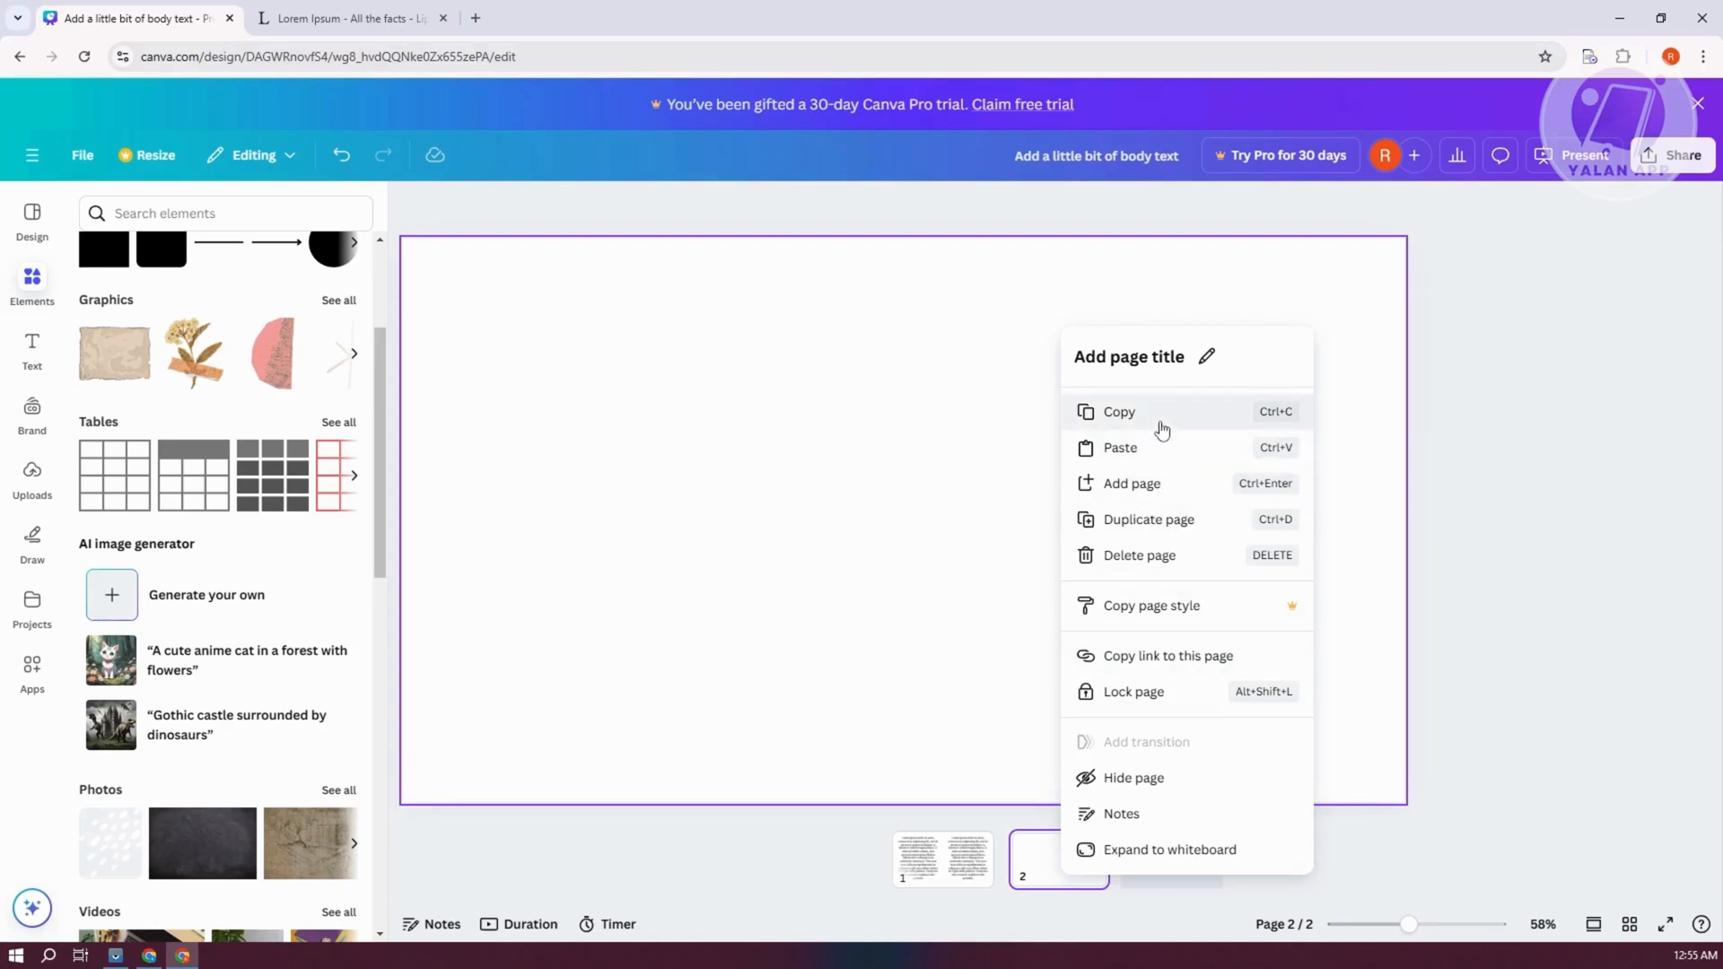
Copy page 2 into a duplicate third page and go to page 3
click(1131, 483)
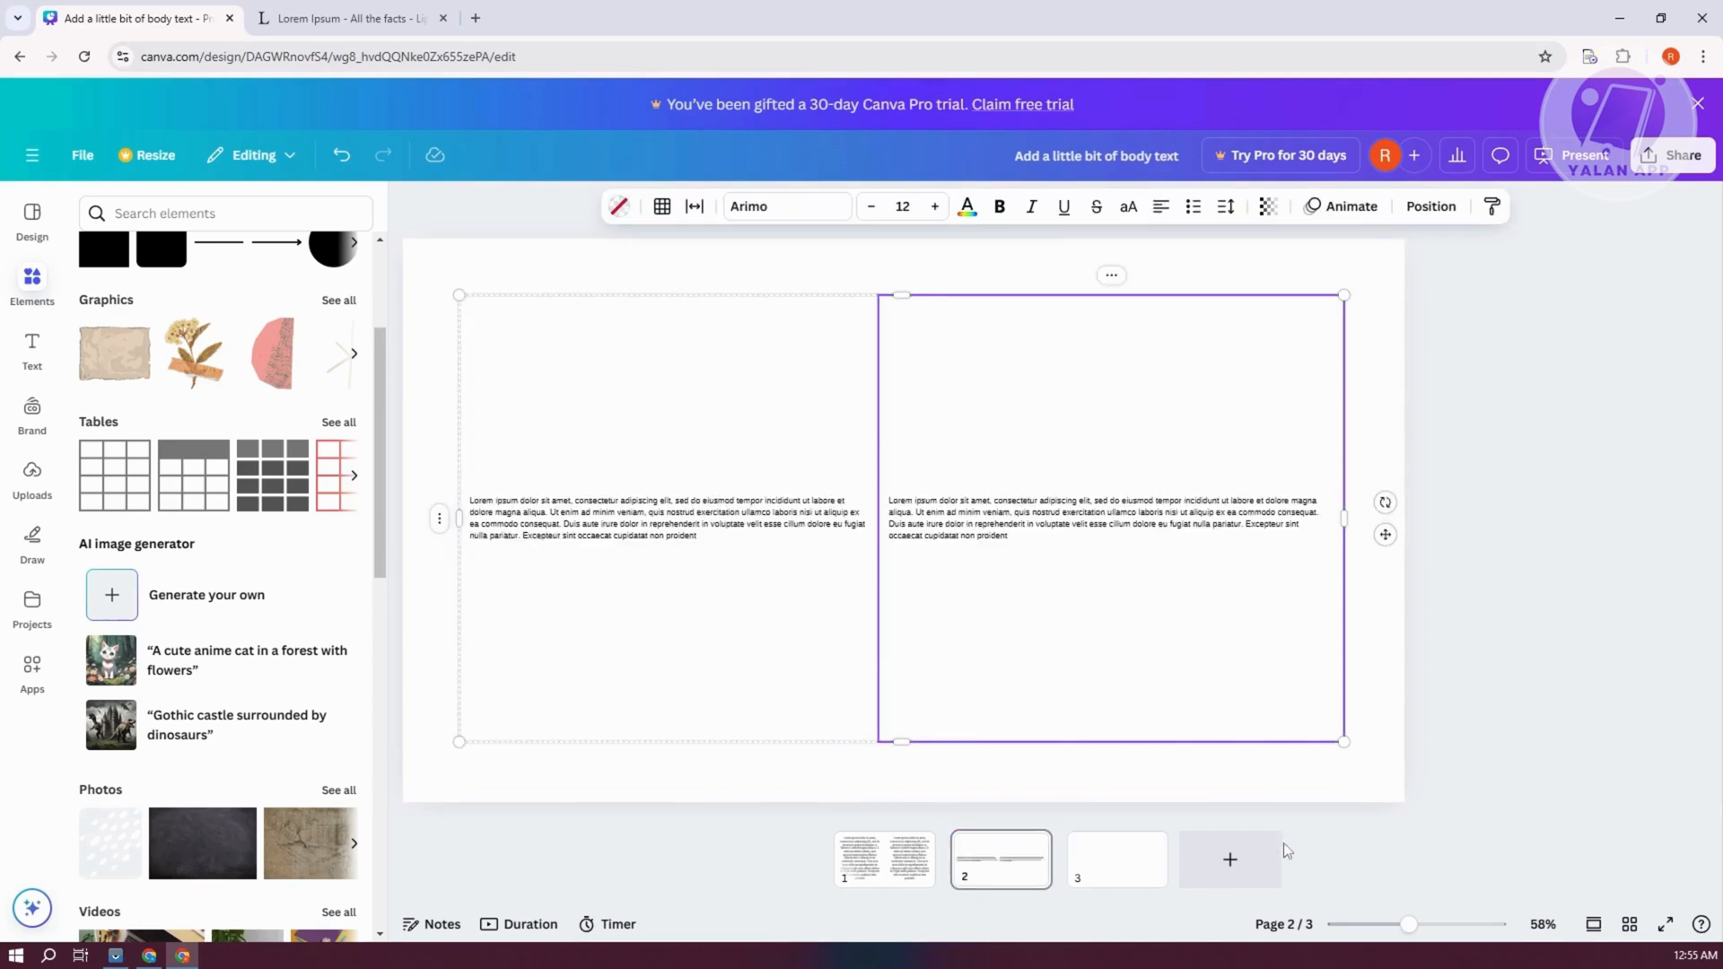
click(1117, 859)
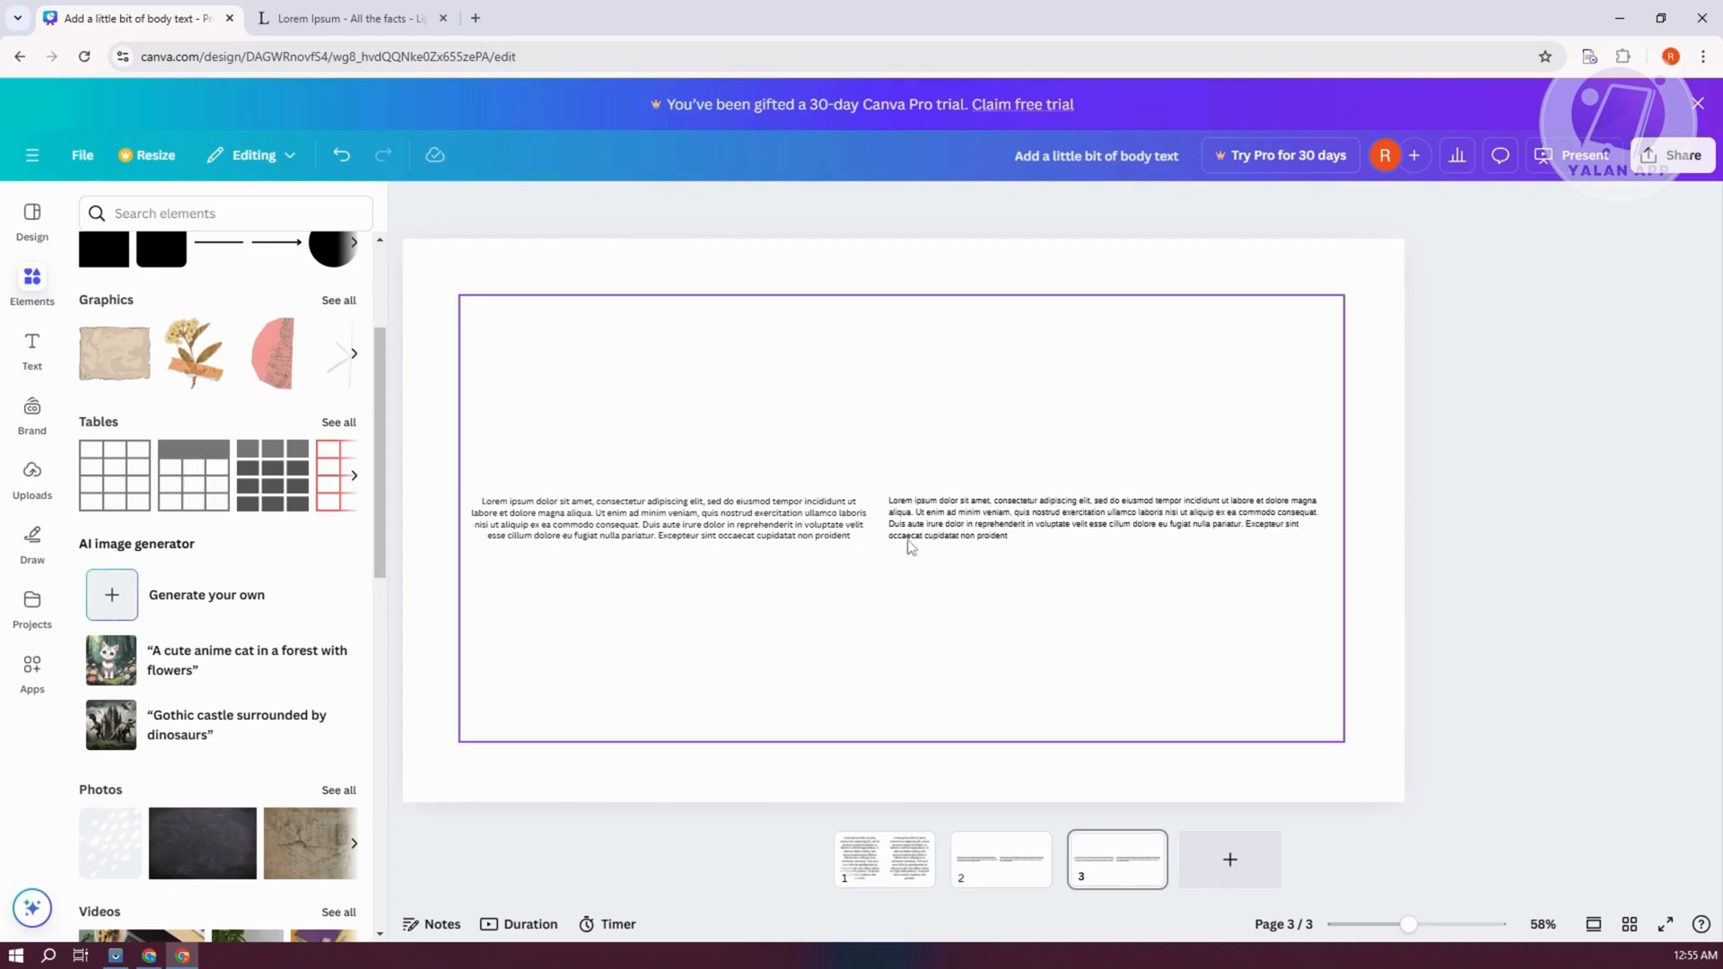
Set the page 3 table's table spacing to 20 and cell spacing to 20
double_click(664, 525)
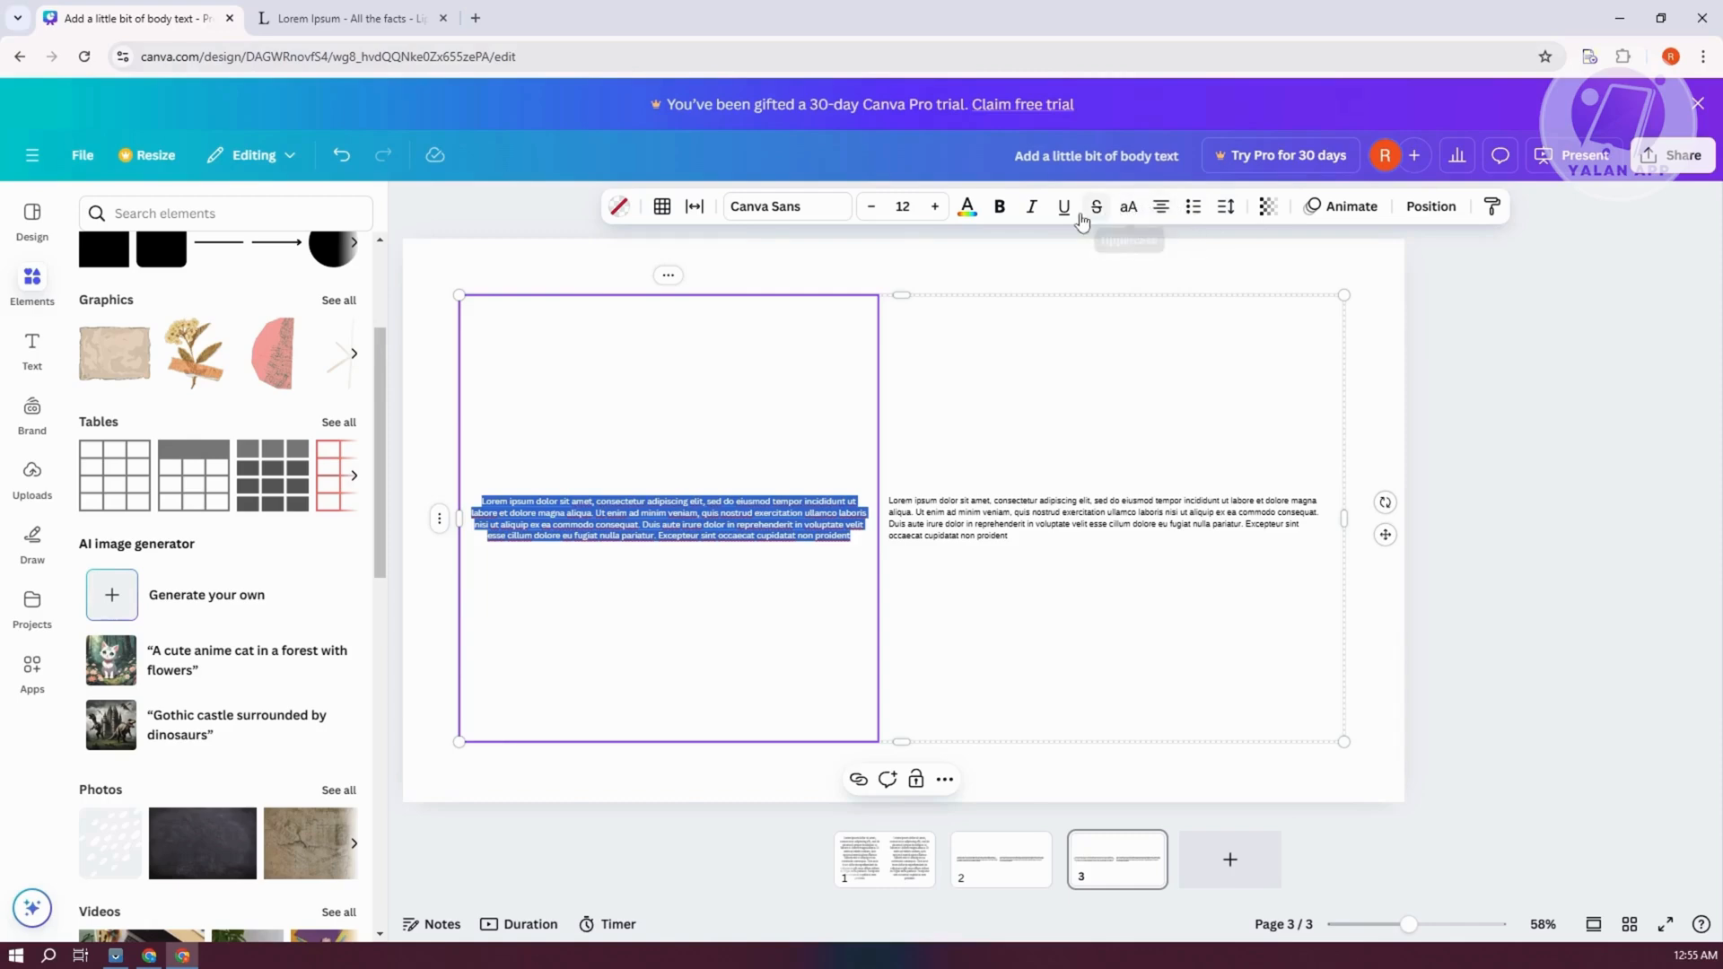
mouse_move(695, 206)
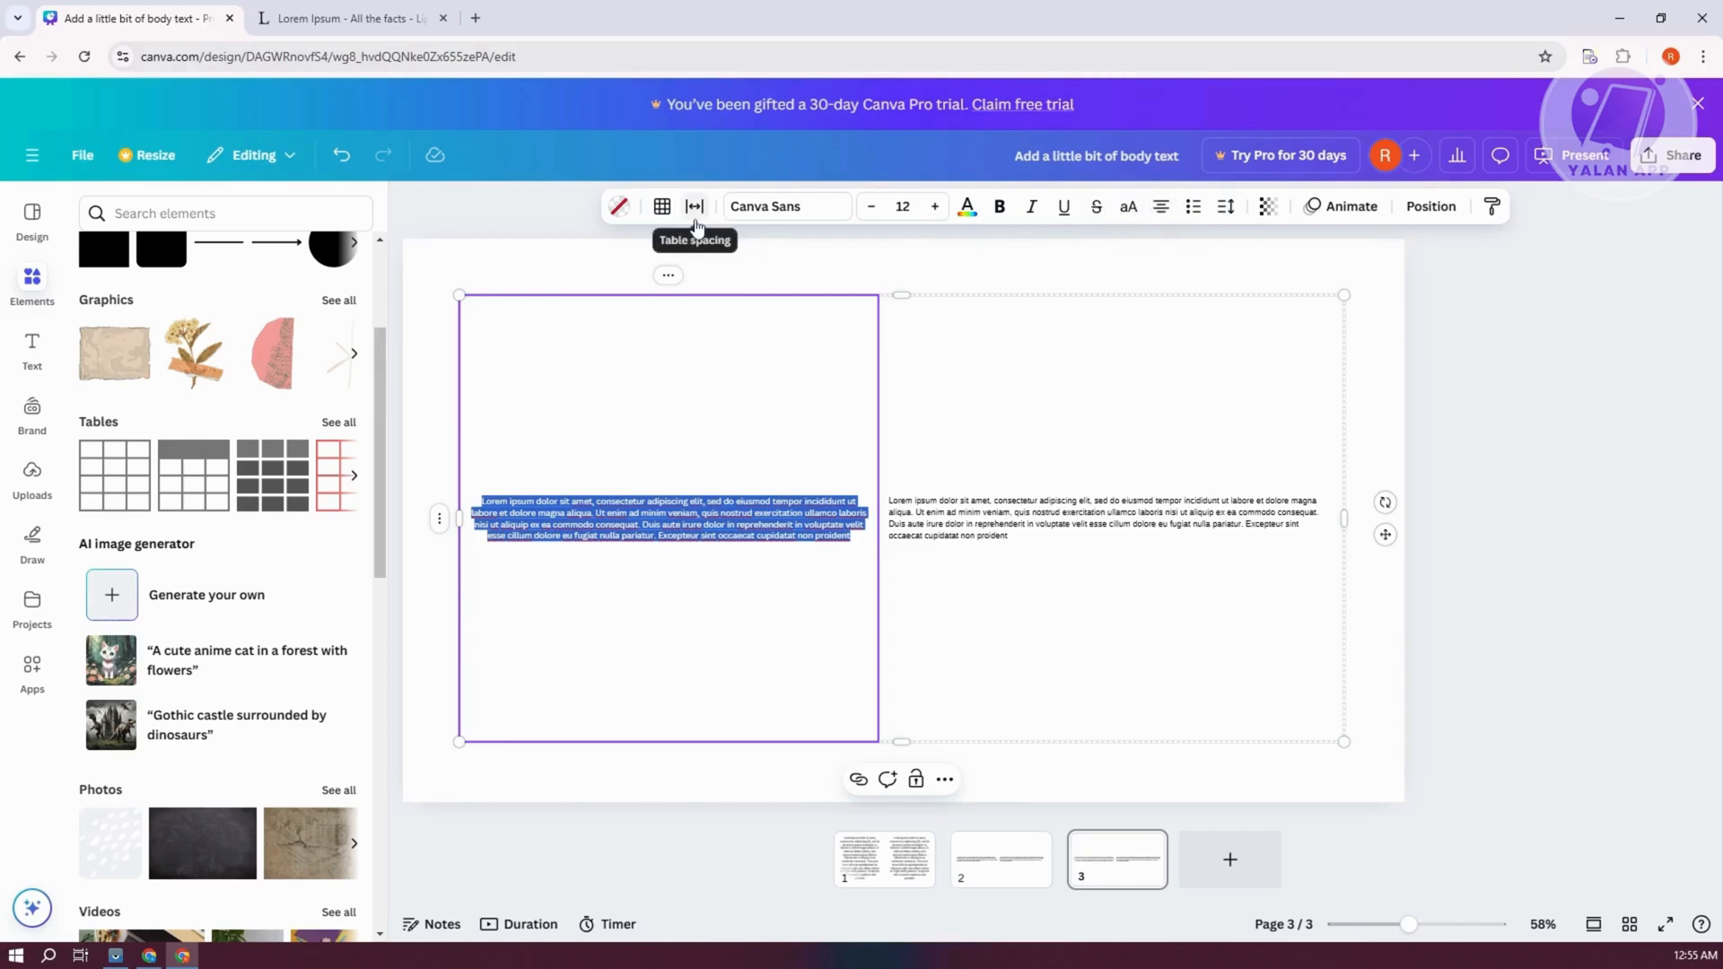
click(694, 206)
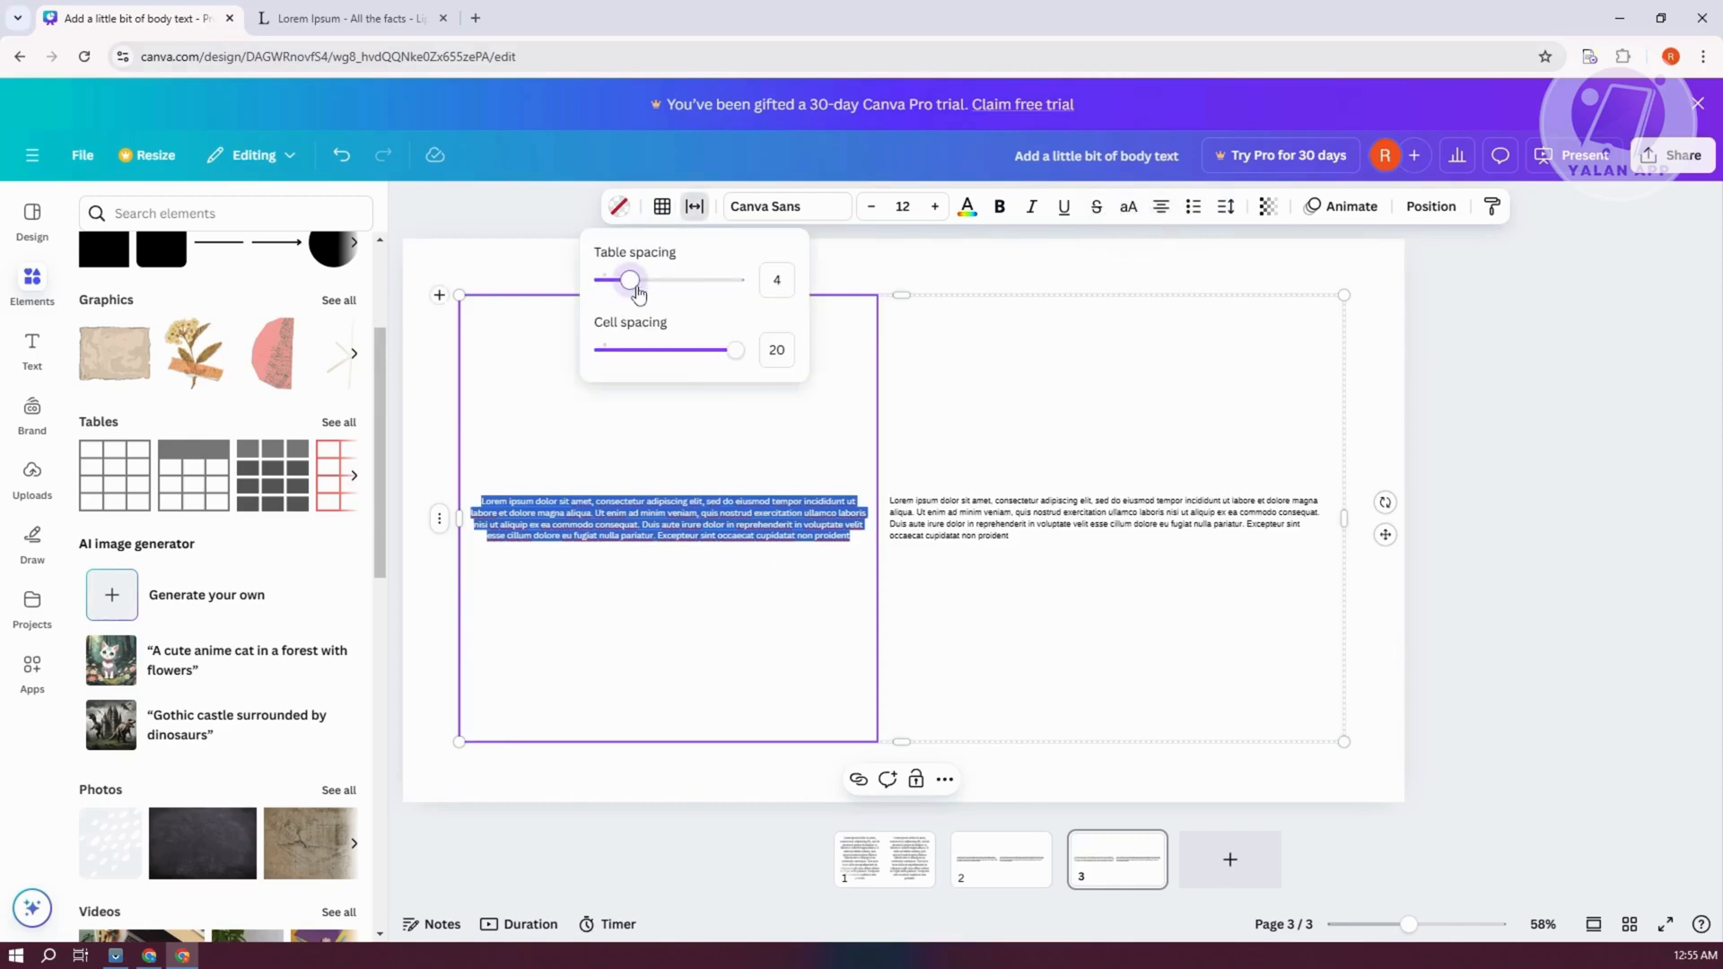
drag(630, 279, 735, 280)
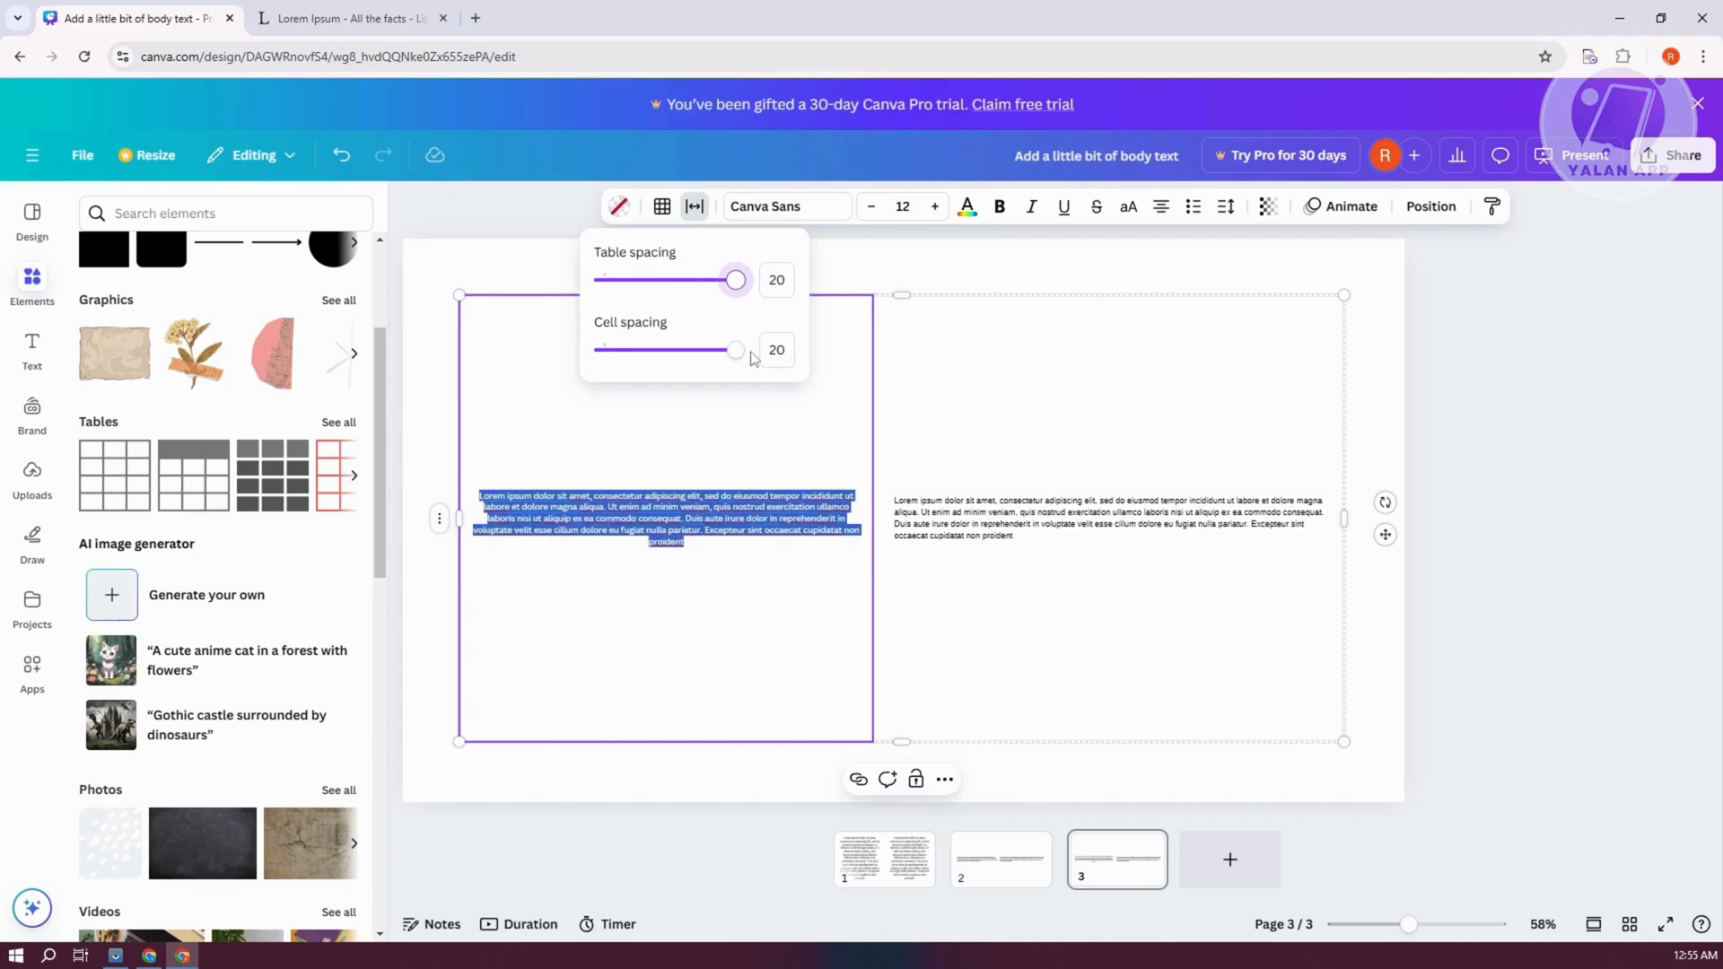
drag(734, 350, 694, 349)
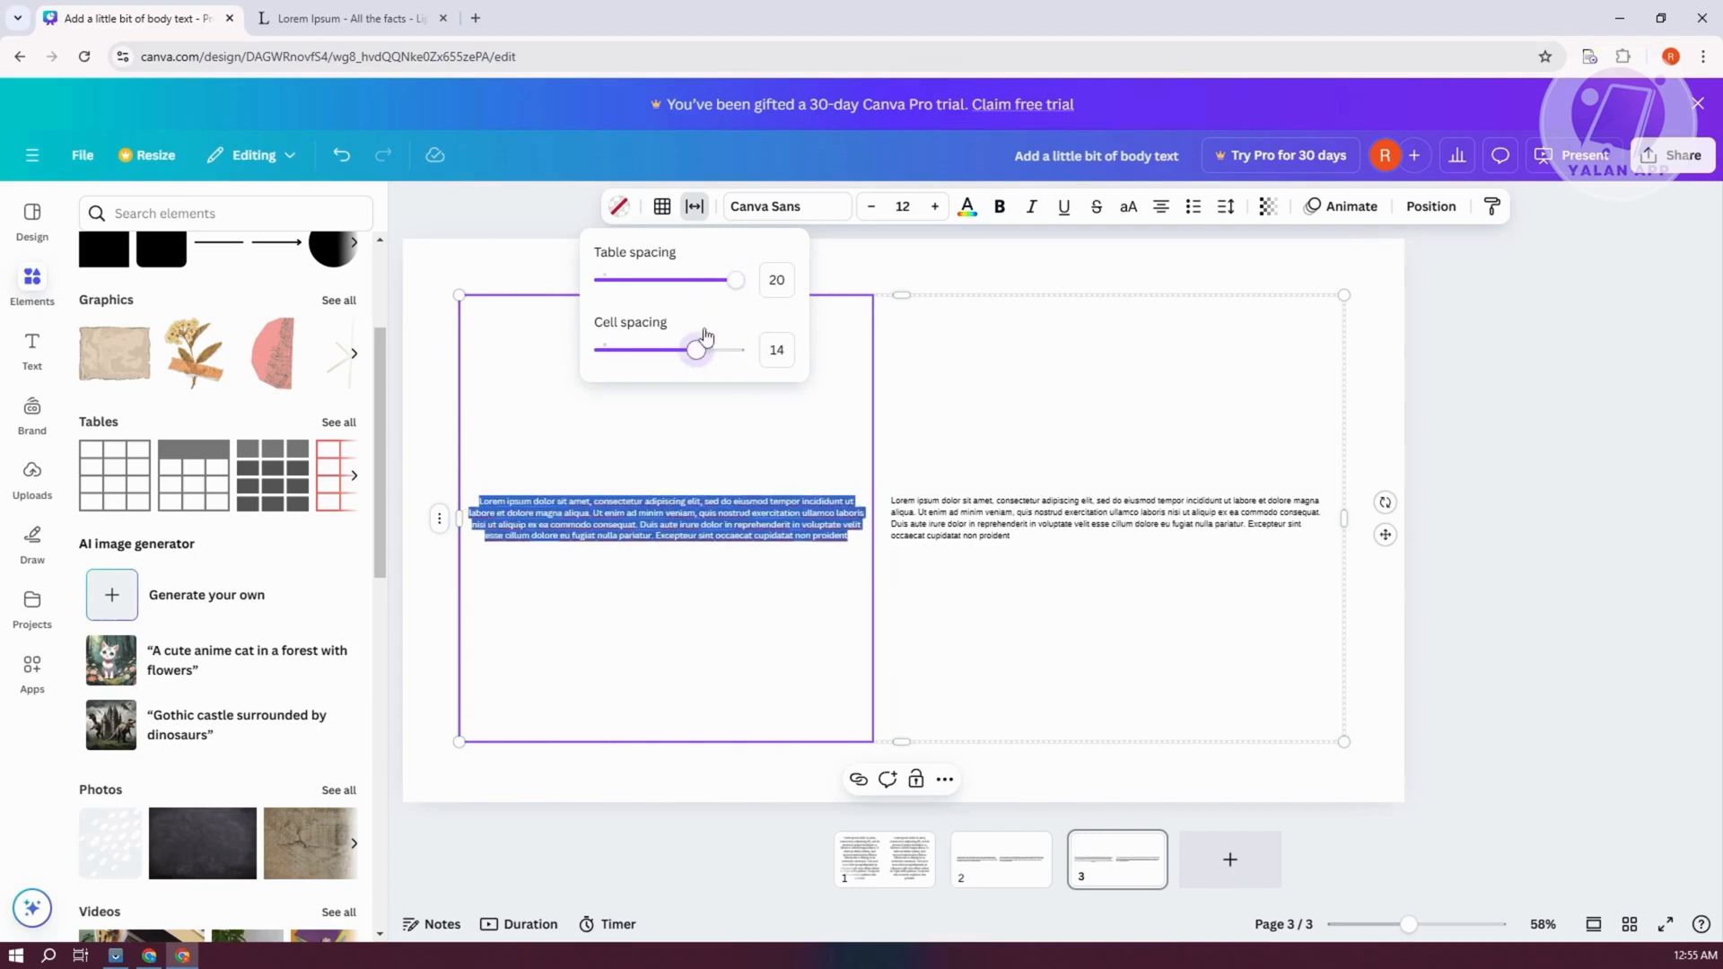
drag(695, 349, 734, 349)
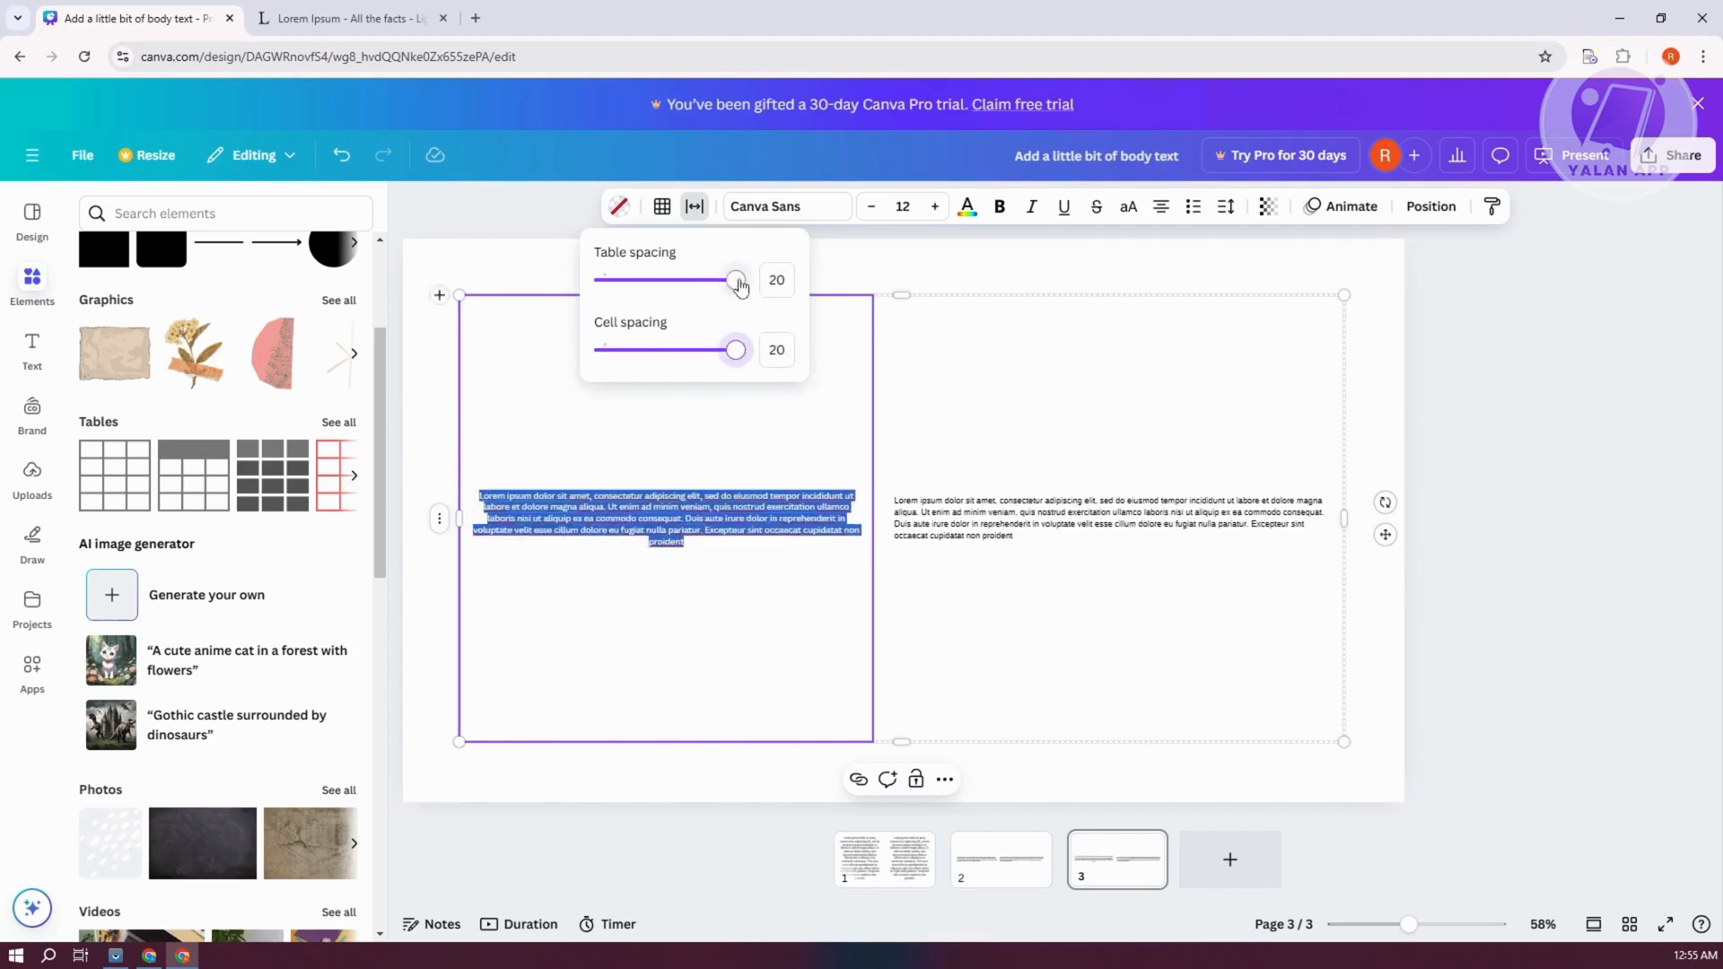